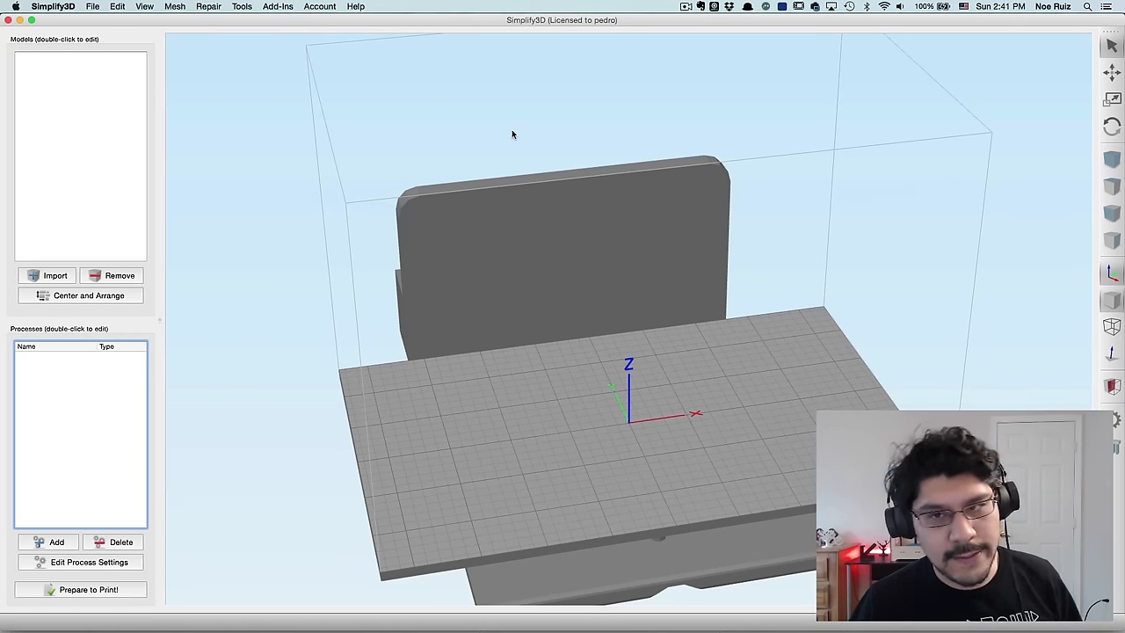
mouse_move(465, 239)
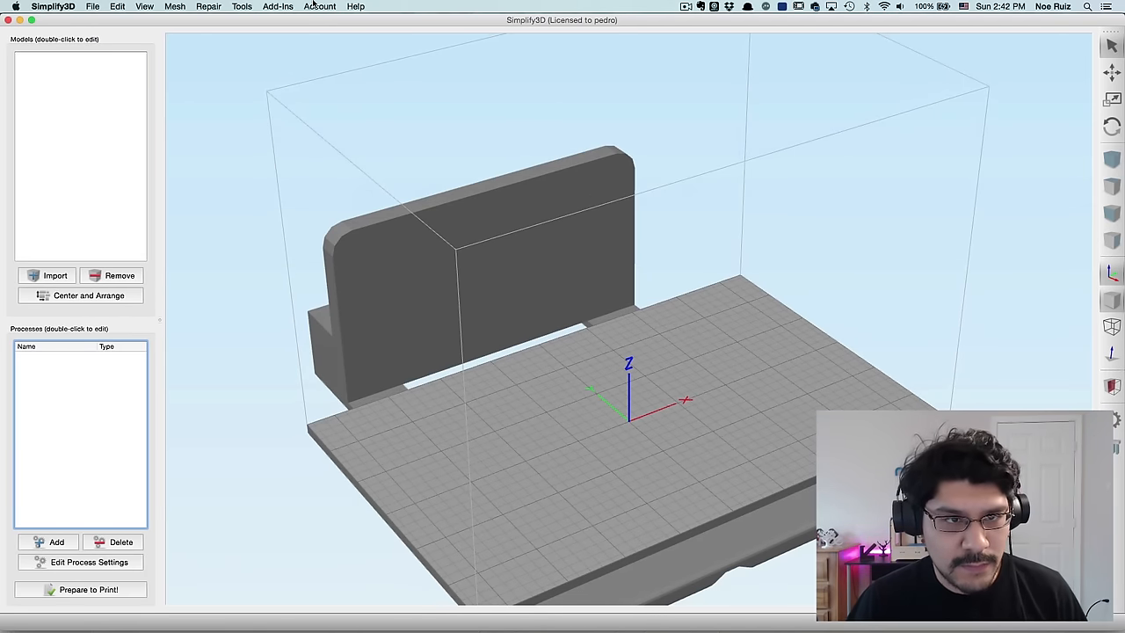
Step: Run the Configuration Assistant and choose FlashForge Creator Pro as the printer profile
click(277, 7)
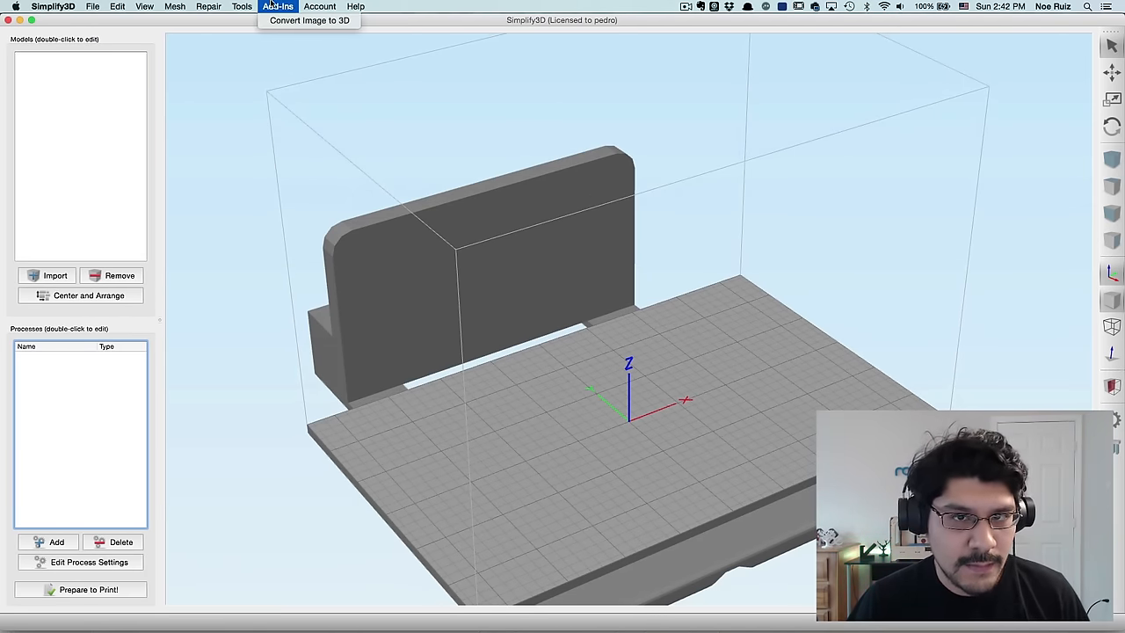
click(356, 7)
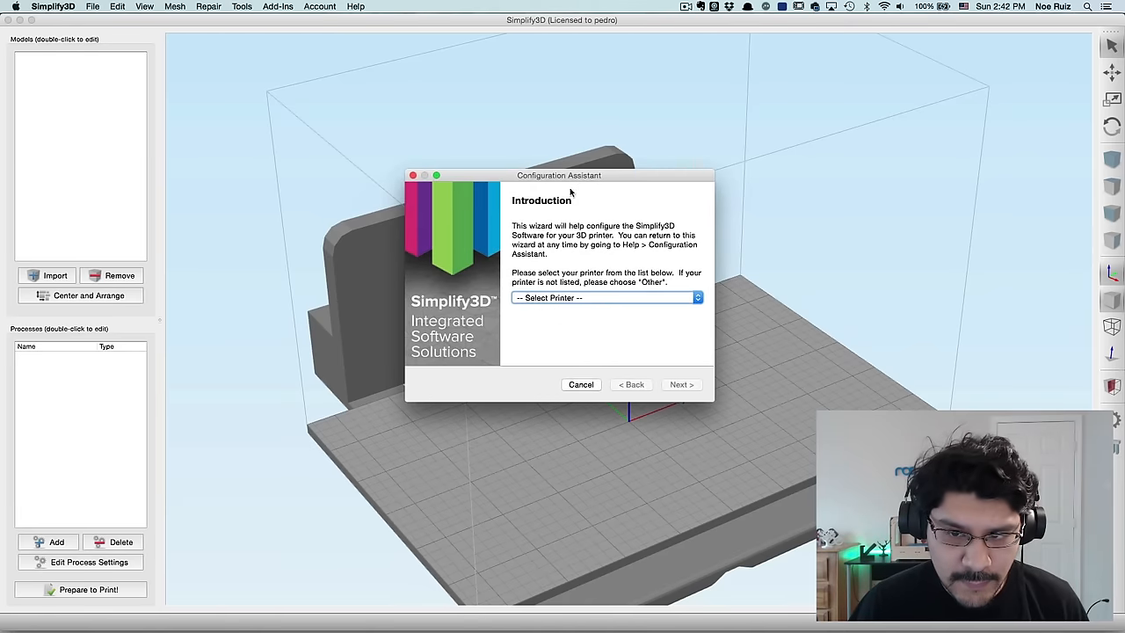
click(607, 297)
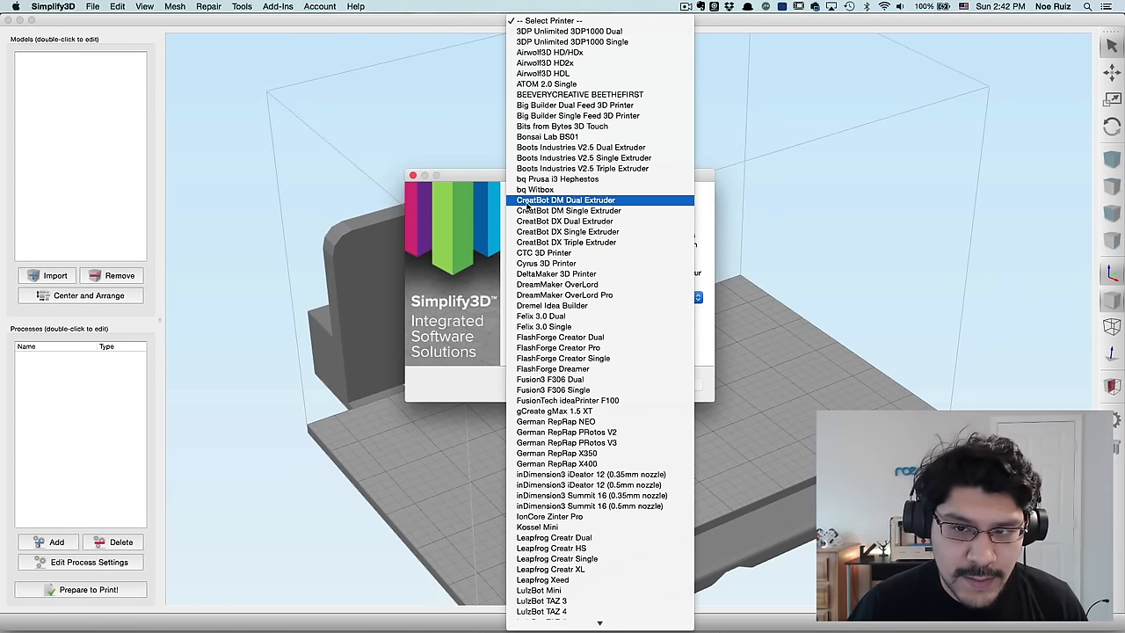
mouse_move(569, 325)
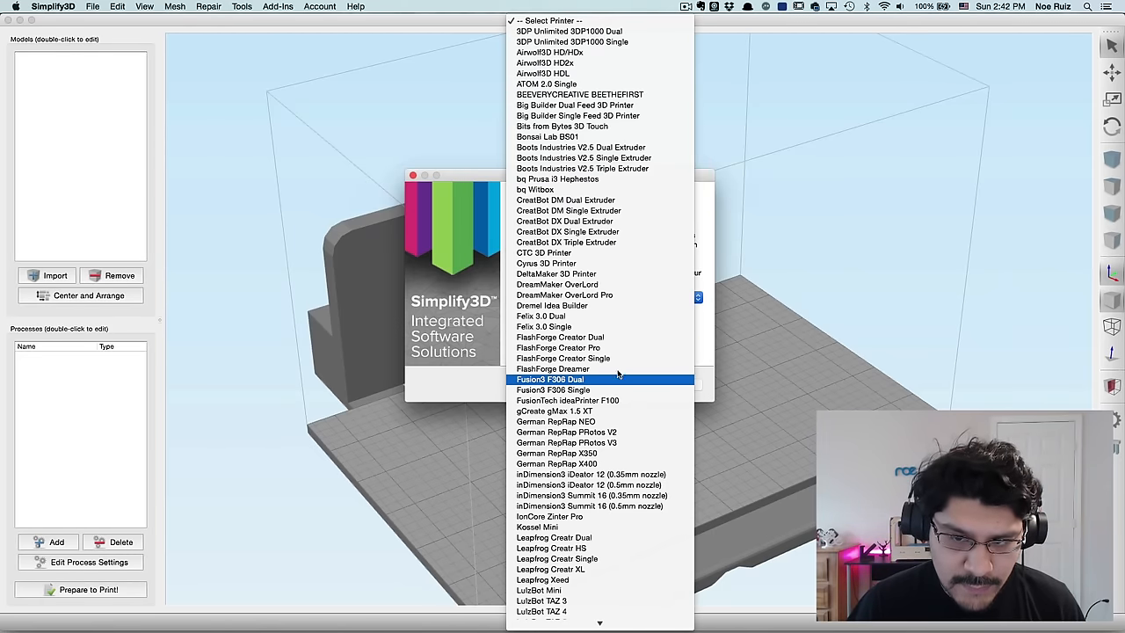
scroll(down, 3)
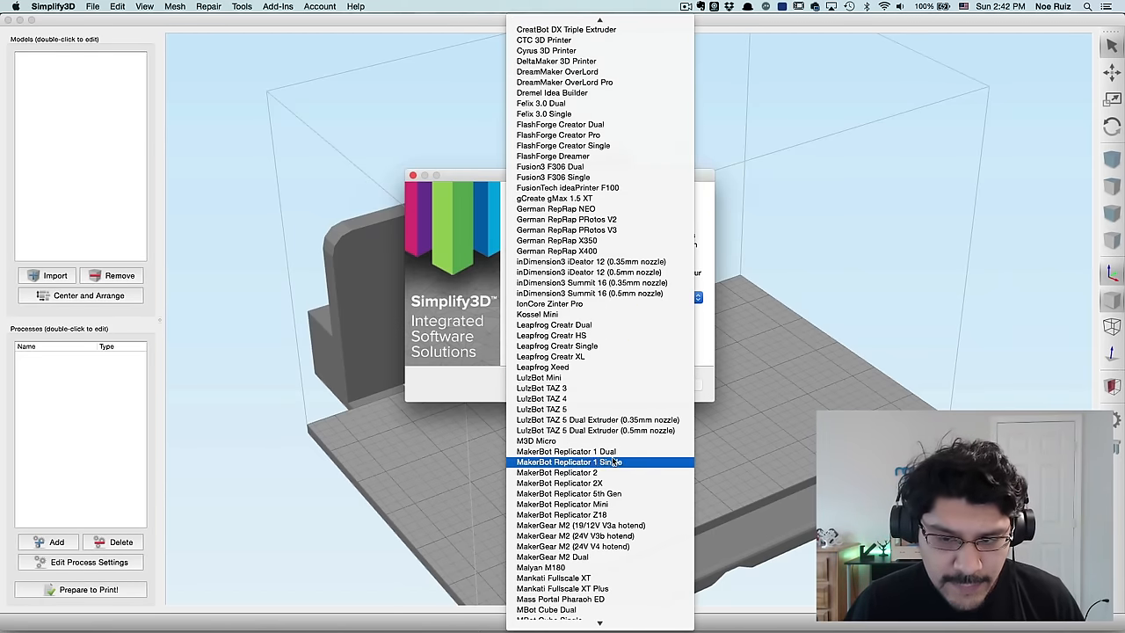
scroll(down, 3)
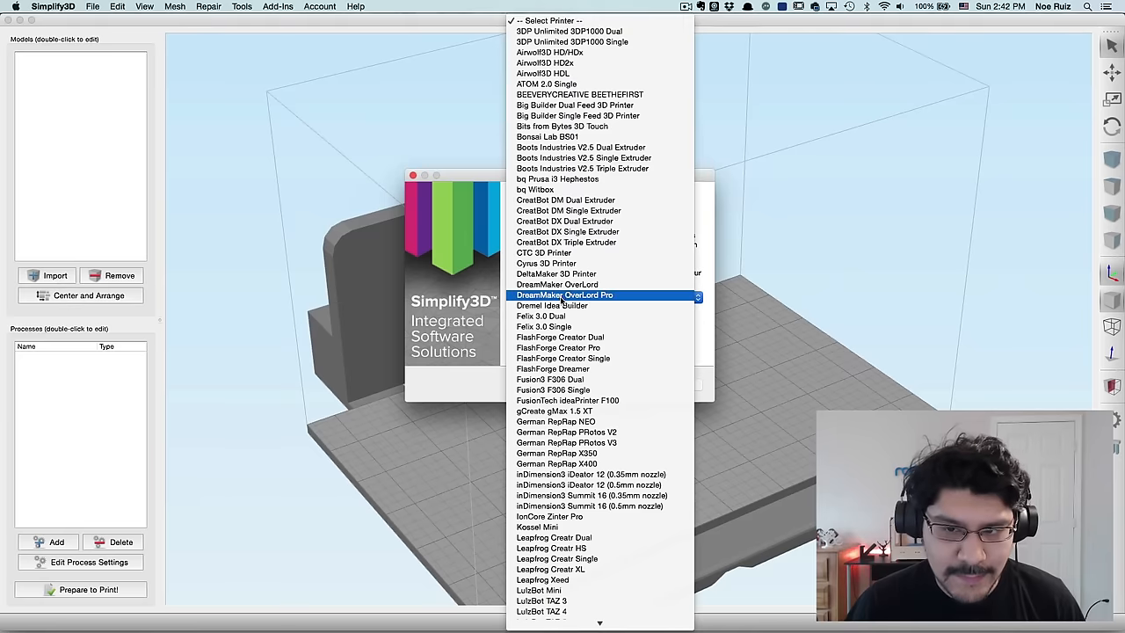
mouse_move(598, 379)
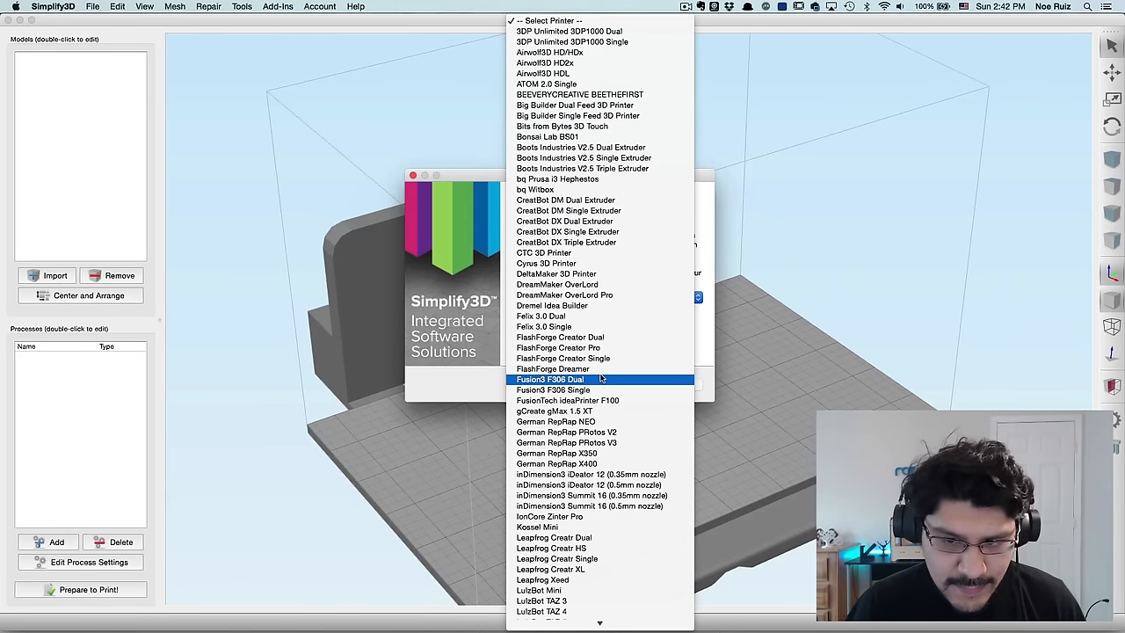
click(563, 348)
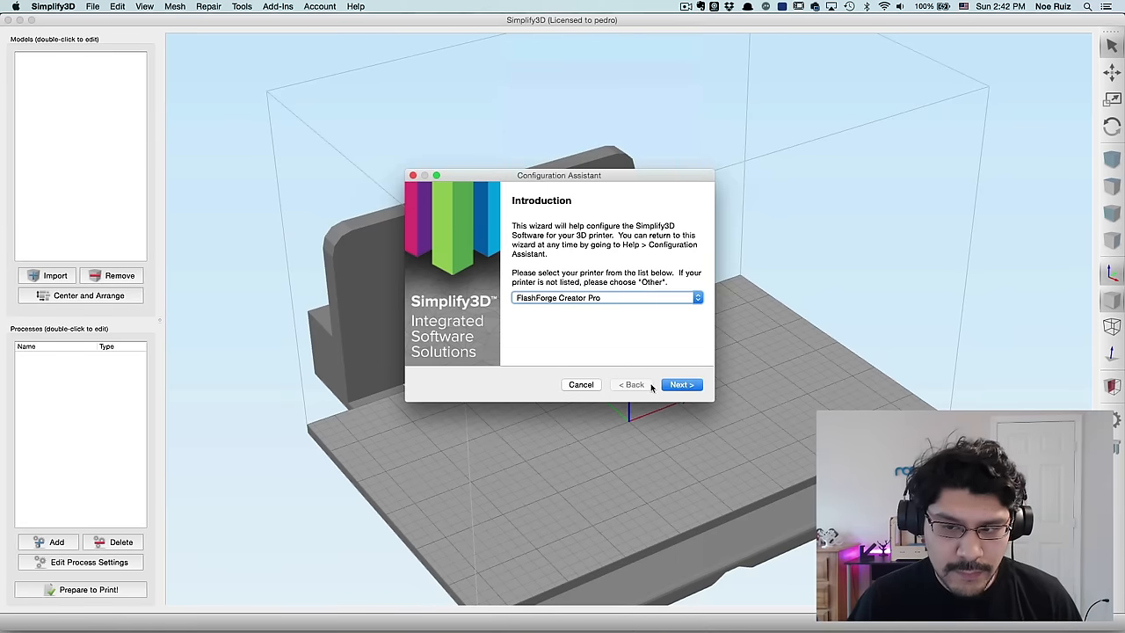
click(683, 384)
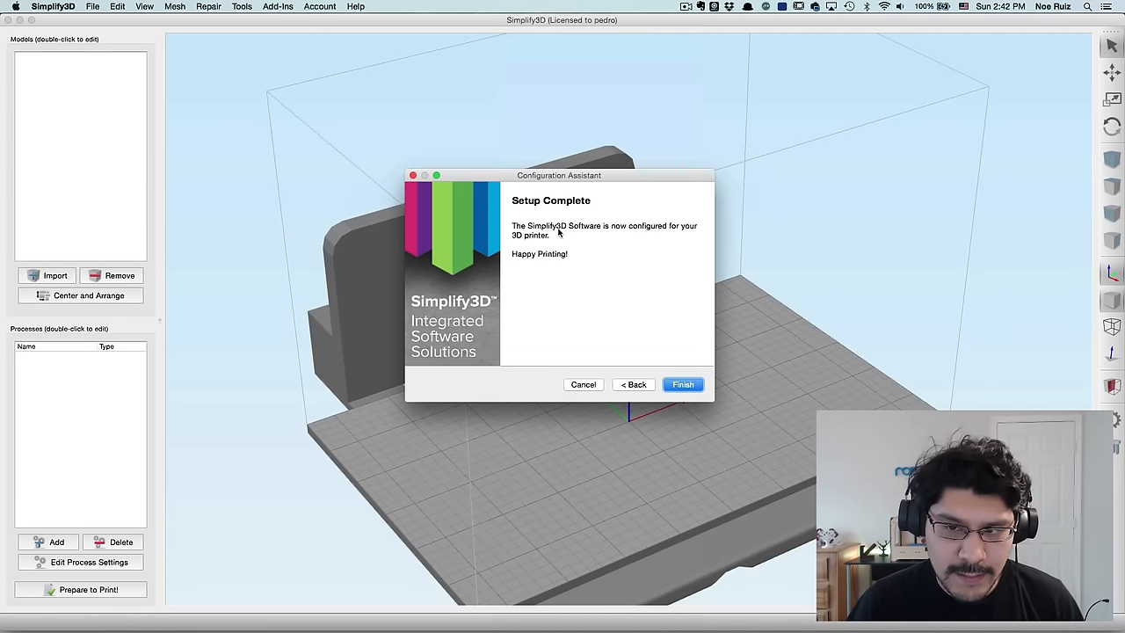
click(682, 383)
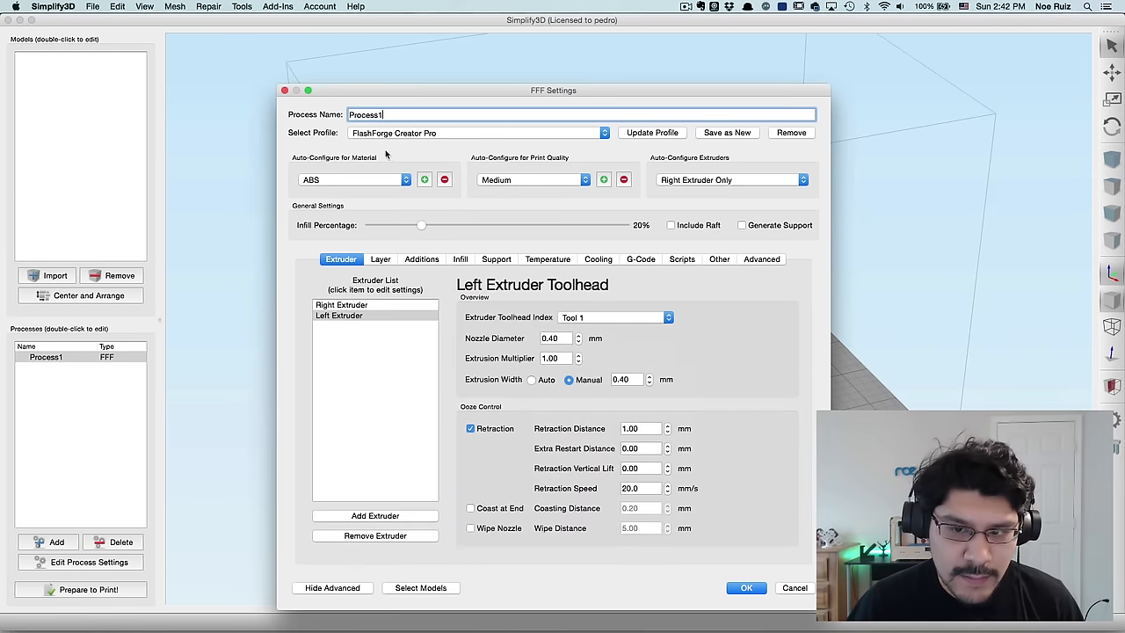
Step: Review Process1's skirt/raft additions and heated bed temperature, then close its settings
click(422, 259)
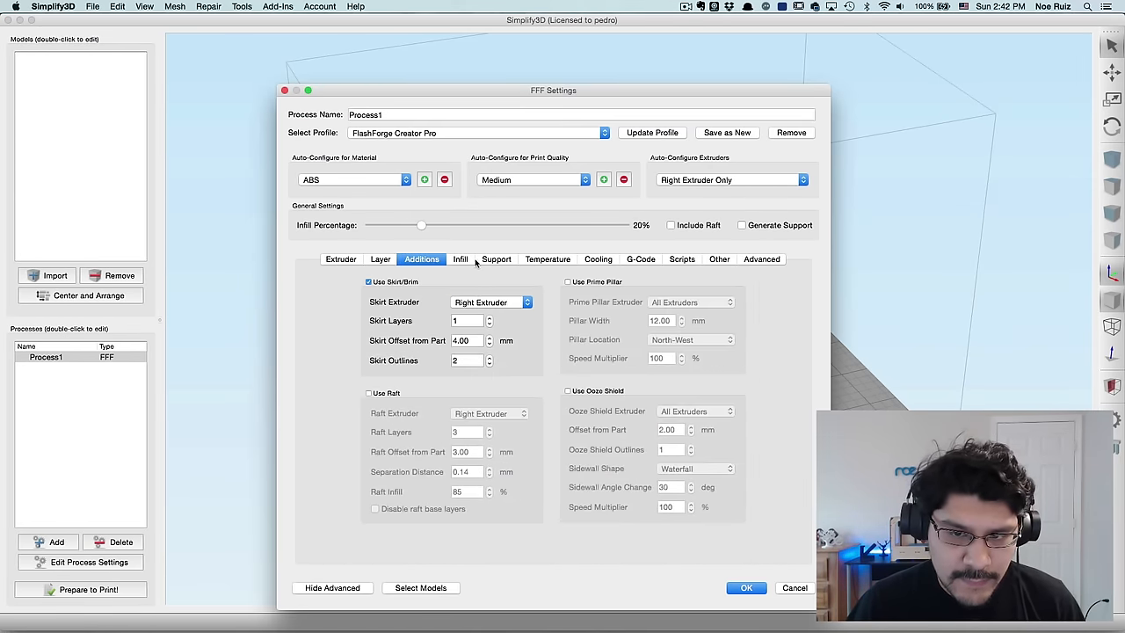
click(548, 258)
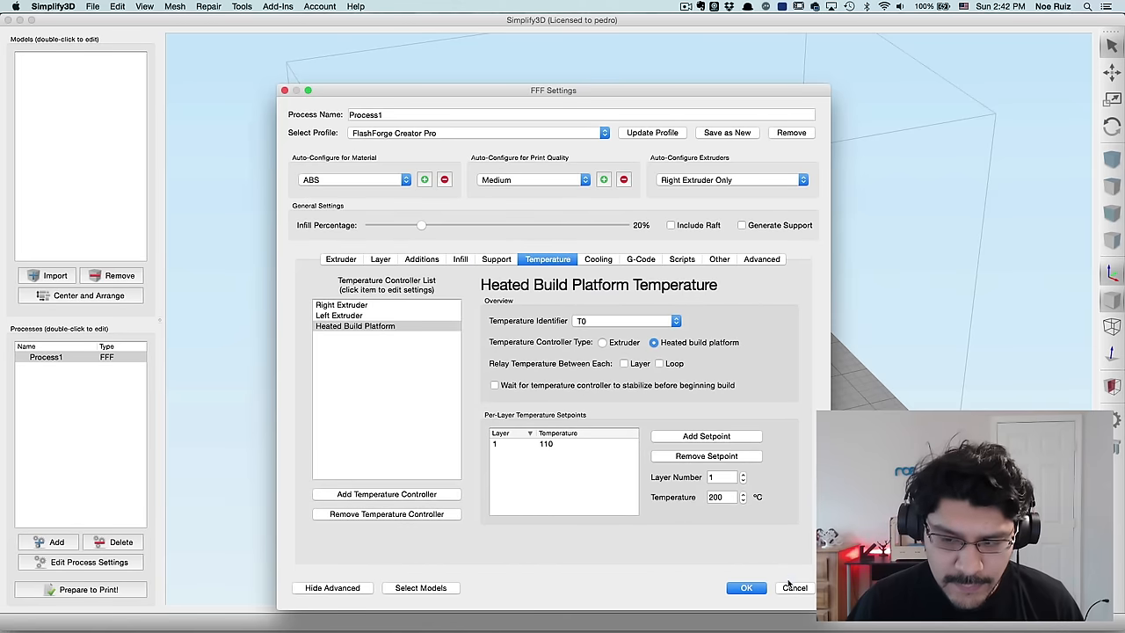
click(746, 587)
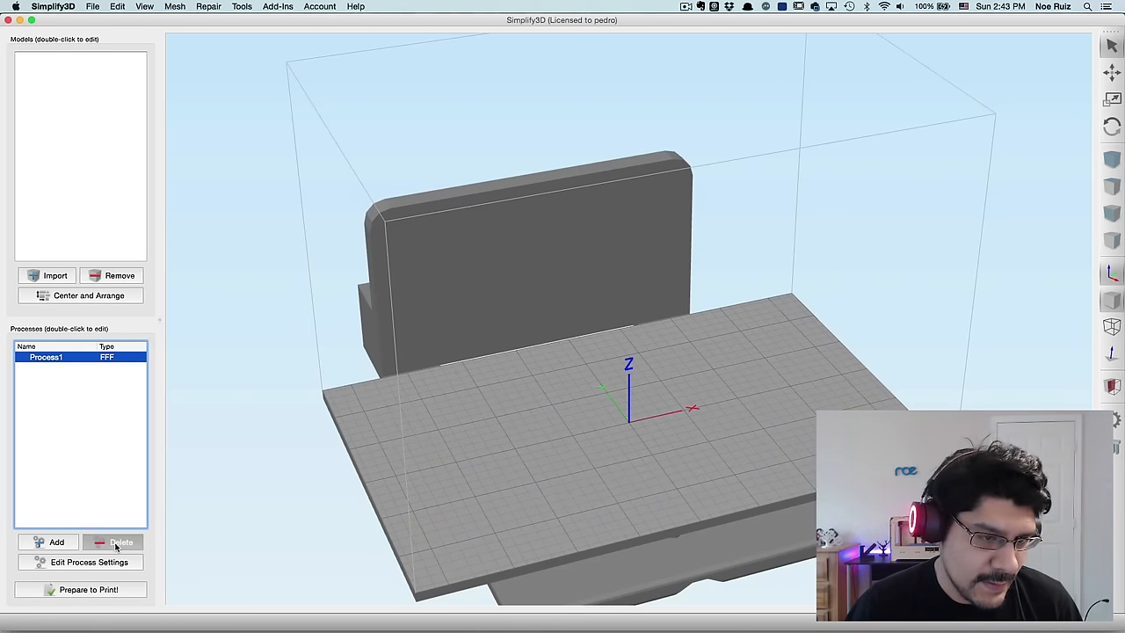
Step: Delete Process1 and orbit to face the imported neohp-cover and diffuser models
click(121, 542)
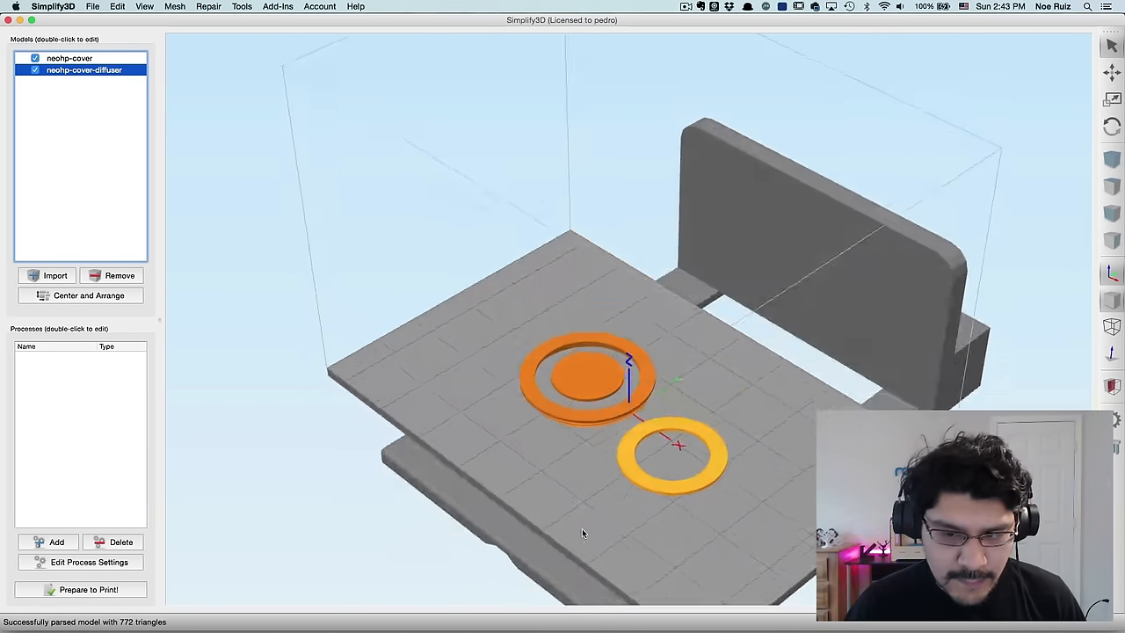
drag(584, 534, 695, 534)
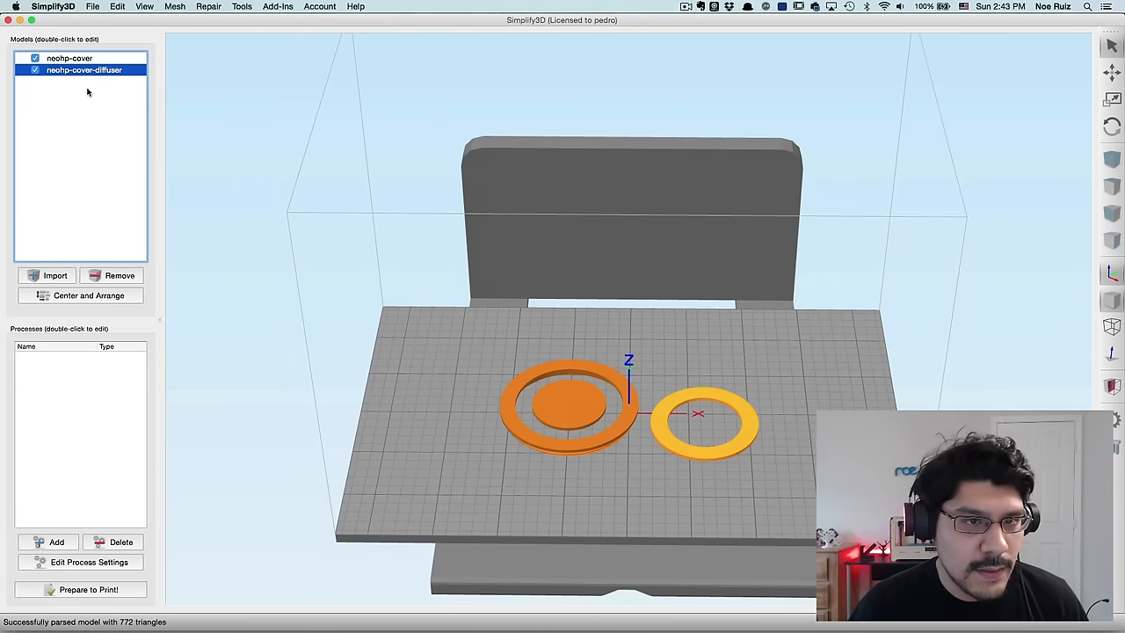
Step: Group the two models via Edit > Group Selection and align their model origins
click(145, 8)
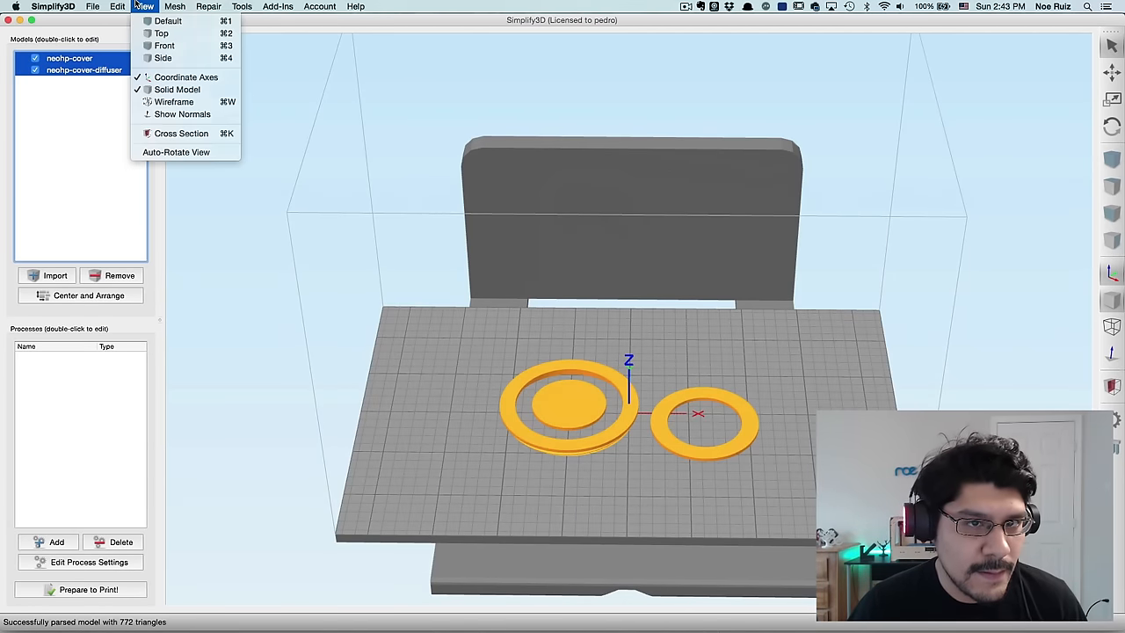
click(116, 7)
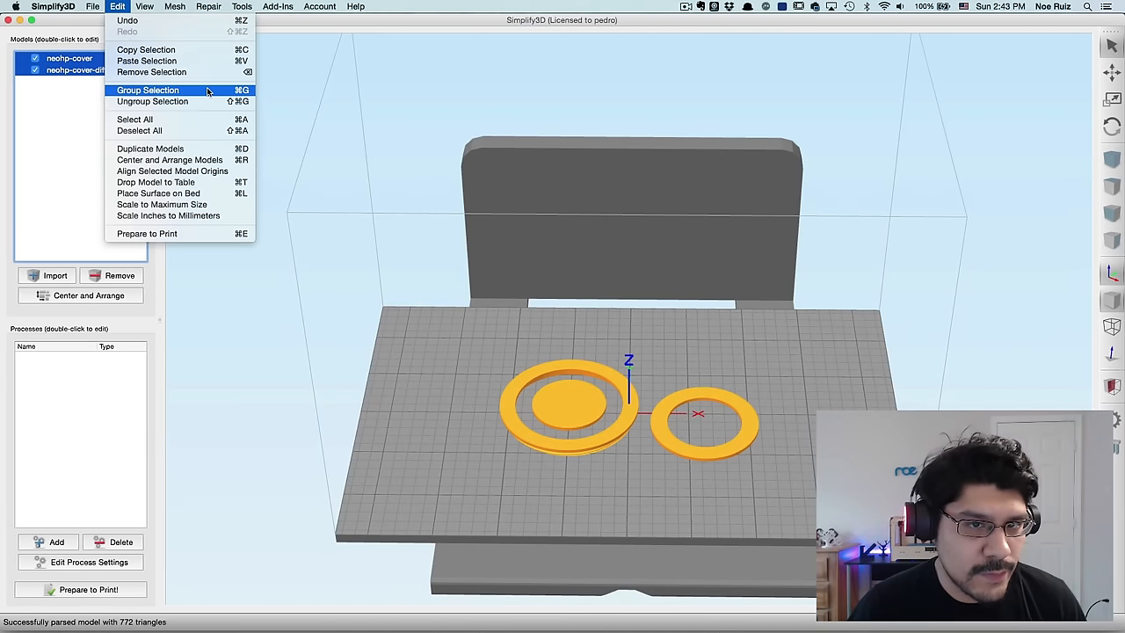
click(148, 89)
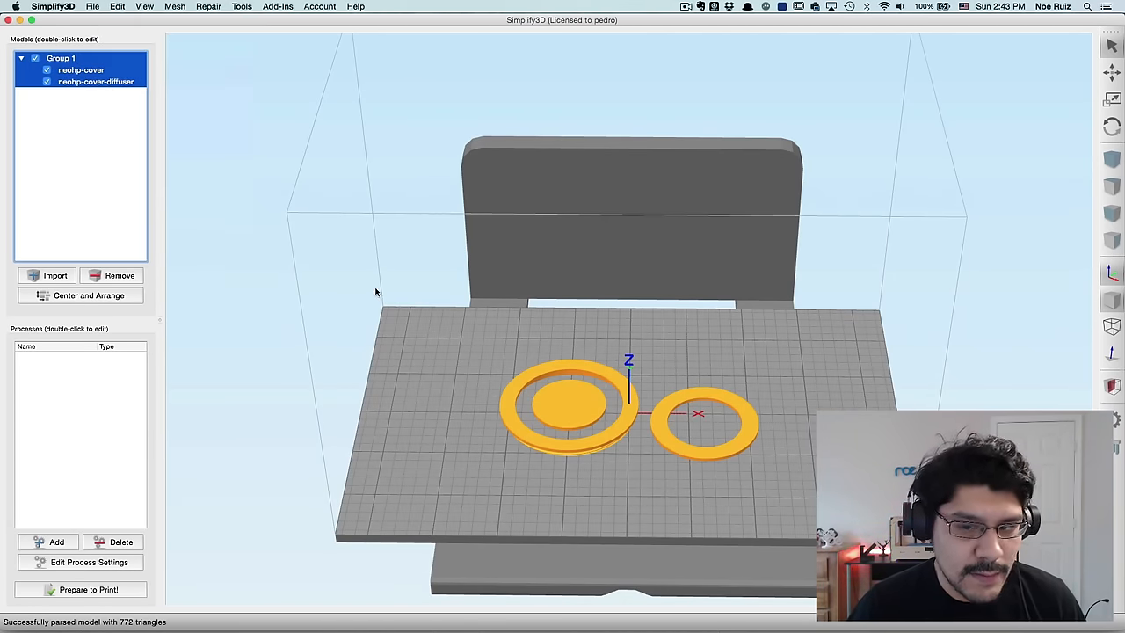
drag(376, 291, 508, 513)
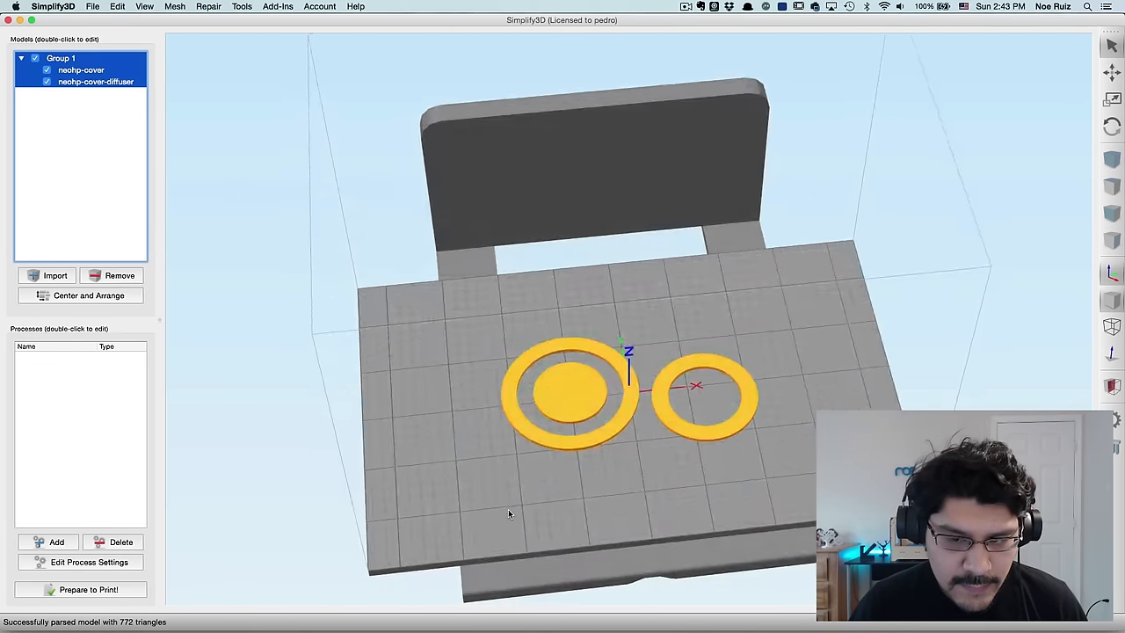
click(116, 7)
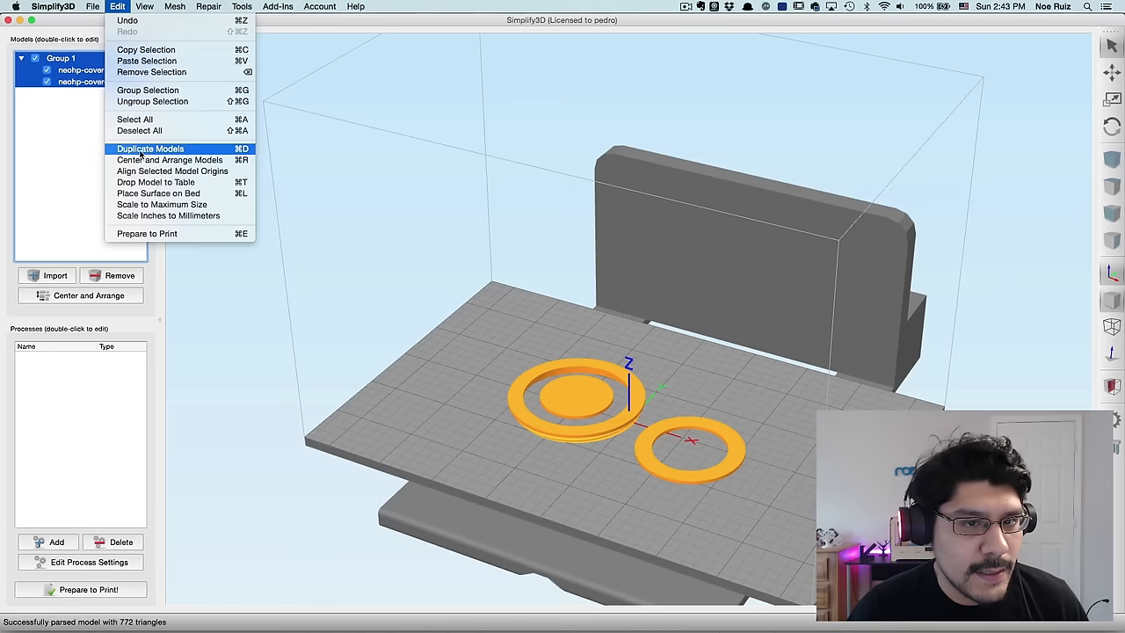
mouse_move(172, 171)
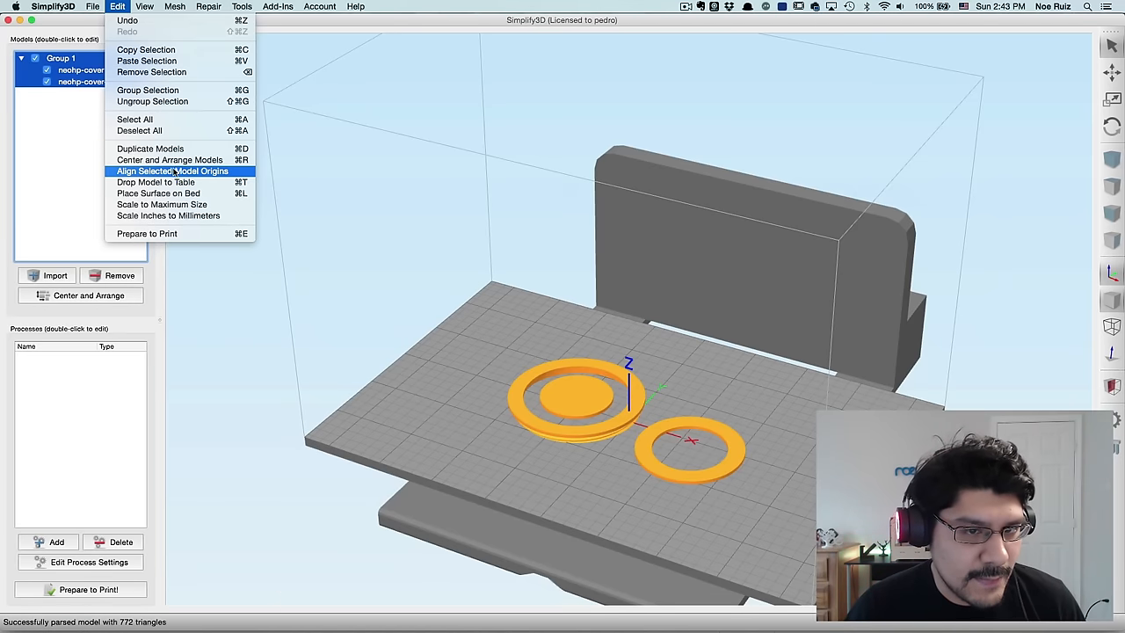
click(172, 170)
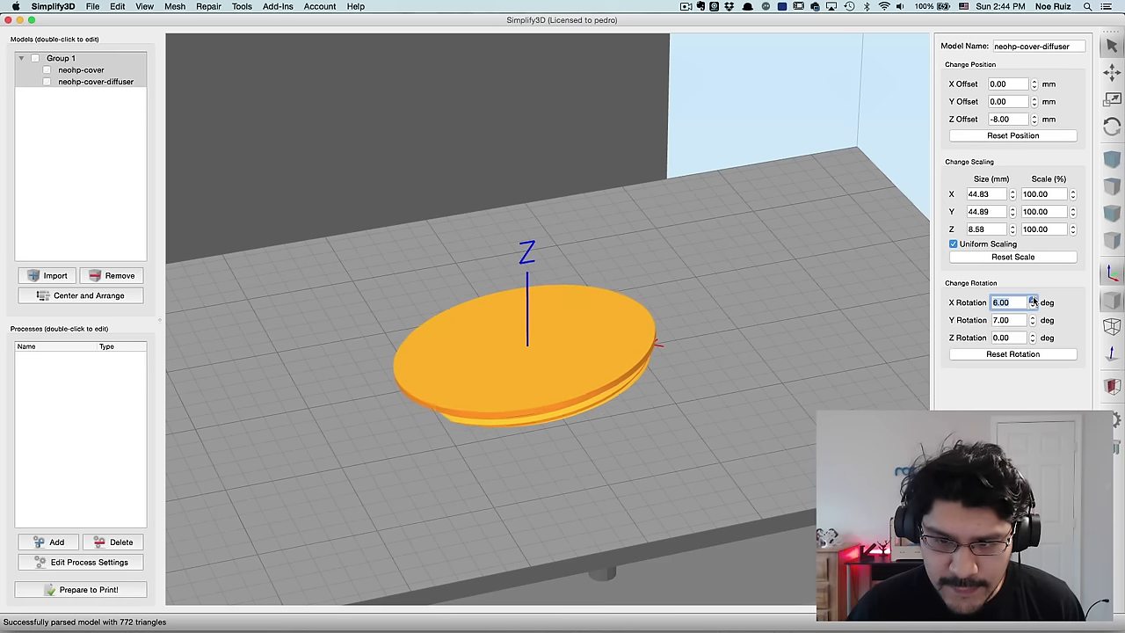
Step: Reset the diffuser's rotation to zero on every axis
click(1013, 354)
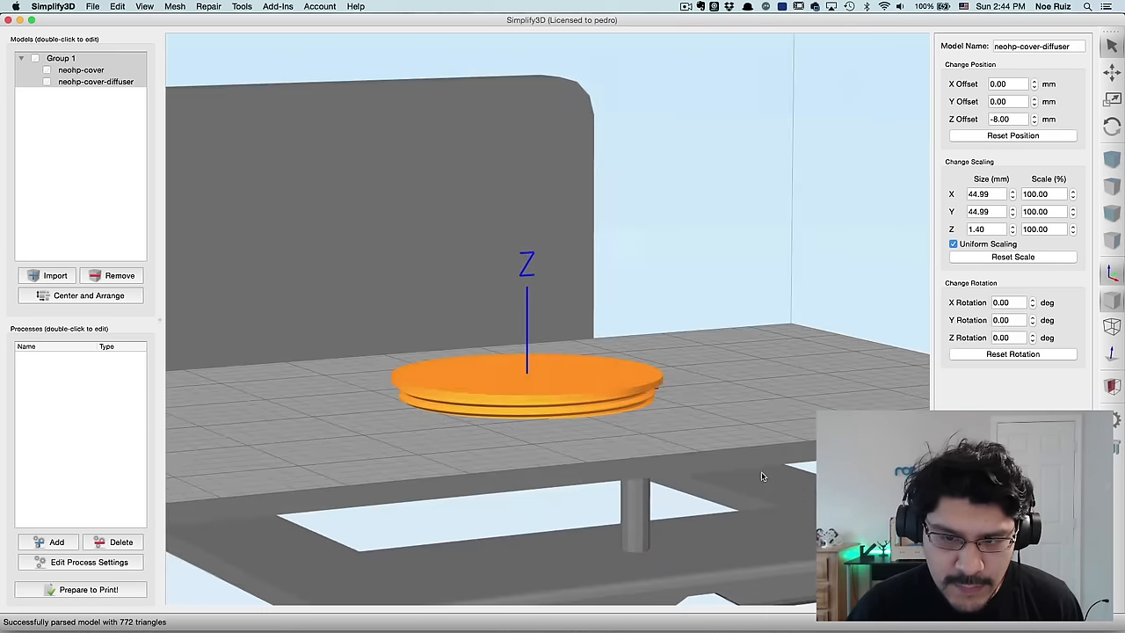
click(116, 7)
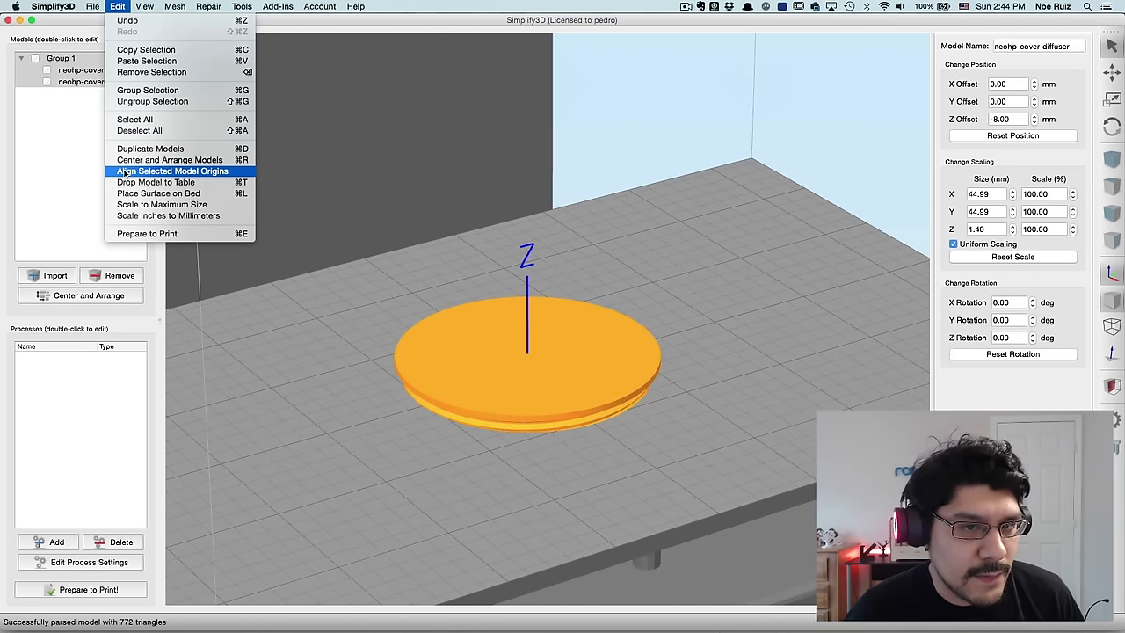
mouse_move(158, 191)
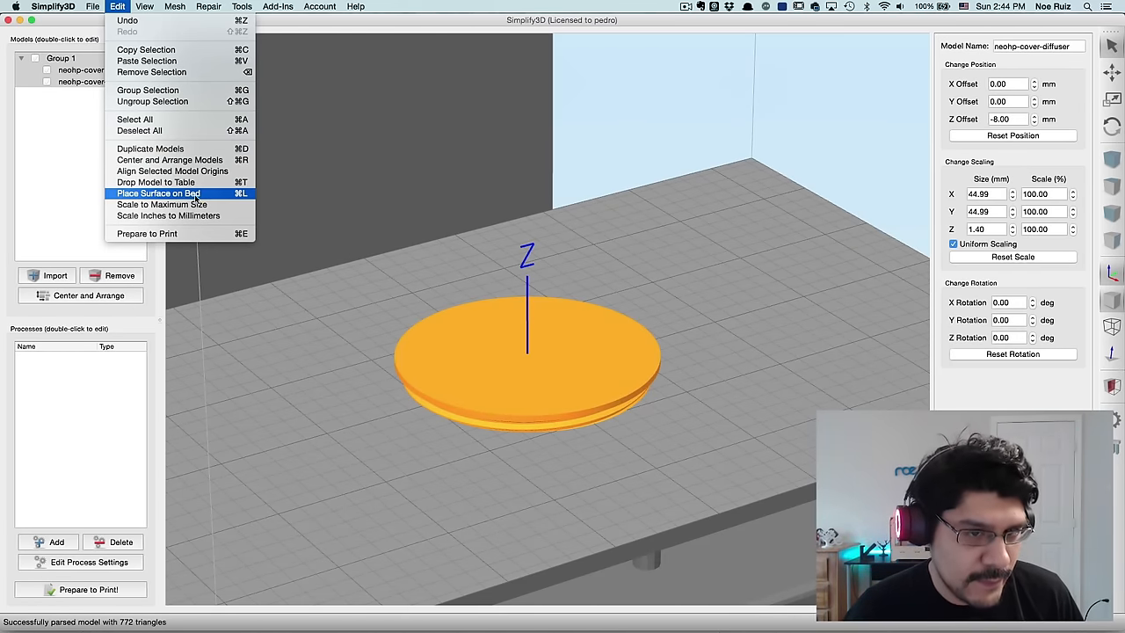
Step: Place the disc's flat face on the bed and check the group's underside sits flat
click(158, 191)
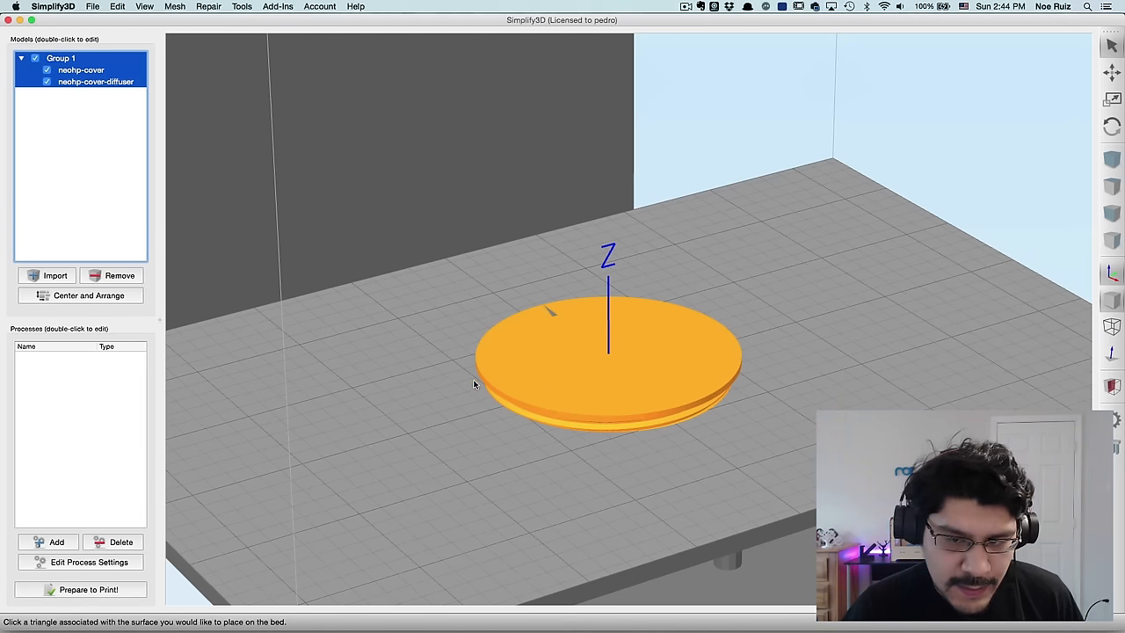
mouse_move(668, 415)
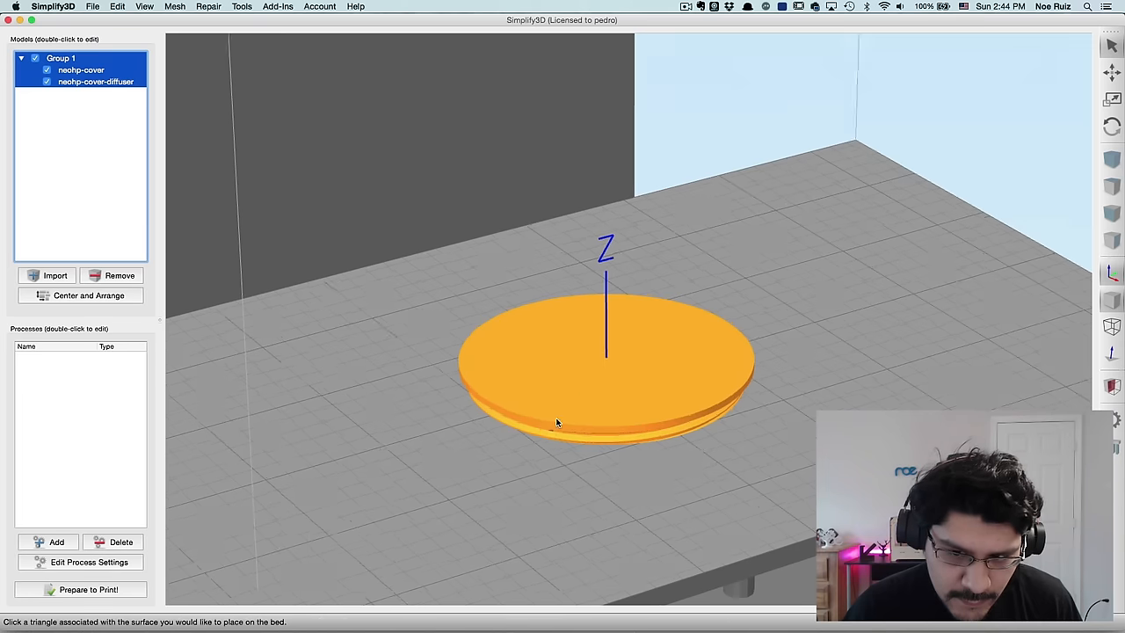
click(555, 422)
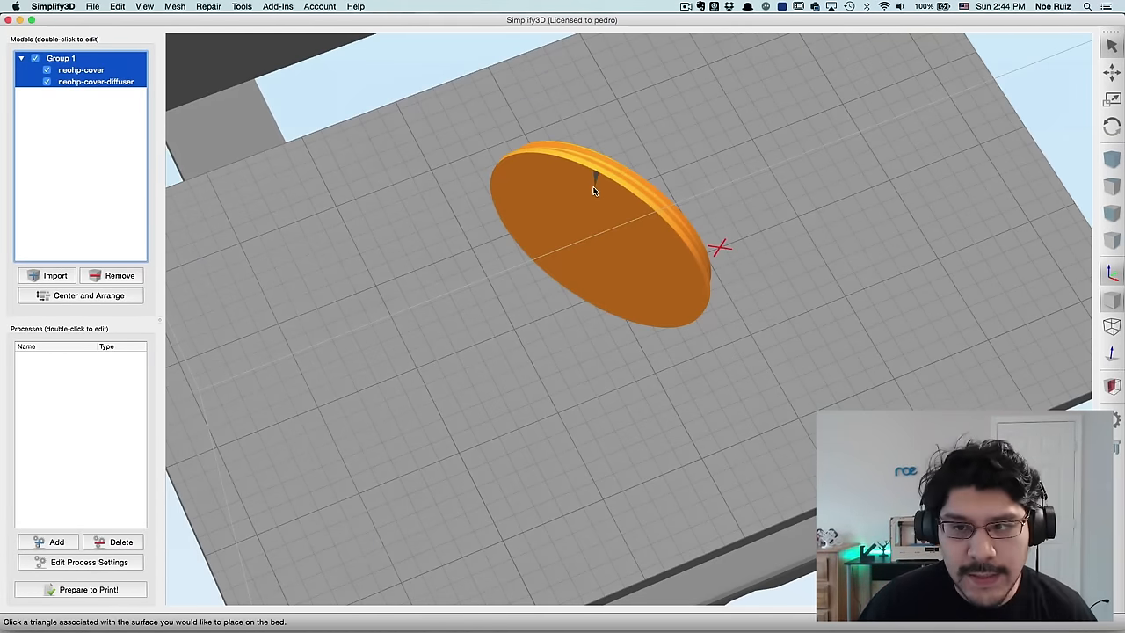
click(594, 192)
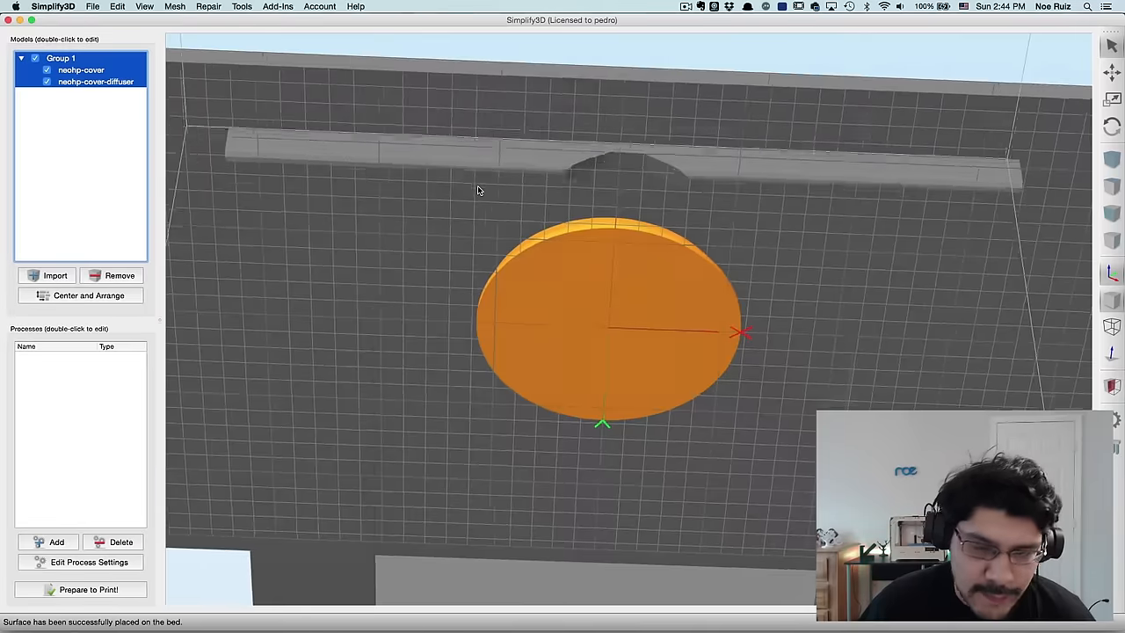
drag(478, 190, 494, 460)
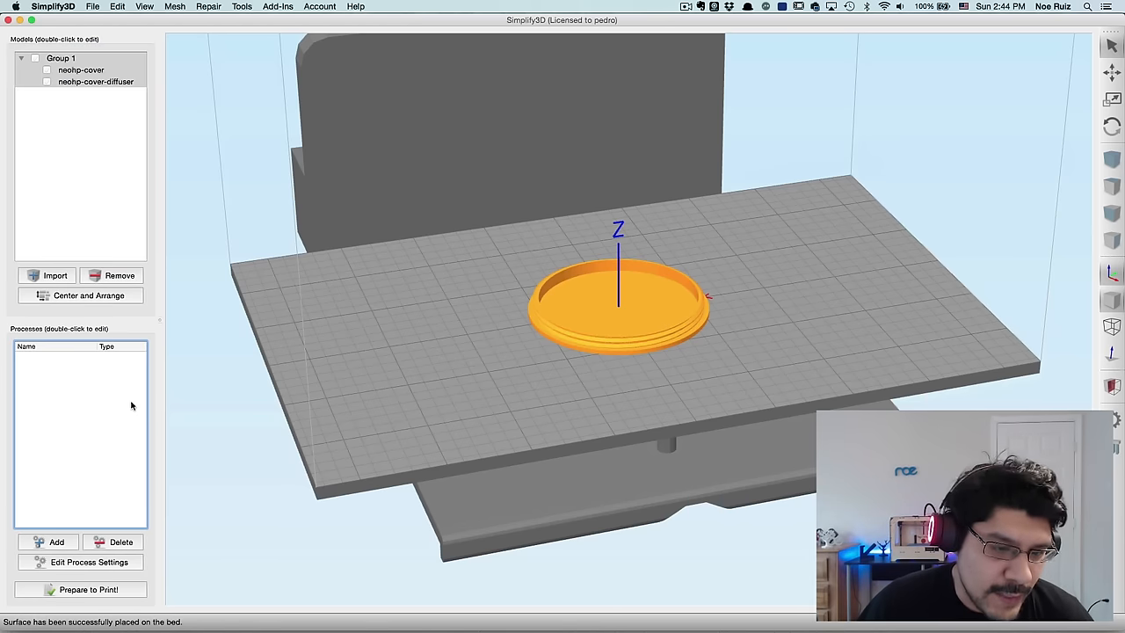
mouse_move(654, 302)
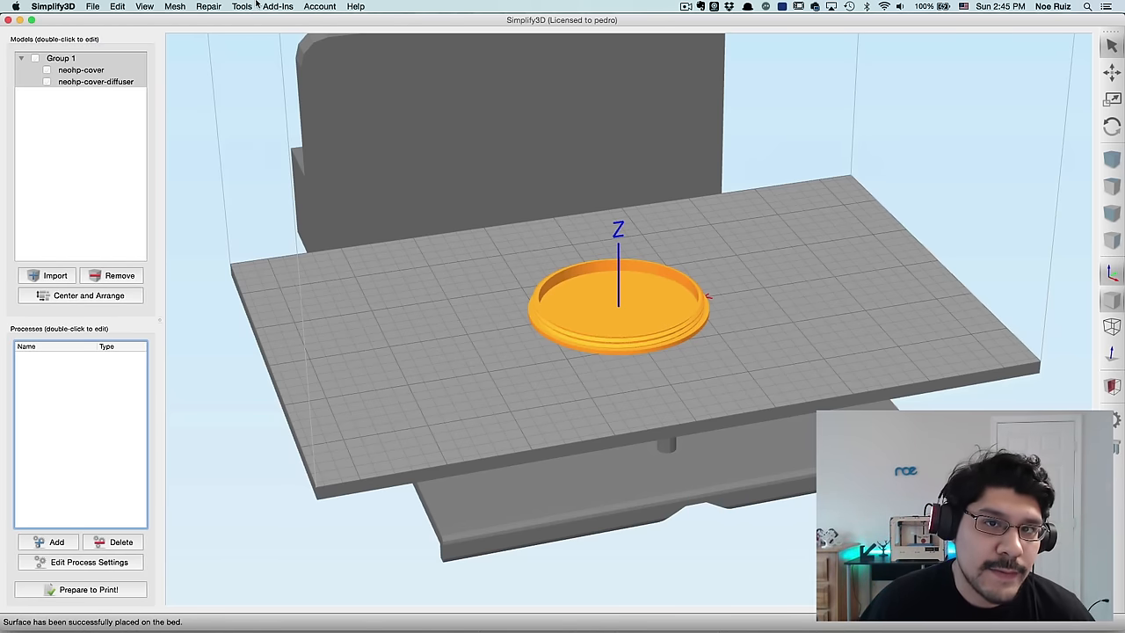
Step: Show the Tools menu containing the Dual Extrusion Wizard
click(243, 7)
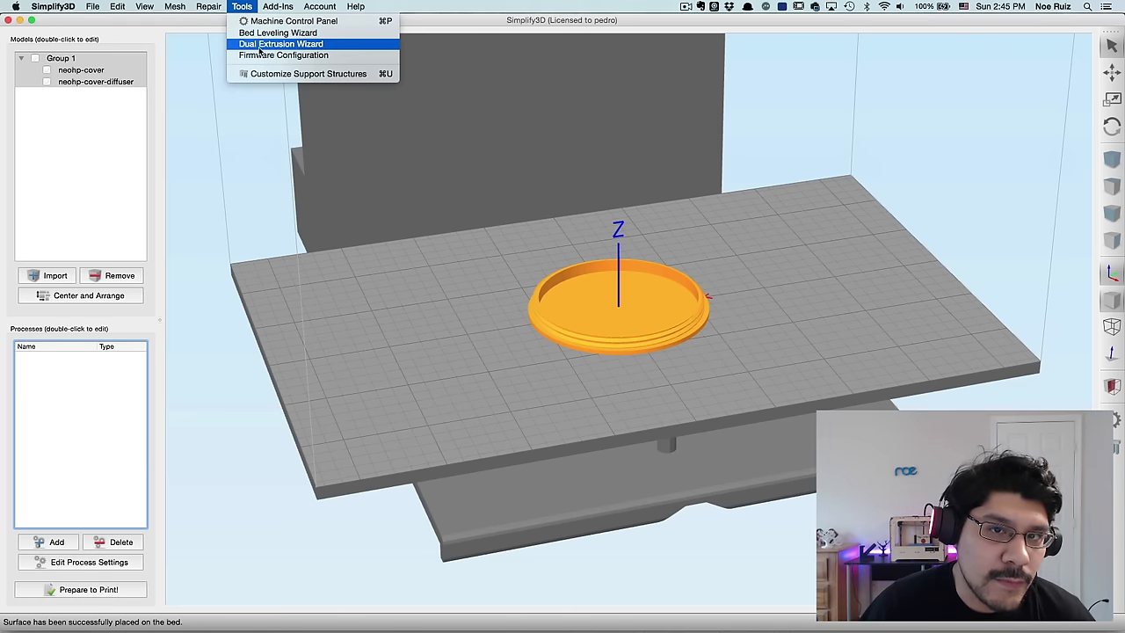
Step: Start the Dual Extrusion Wizard with a Dual Printed Cover process on FlashForge Creator Pro in PLA
click(280, 44)
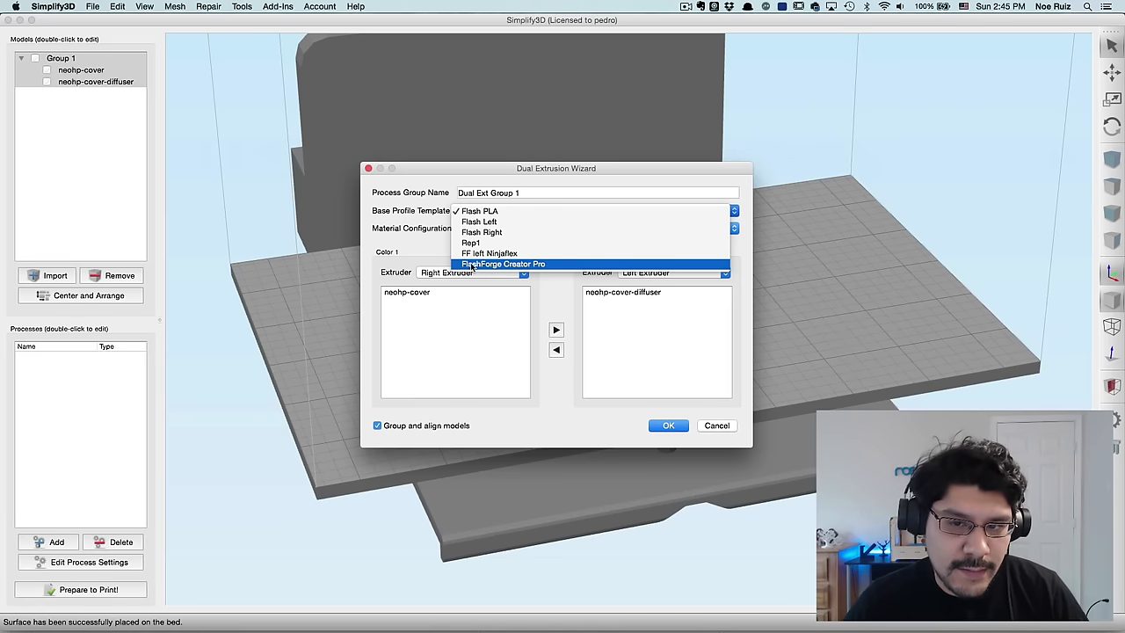
click(503, 264)
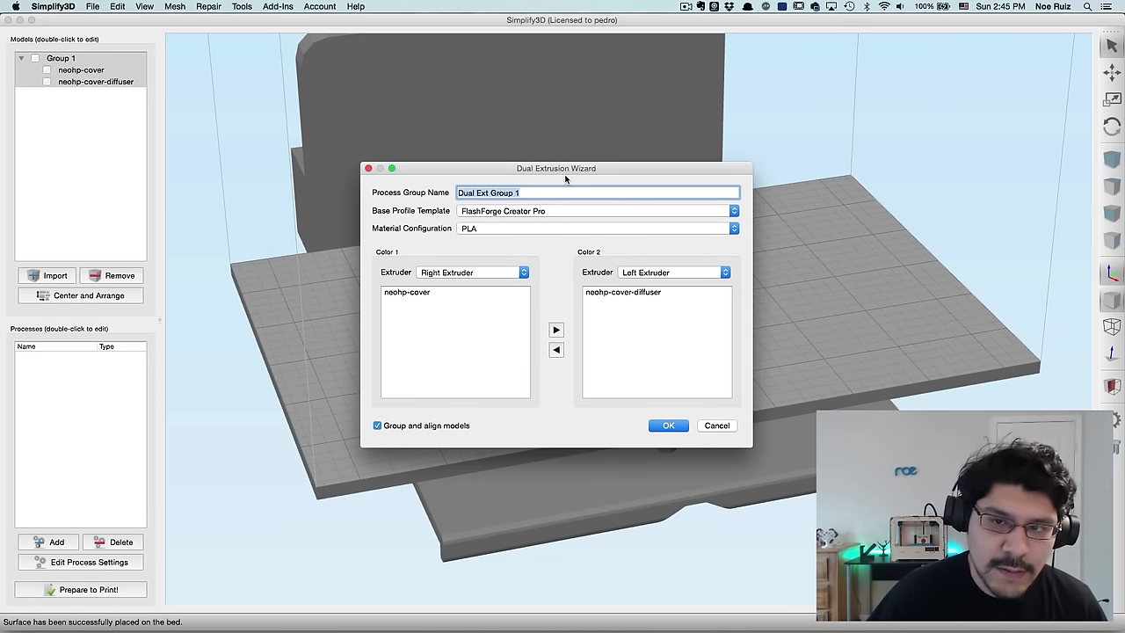
text(Dual)
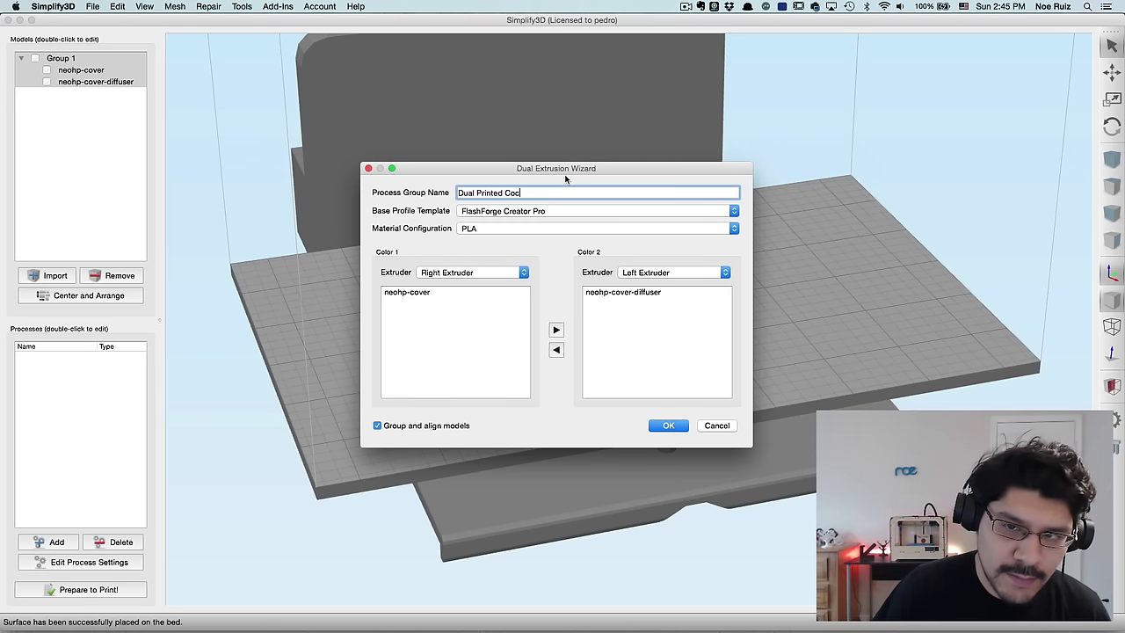
text(ver)
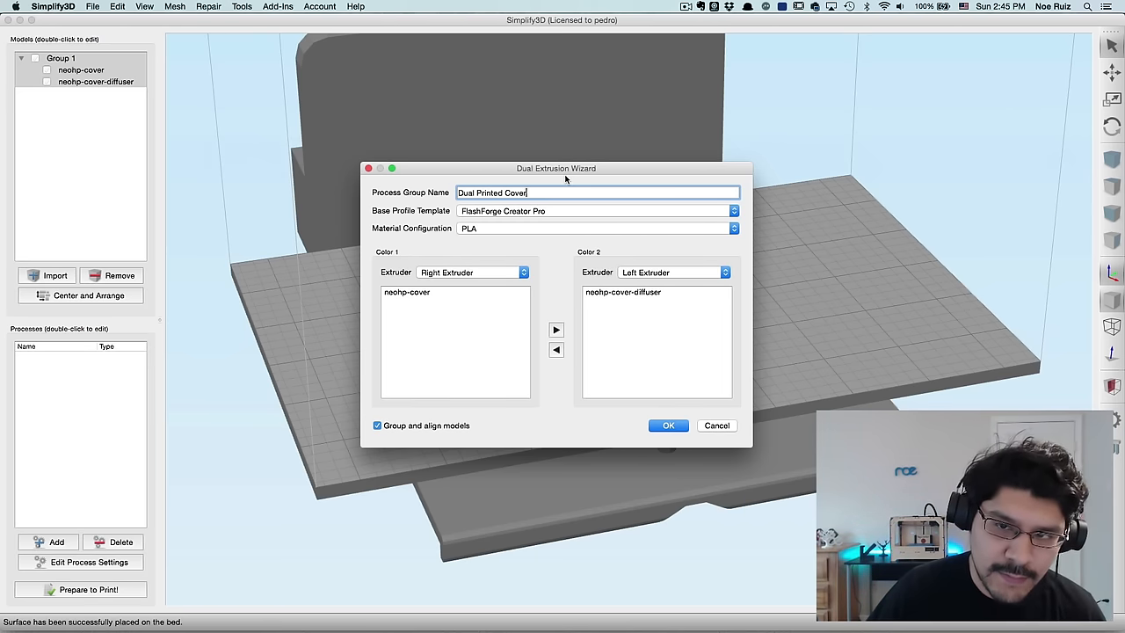
click(596, 228)
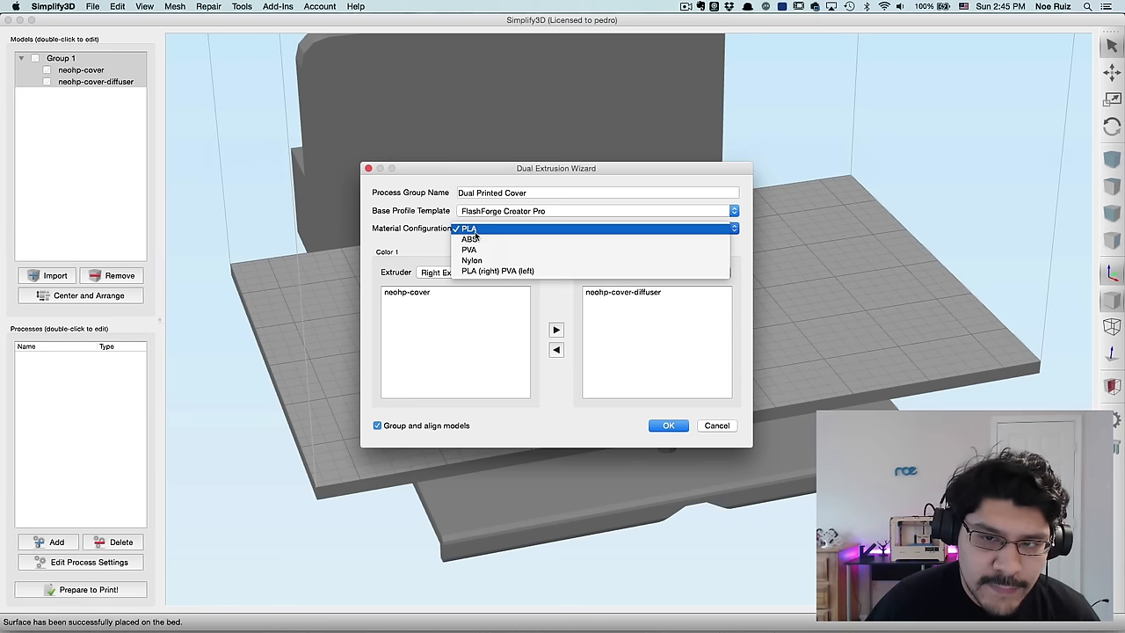
click(468, 228)
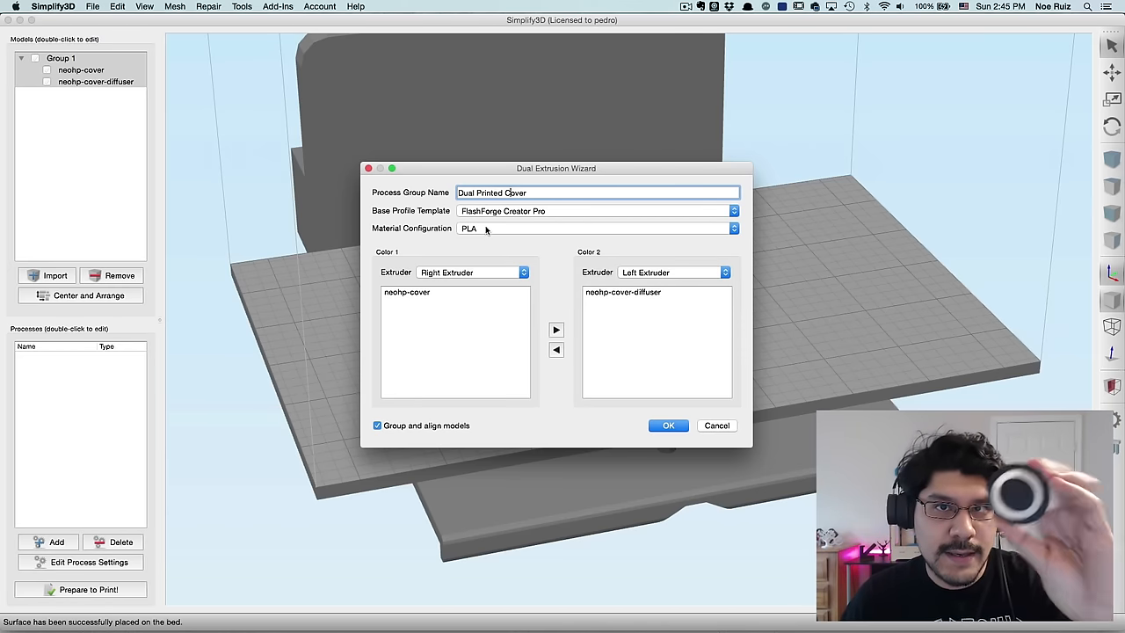
mouse_move(547, 288)
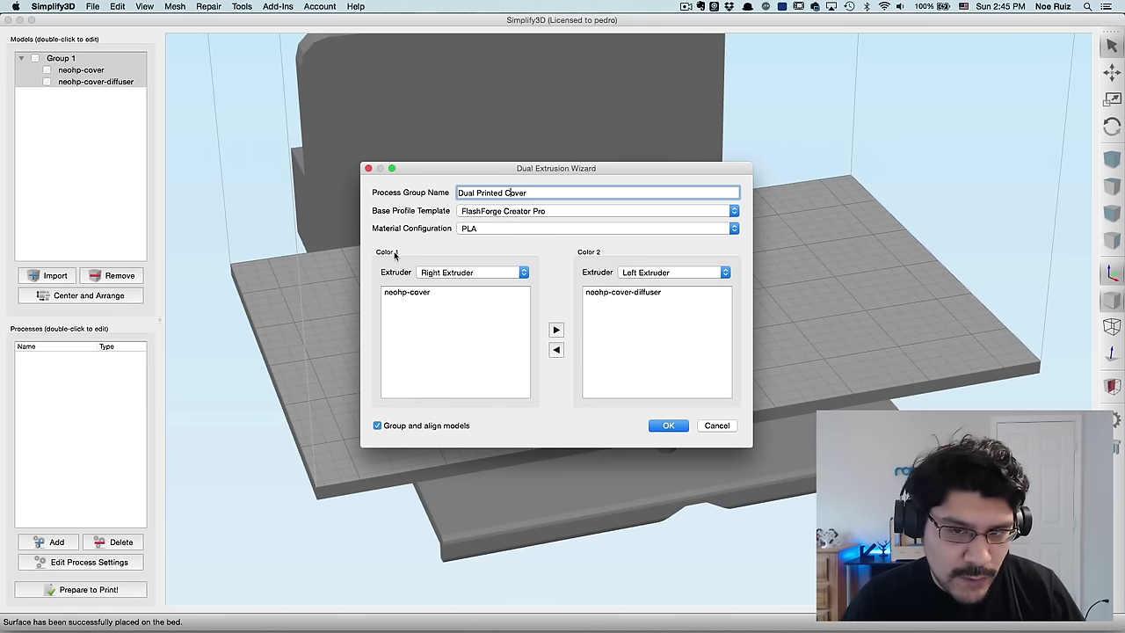
mouse_move(573, 257)
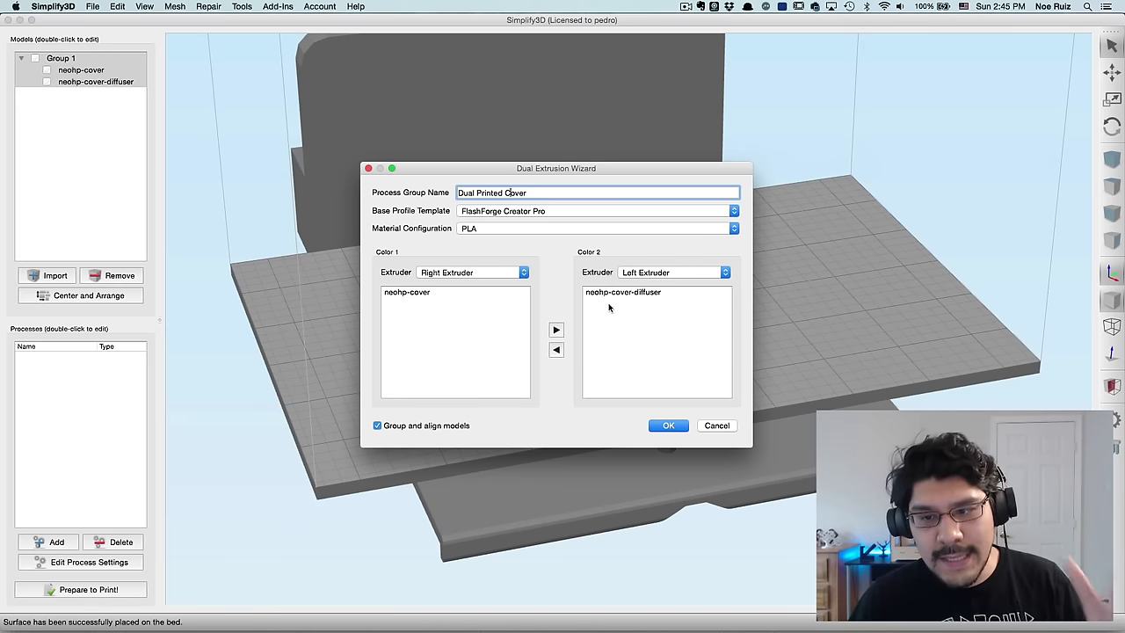
Step: Assign the diffuser to Color1 and the cover to Color2, then create both color processes
click(406, 292)
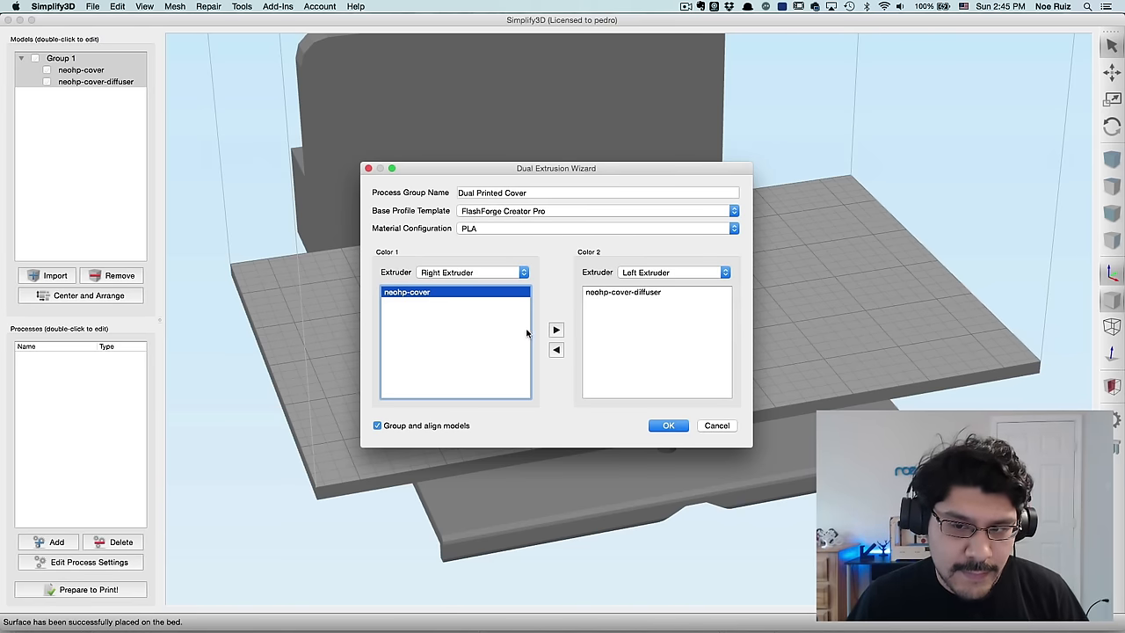
mouse_move(610, 295)
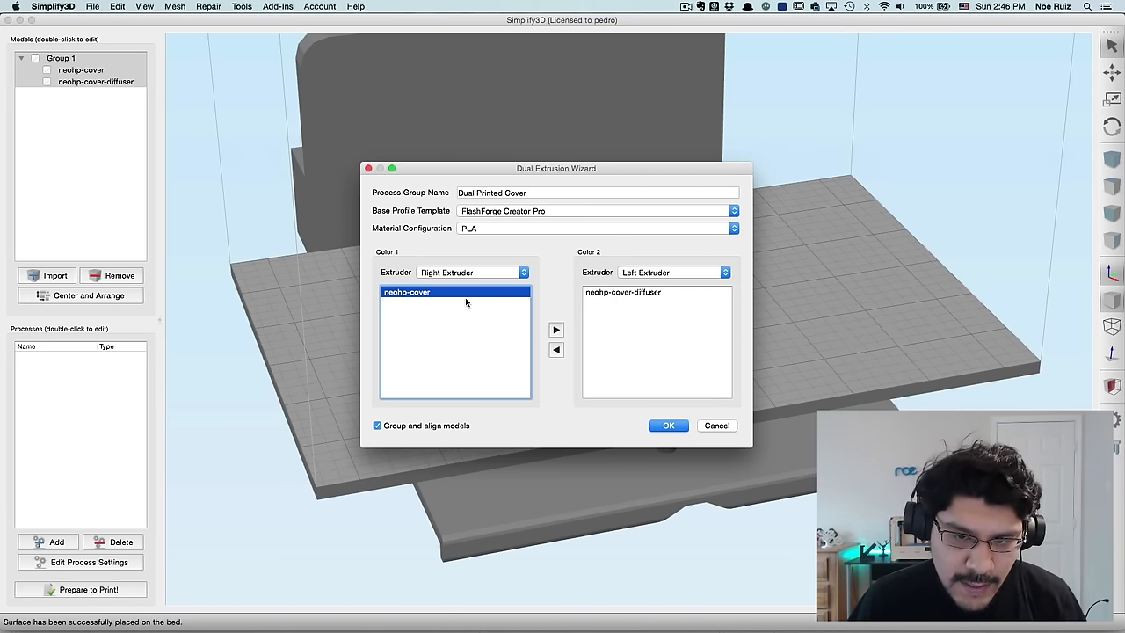
mouse_move(509, 313)
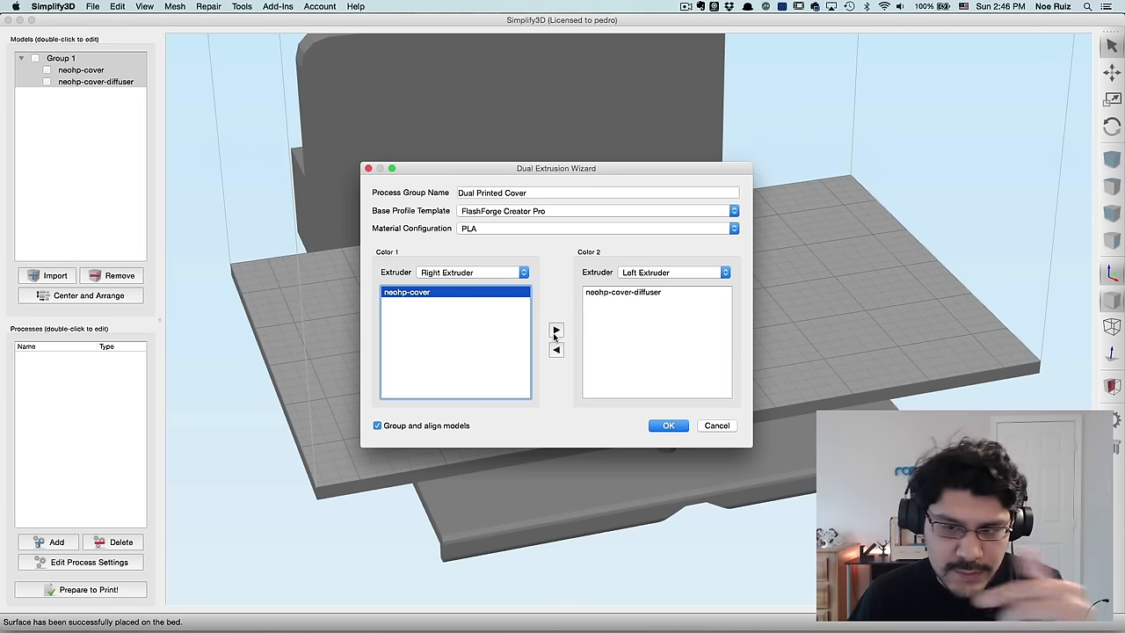
click(556, 331)
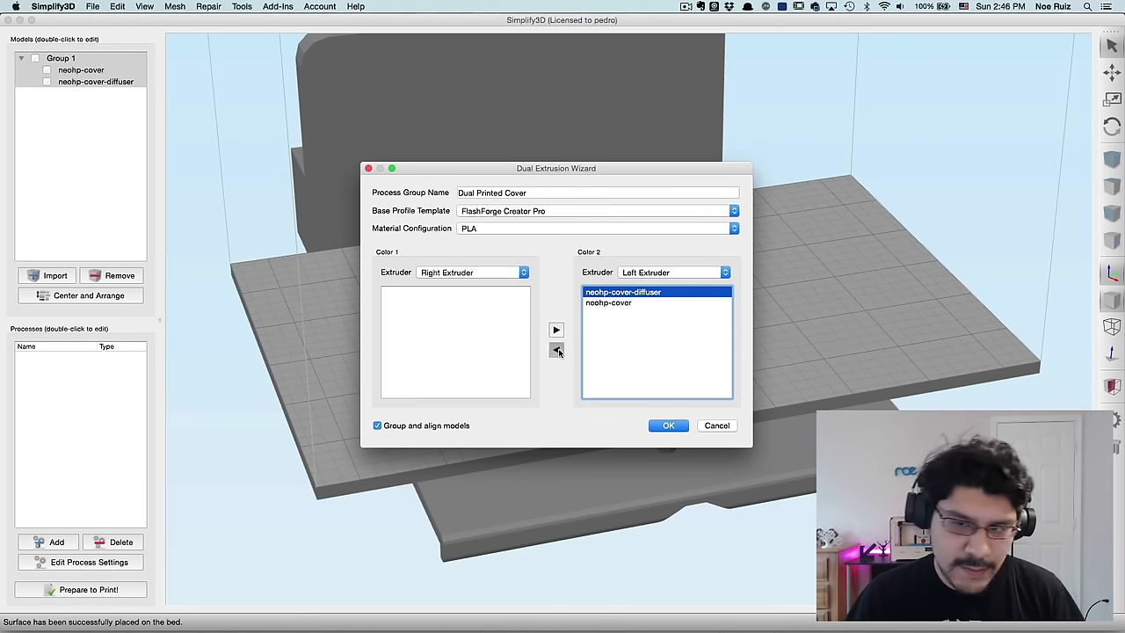
click(556, 348)
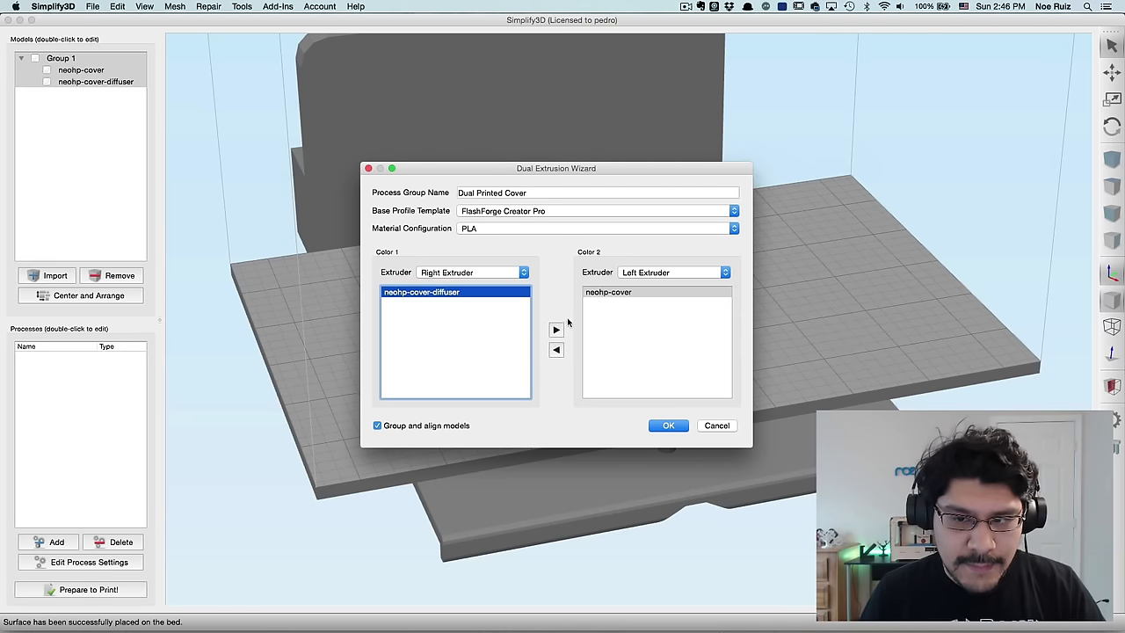
click(609, 291)
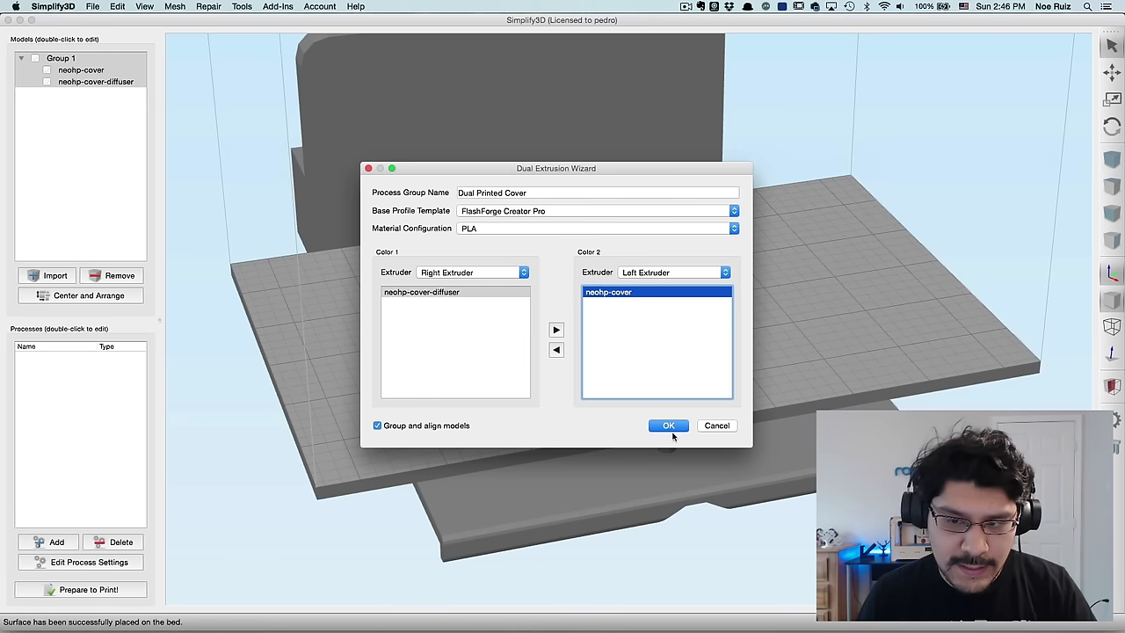
click(668, 425)
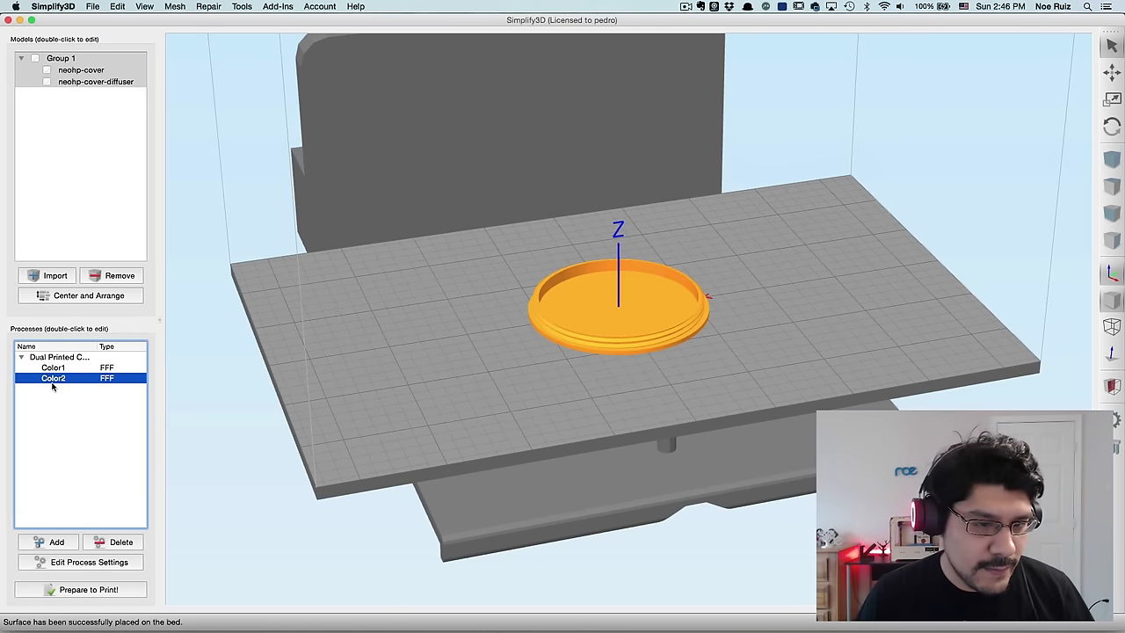
Step: Set Color1 to automatic extrusion width and a 0.15 mm primary layer height
click(53, 368)
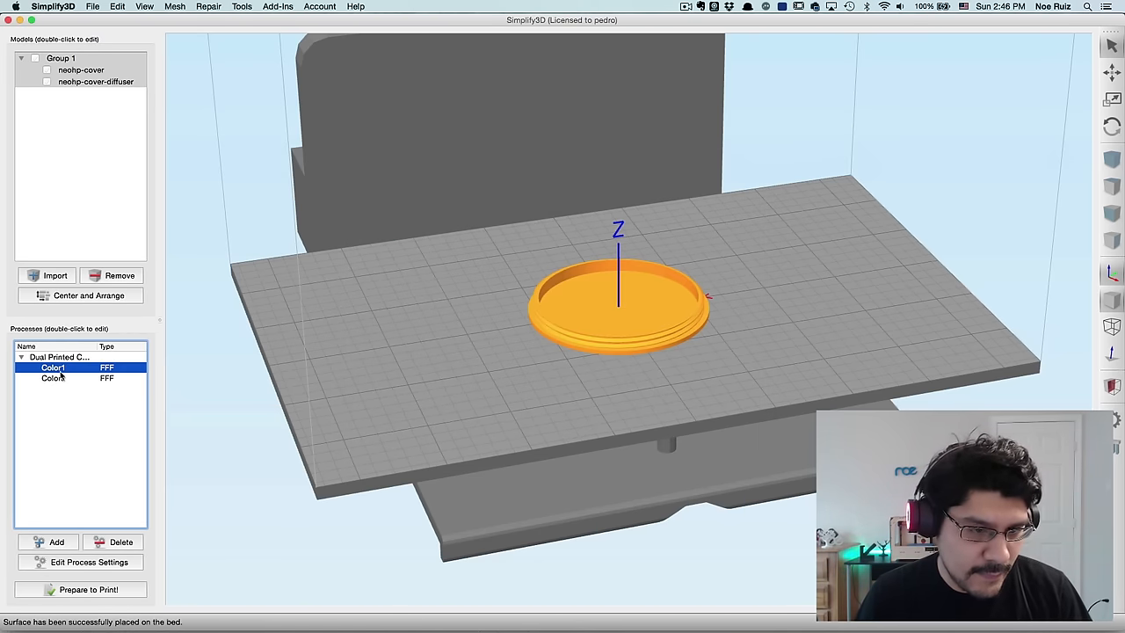
double_click(53, 368)
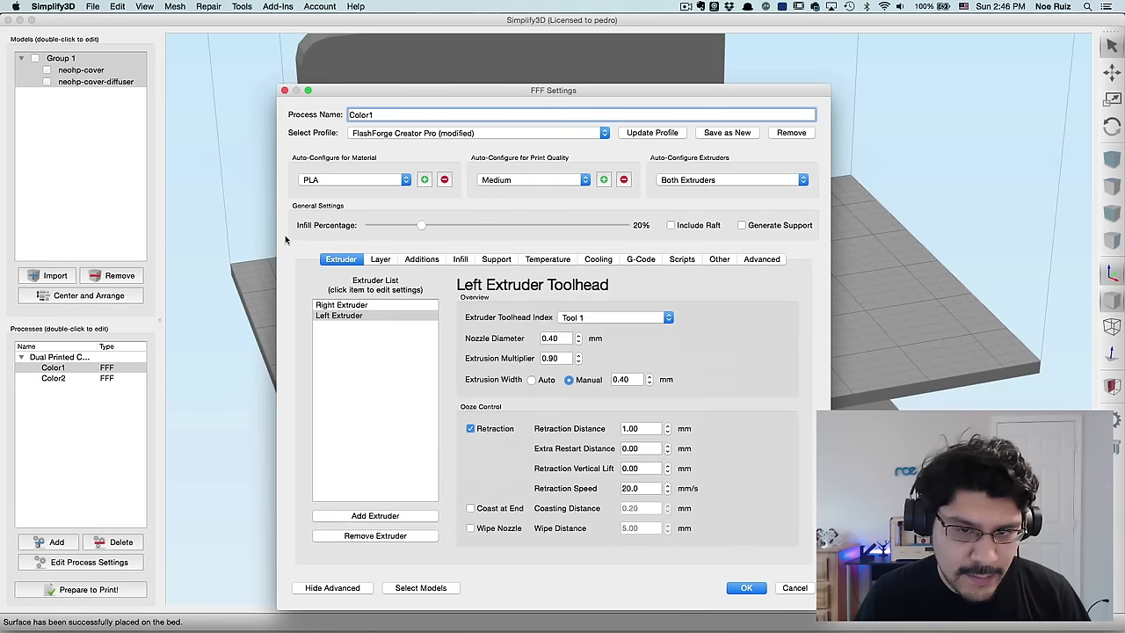
mouse_move(608, 427)
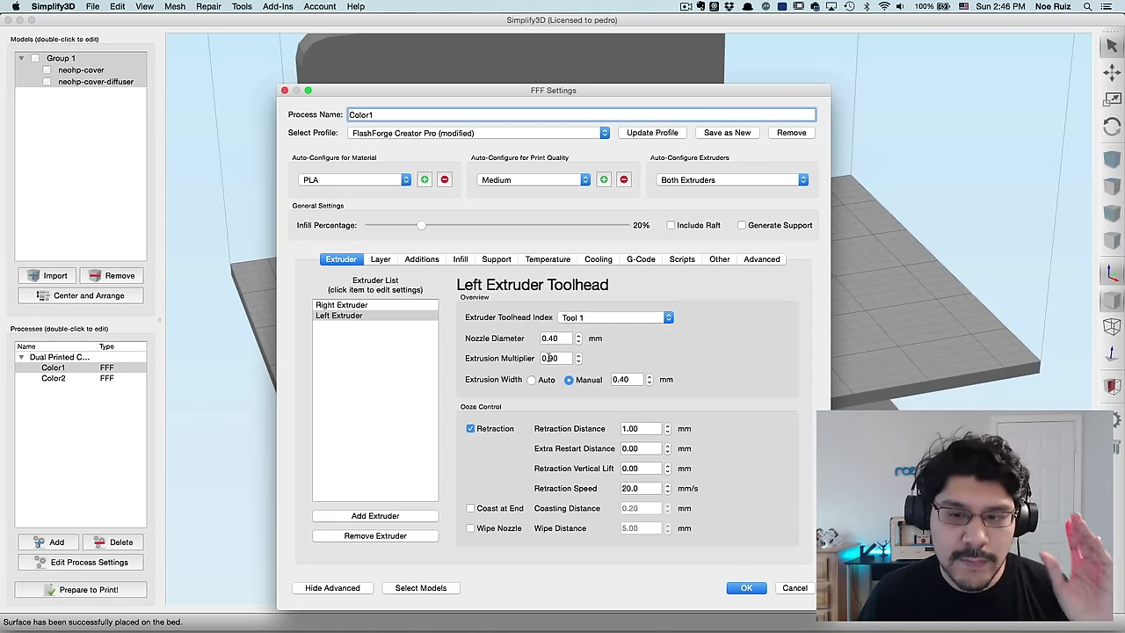
click(531, 380)
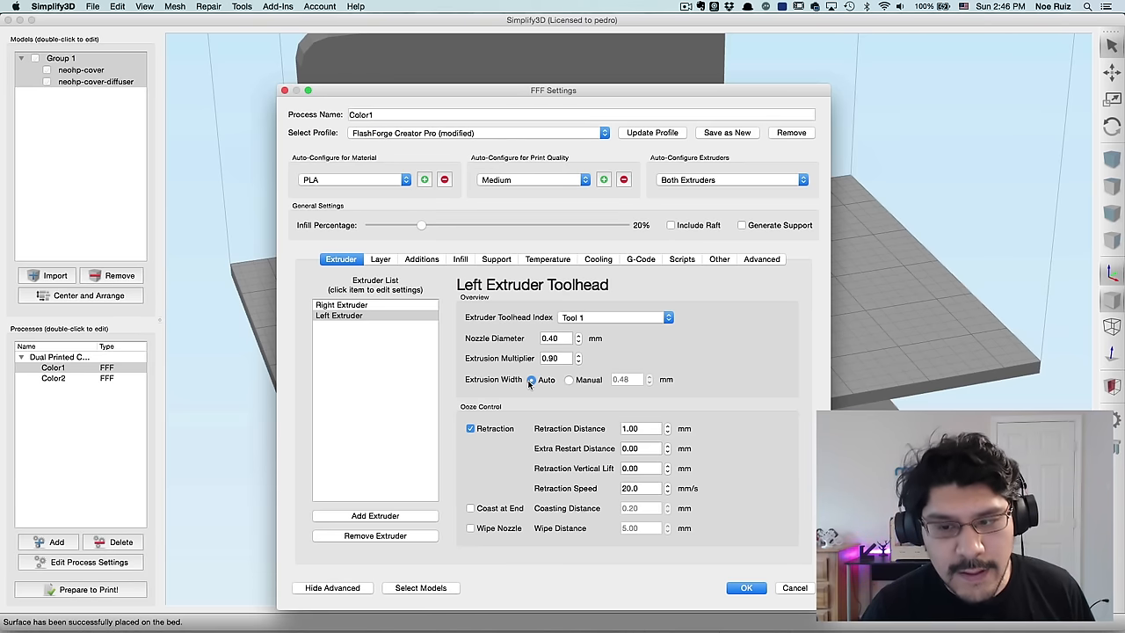
mouse_move(496, 436)
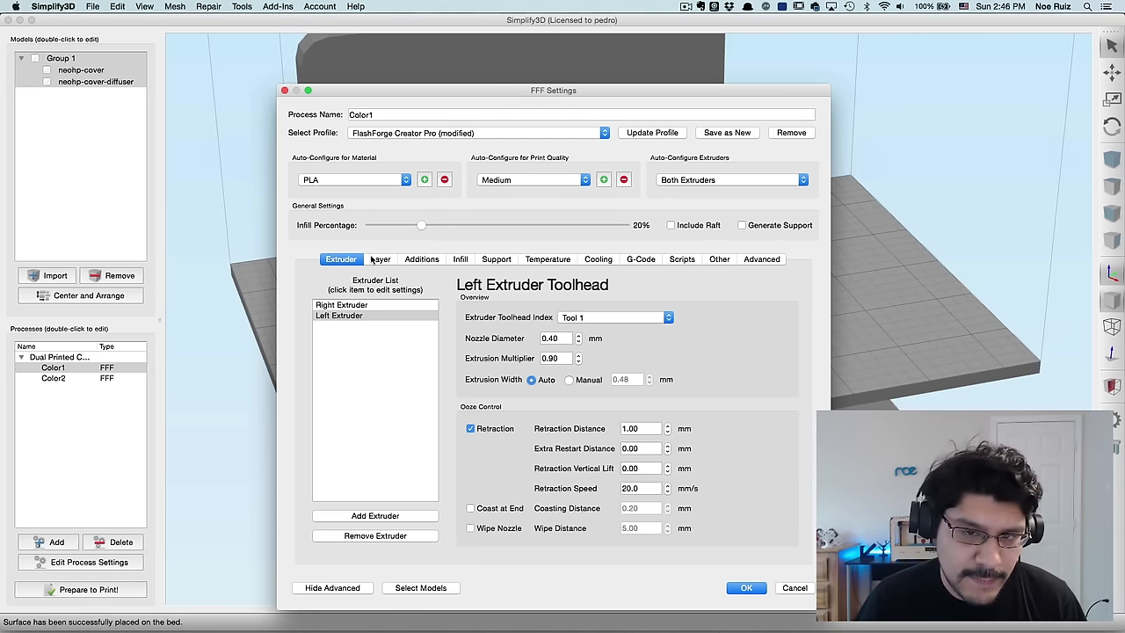
click(380, 258)
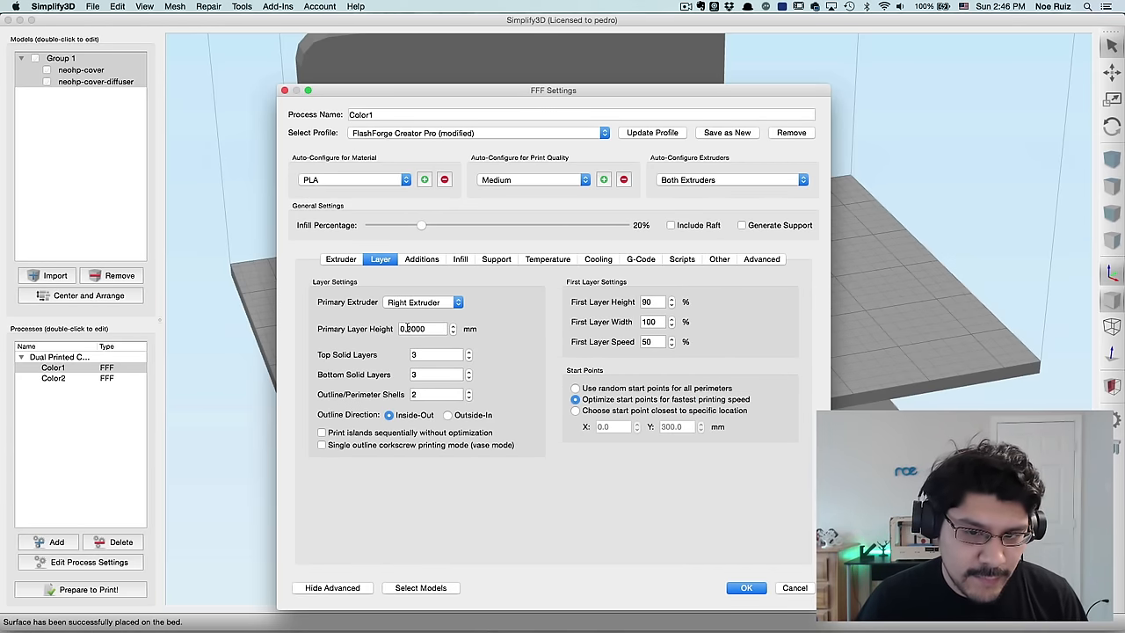
click(425, 328)
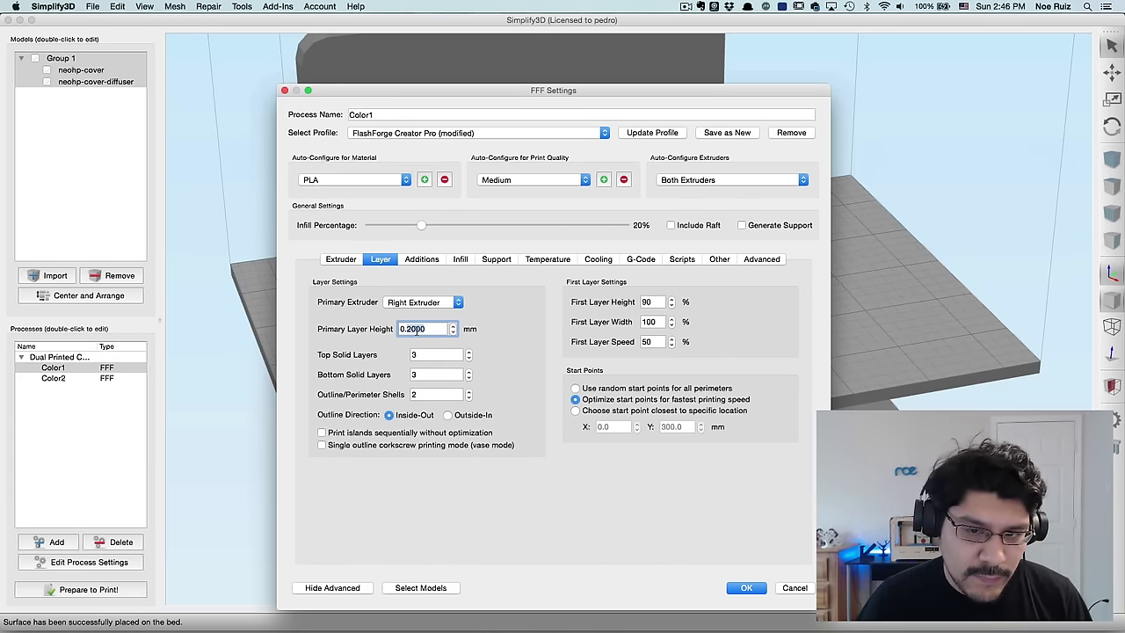
text(0.15)
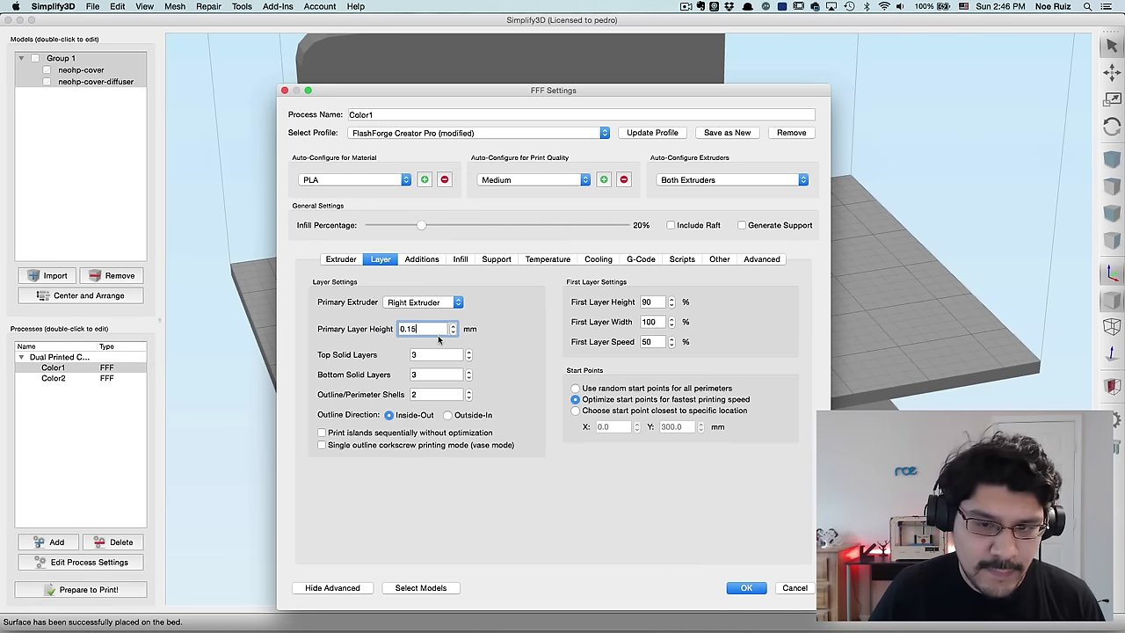
click(746, 587)
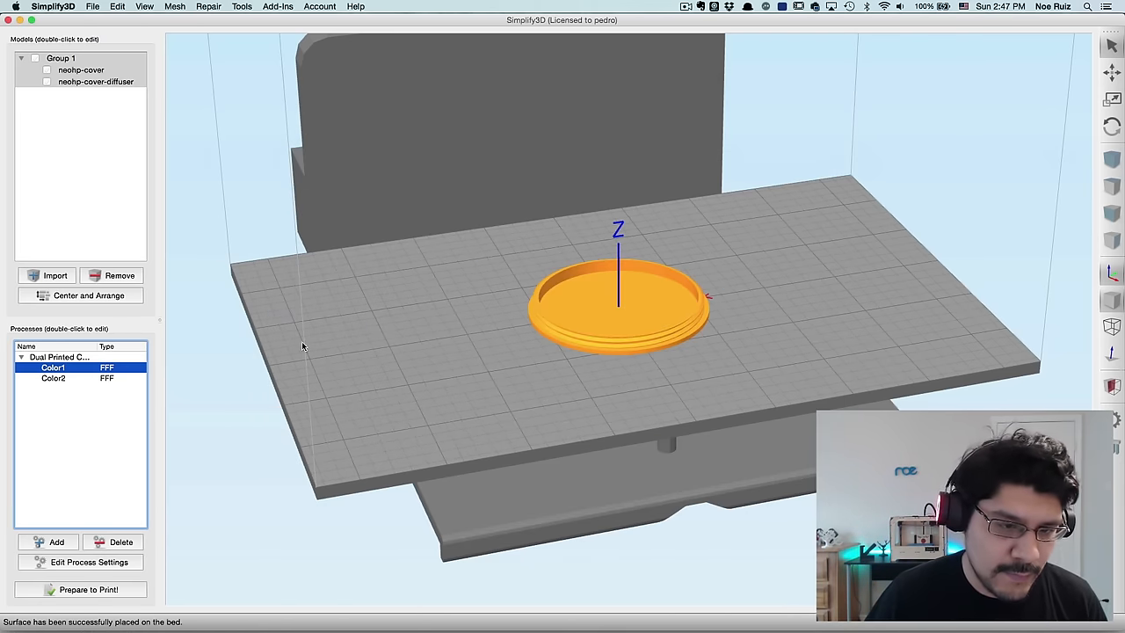
Step: Give Color1 6 top and 6 bottom solid layers on the Layer settings
click(88, 562)
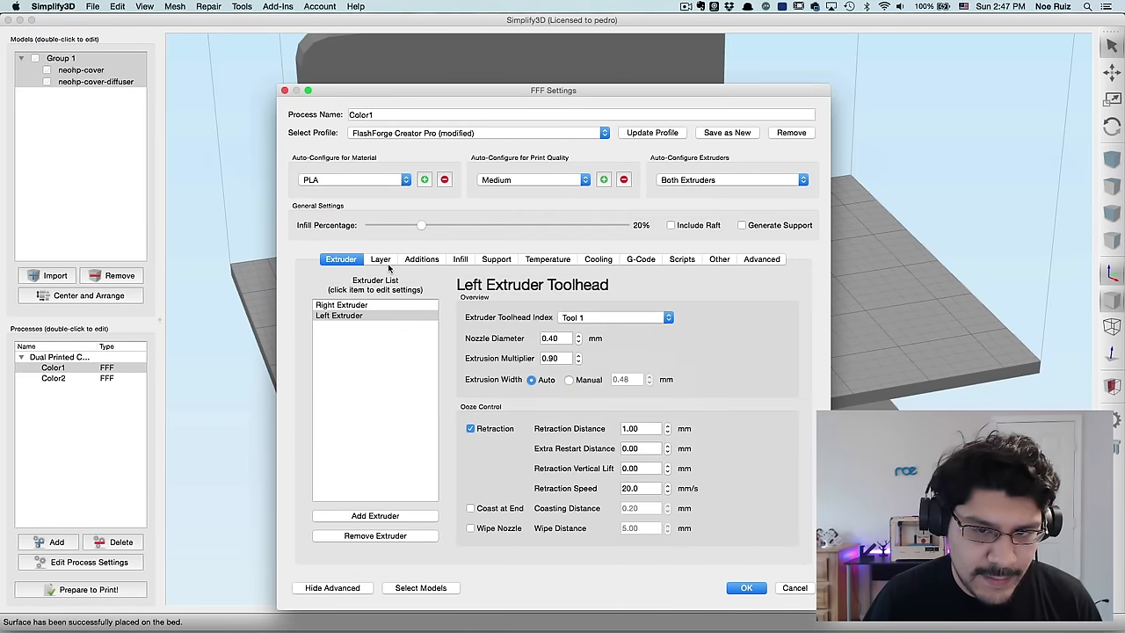
click(380, 259)
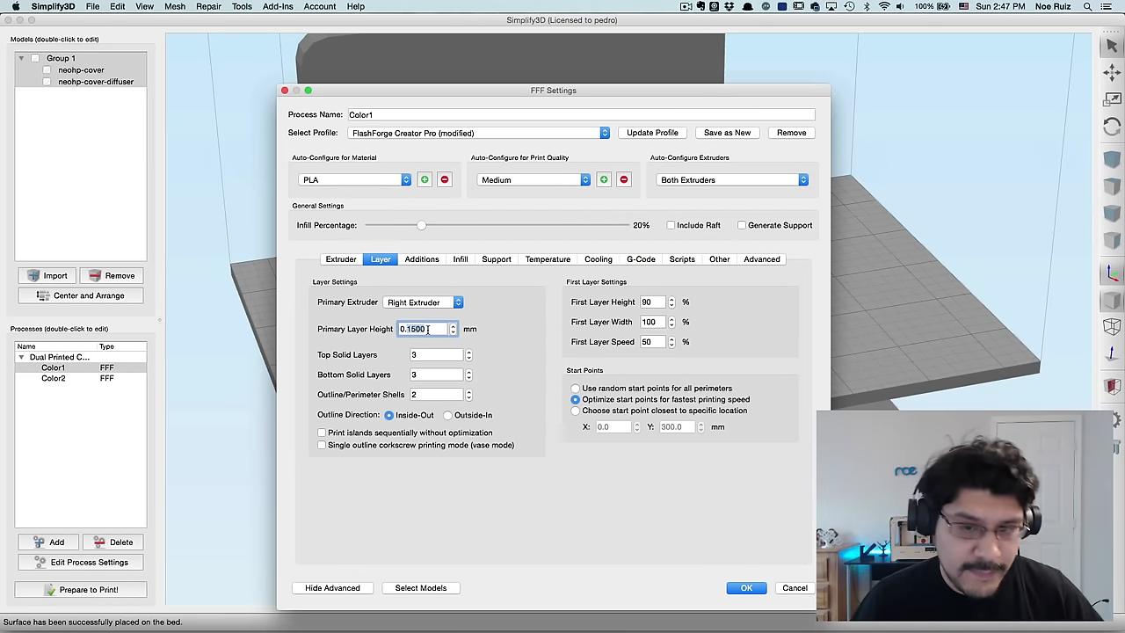
click(436, 356)
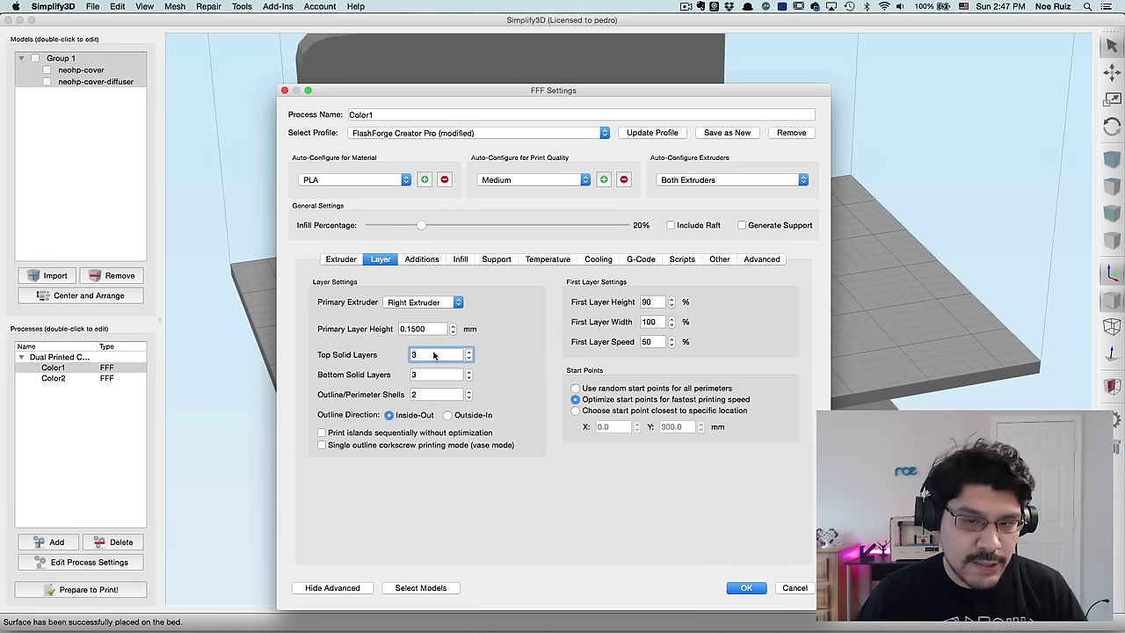
text(6)
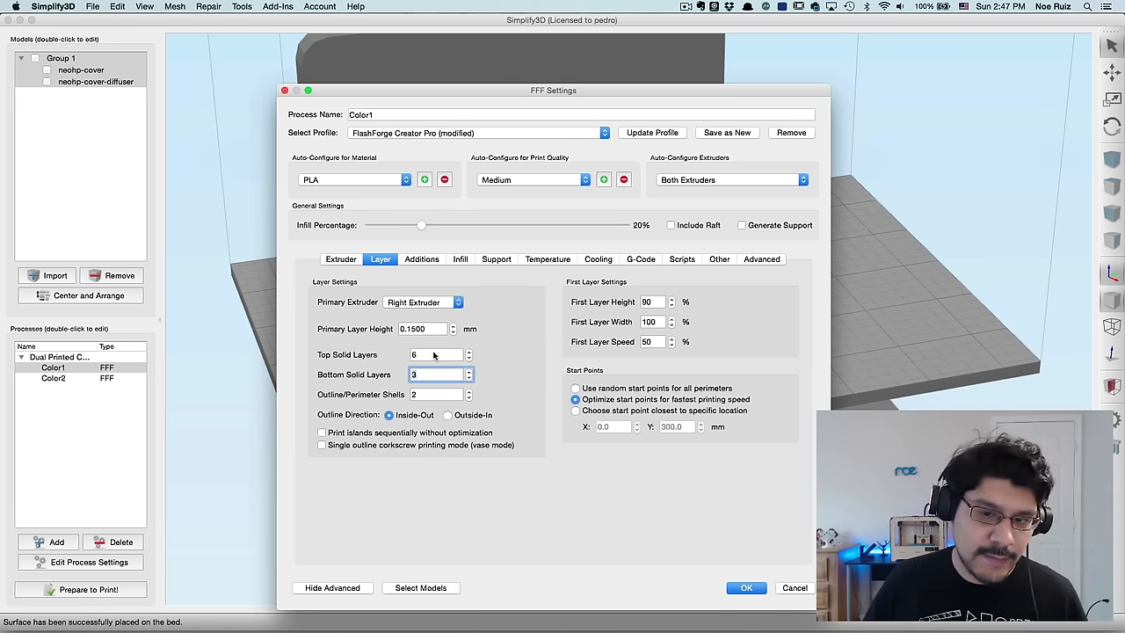
text(6)
click(658, 303)
text(100)
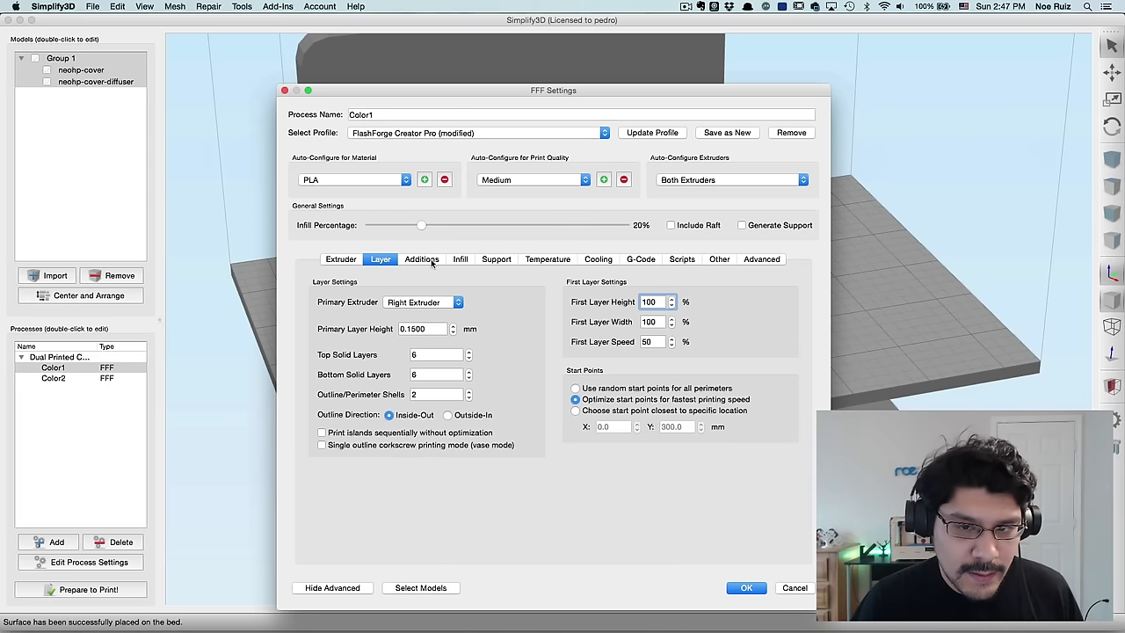
Step: Enable a 10-layer skirt 2 mm from the part and disable the ooze shield for Color1
click(422, 259)
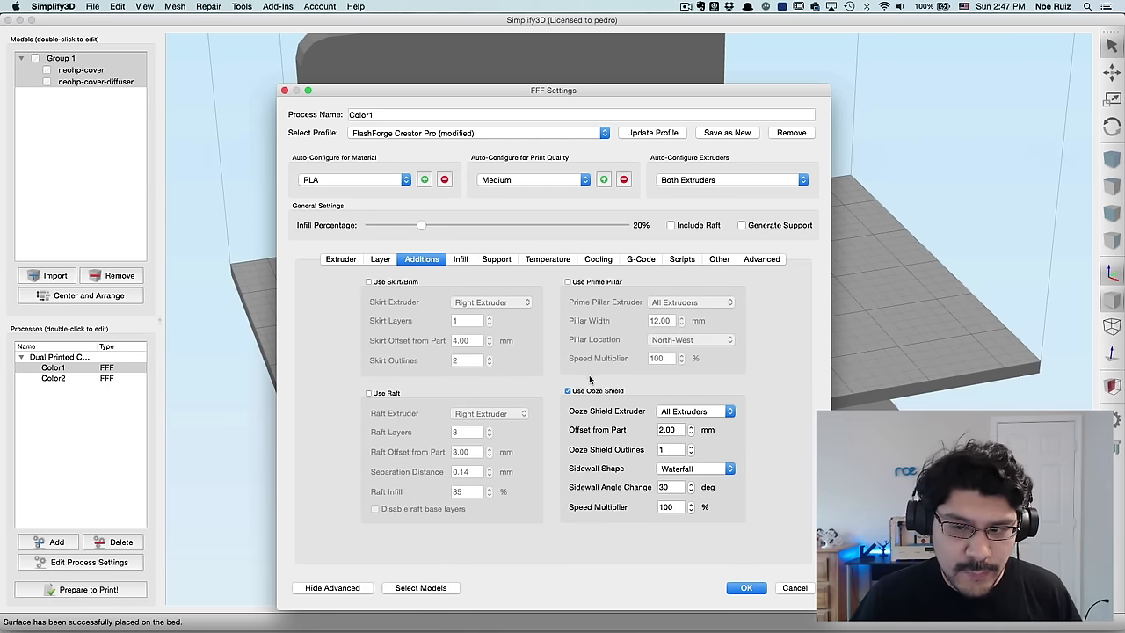
mouse_move(591, 391)
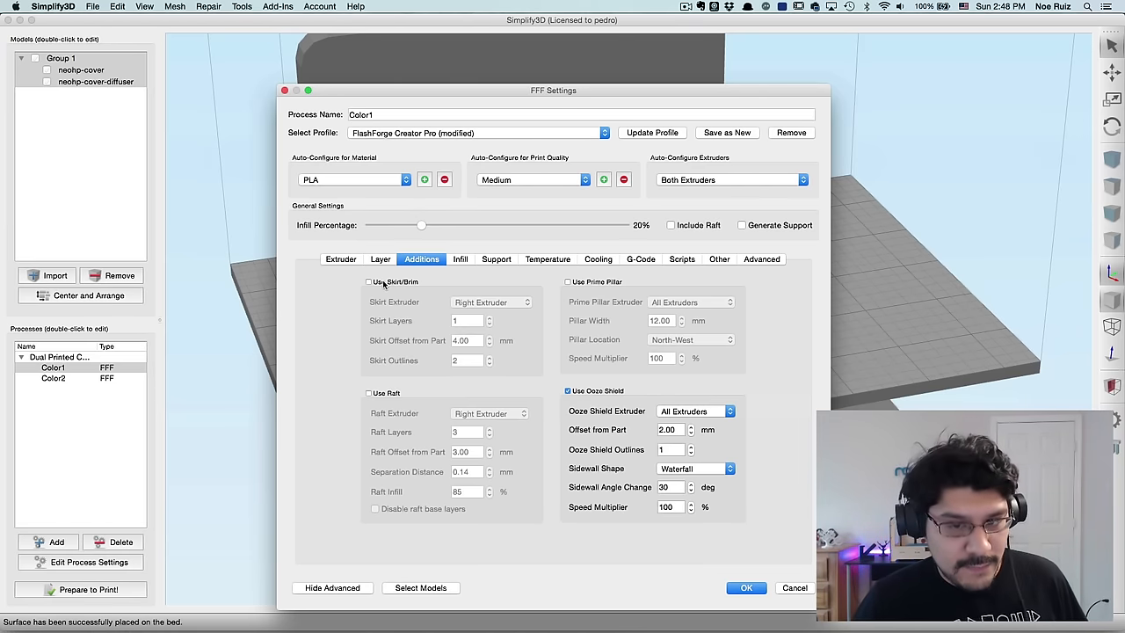
mouse_move(369, 281)
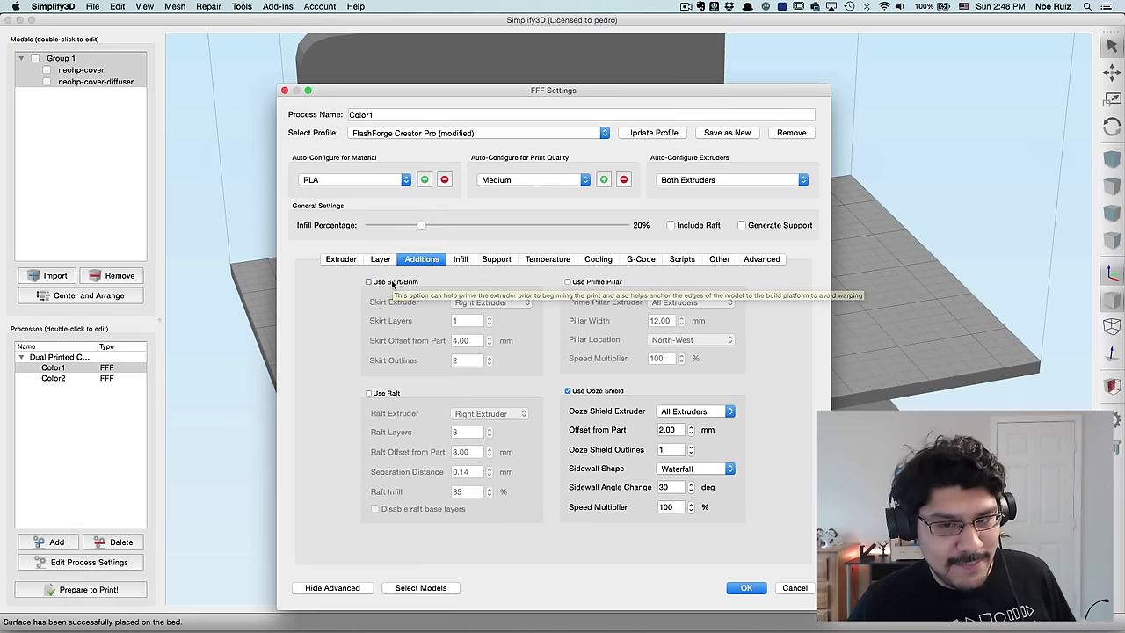
click(370, 282)
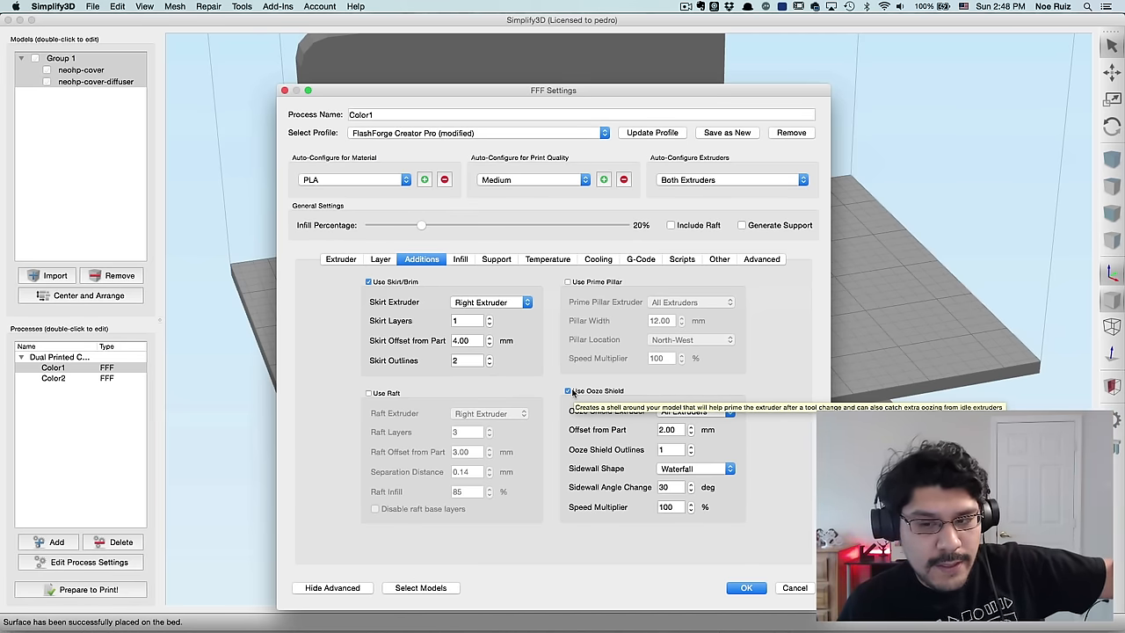
click(569, 391)
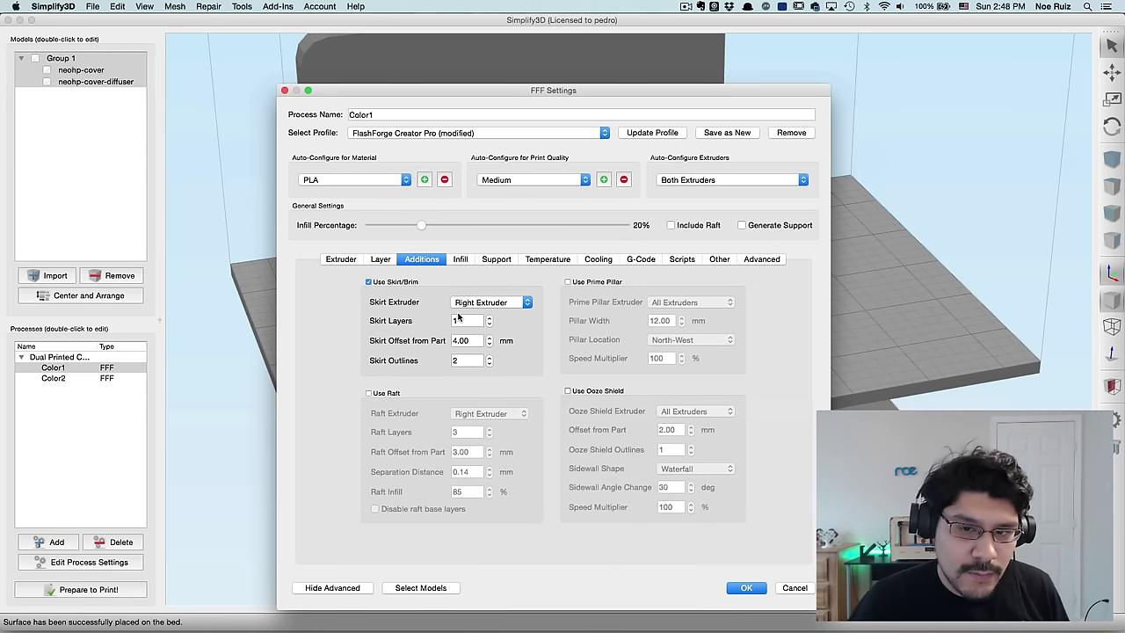
mouse_move(468, 320)
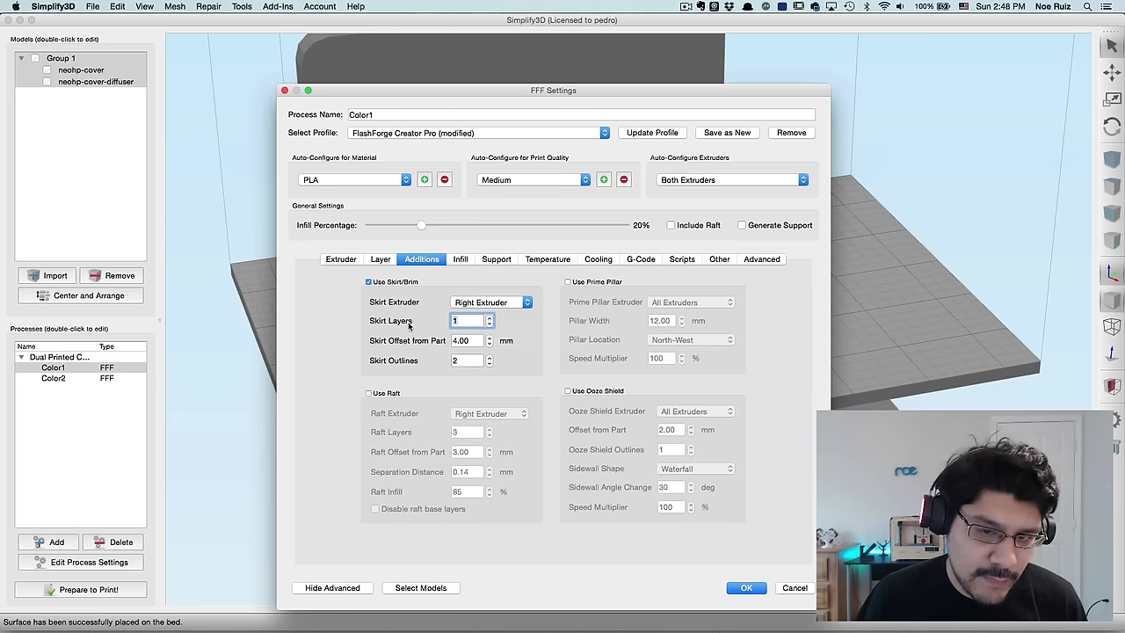
text(0)
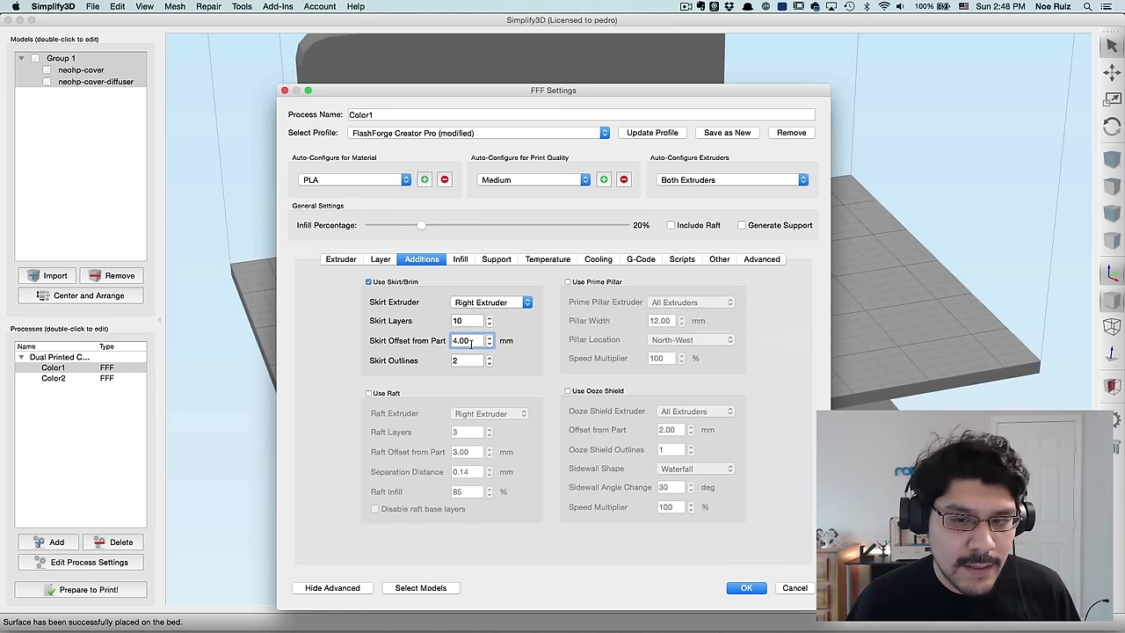
mouse_move(466, 341)
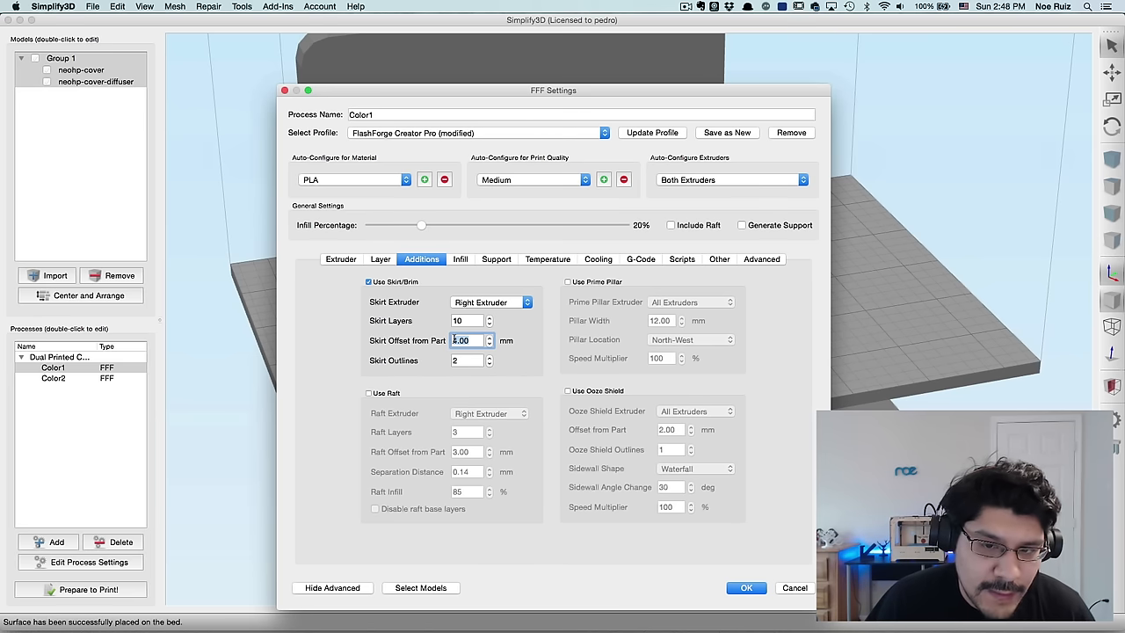
click(466, 360)
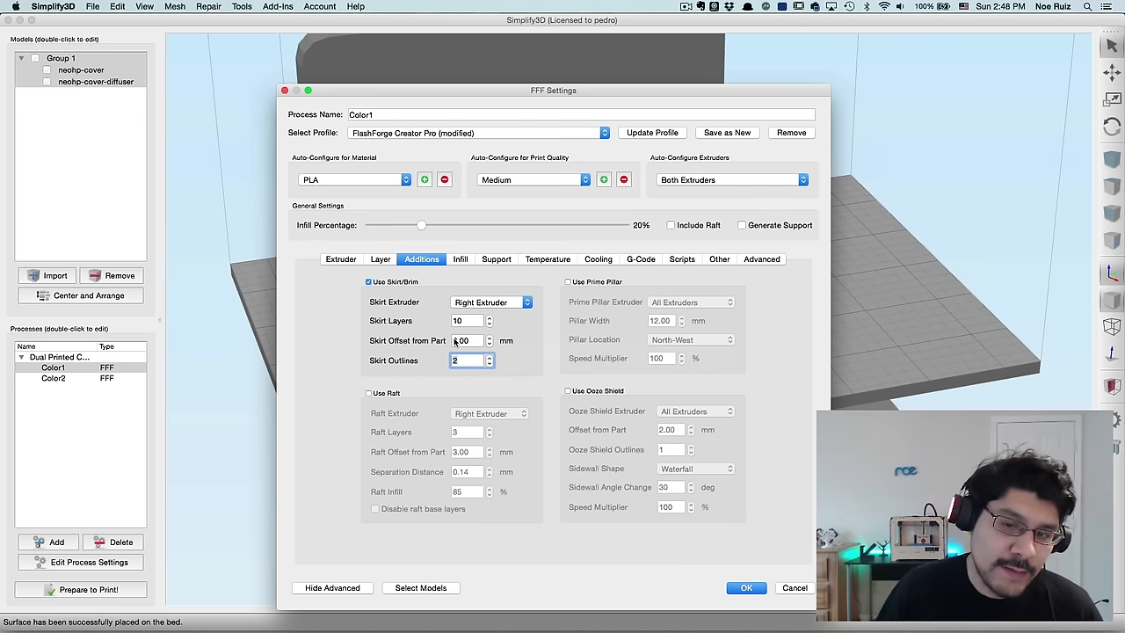
click(461, 258)
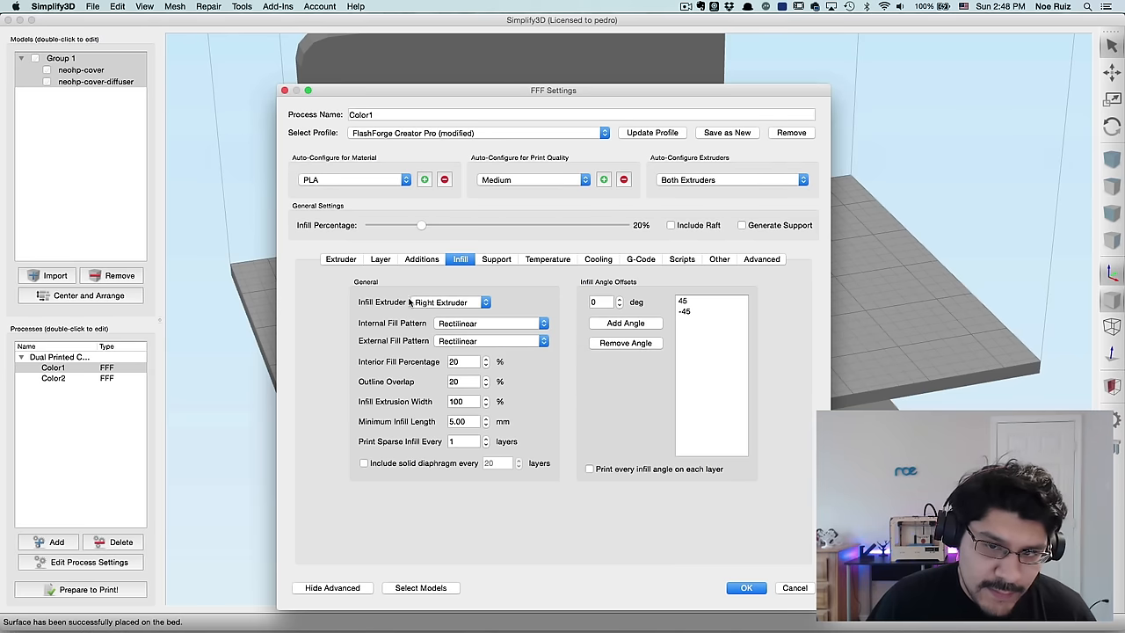
Step: Set Color1's infill outline overlap to 35%
click(461, 380)
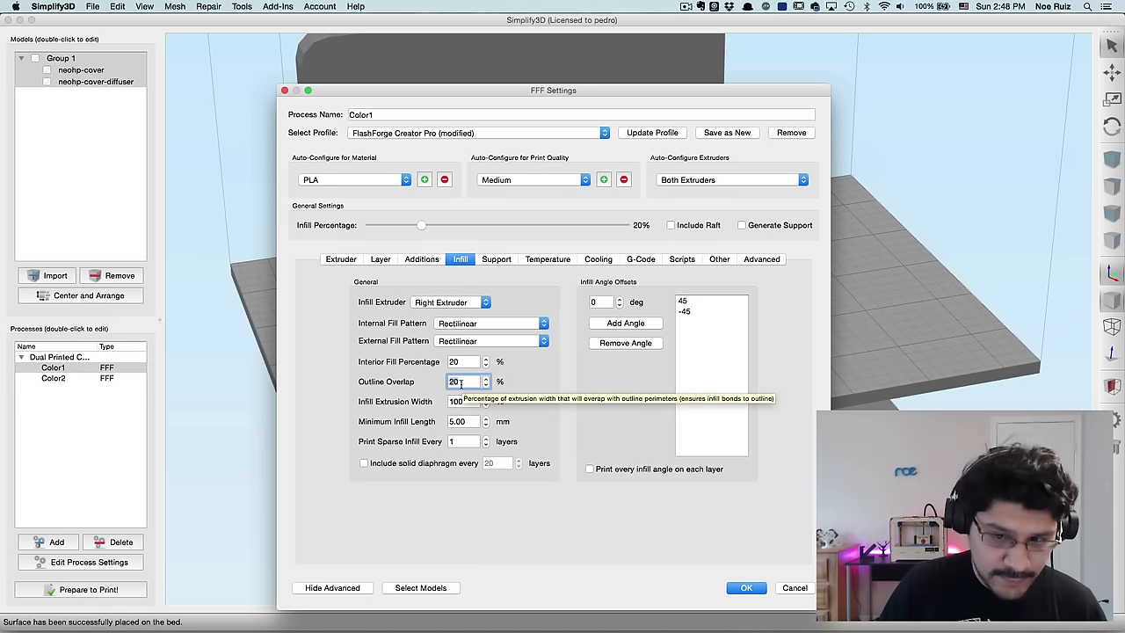
text(35)
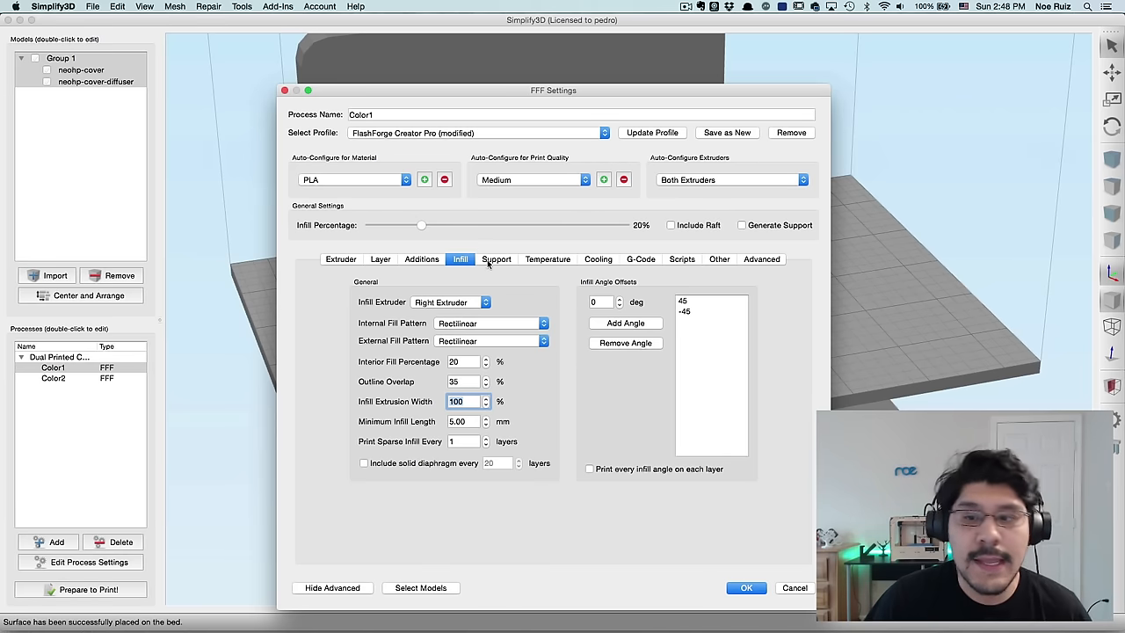
click(496, 258)
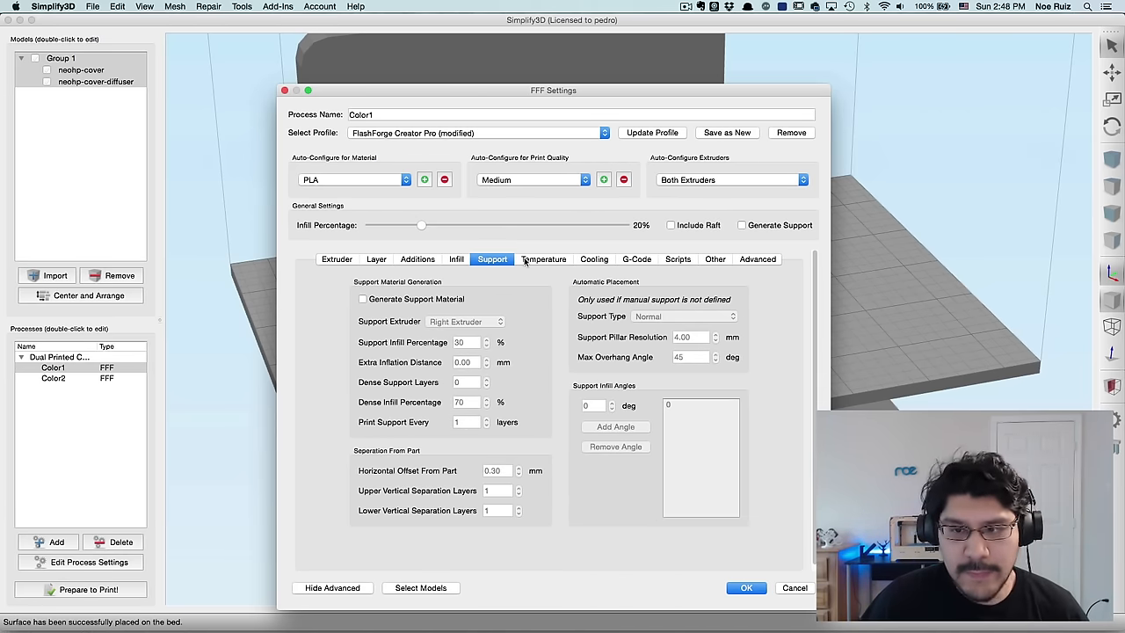
Step: Set the heated build platform temperature setpoint to 0
click(547, 259)
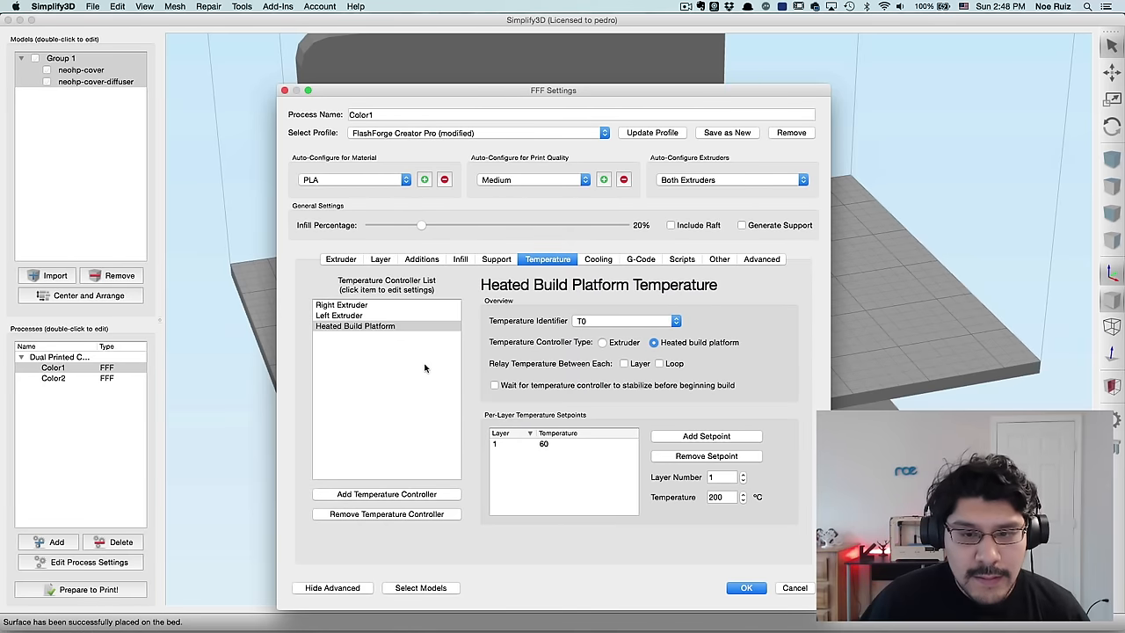
click(356, 326)
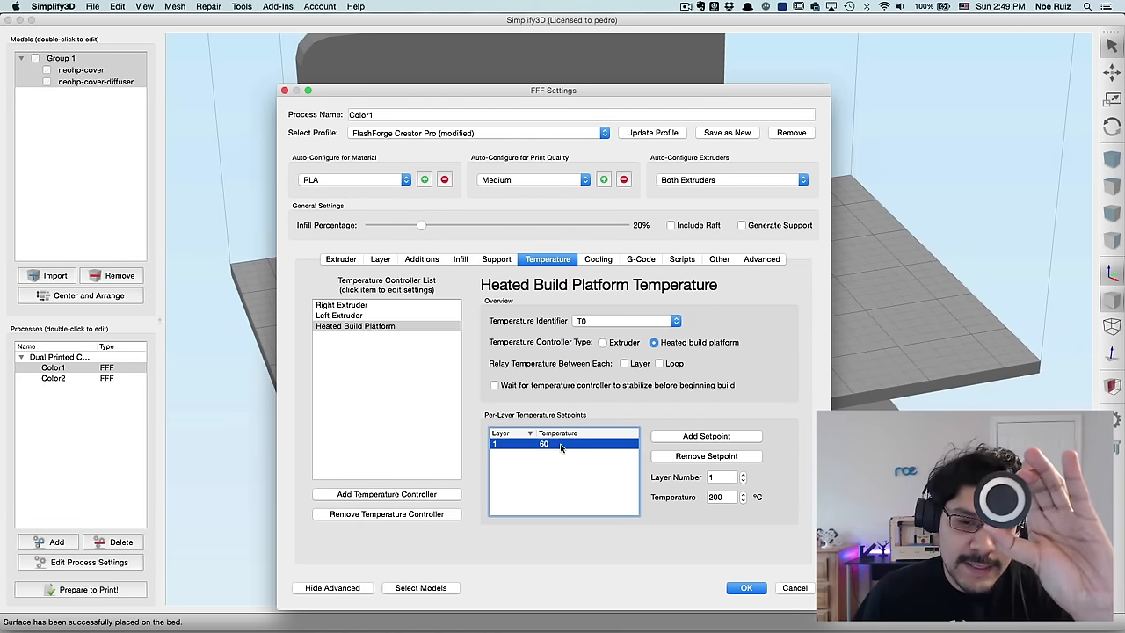
double_click(541, 443)
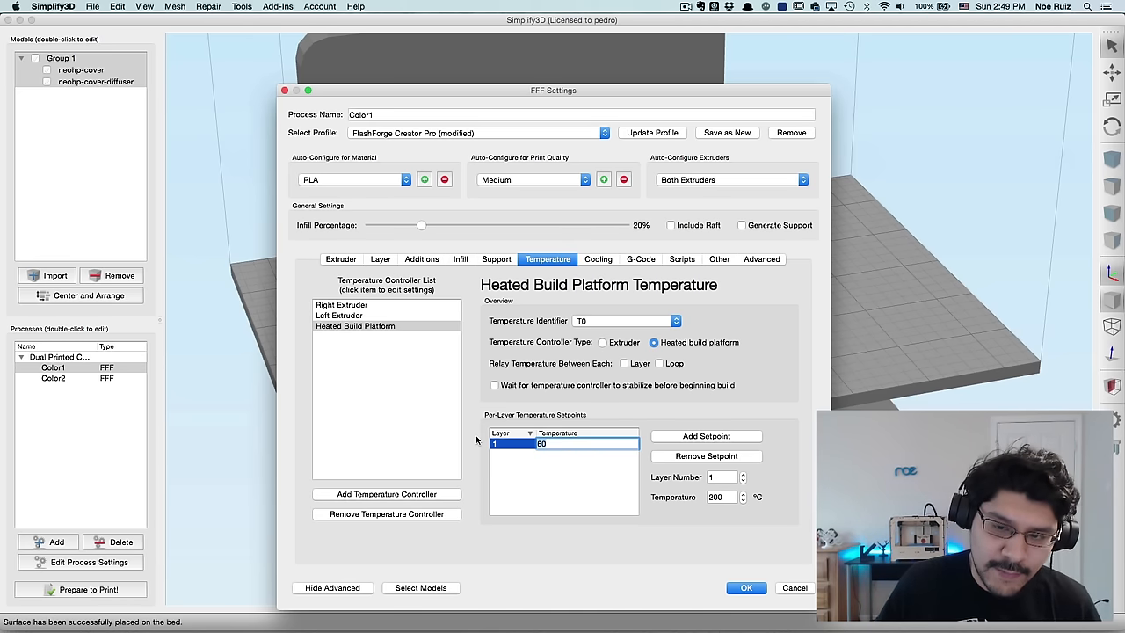
text(0)
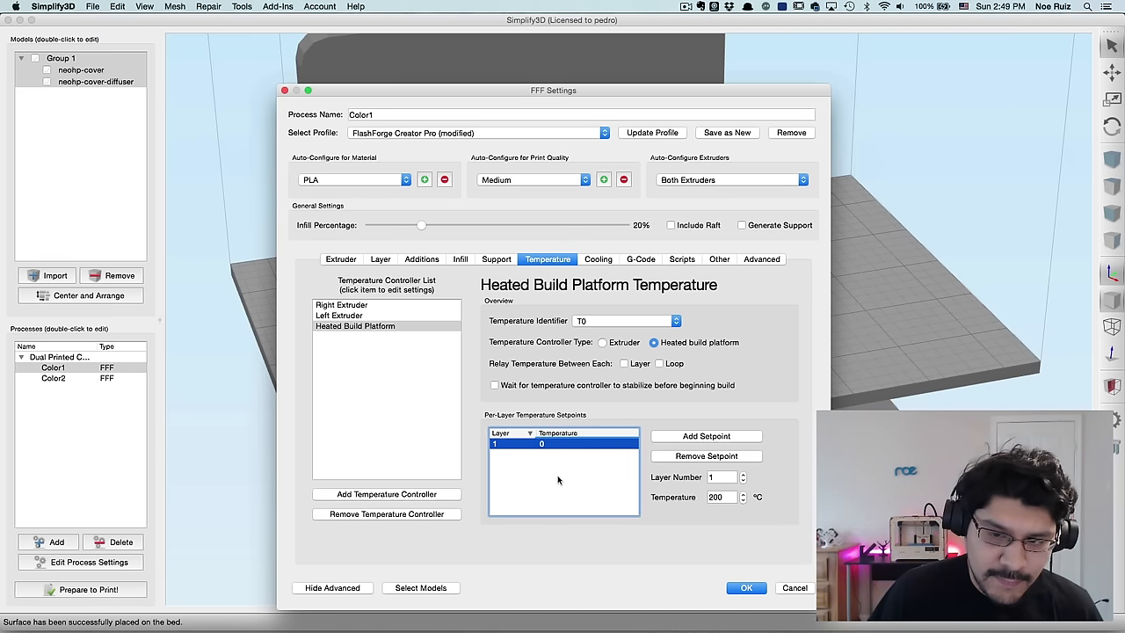
click(339, 314)
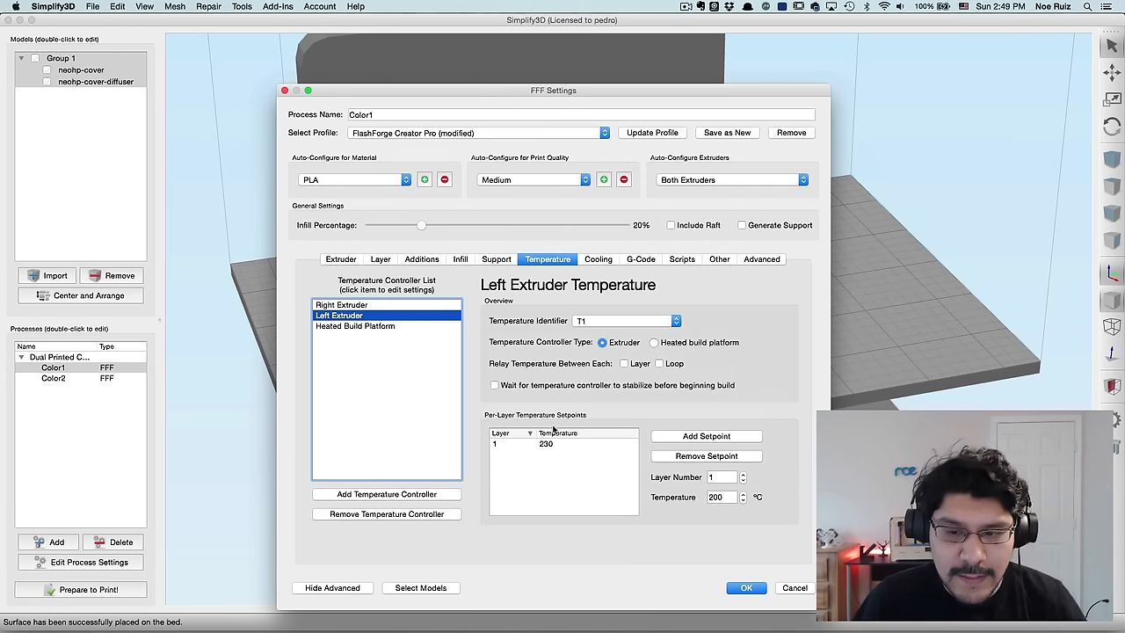
mouse_move(552, 443)
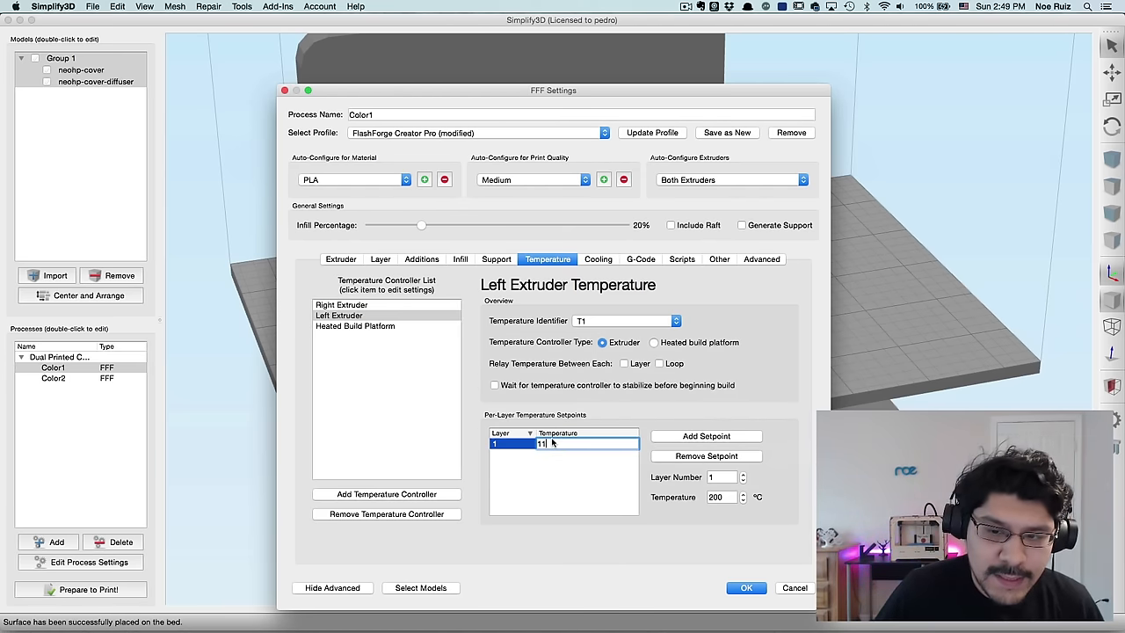
Step: Set the left and right extruder temperatures to 190 °C
text(190)
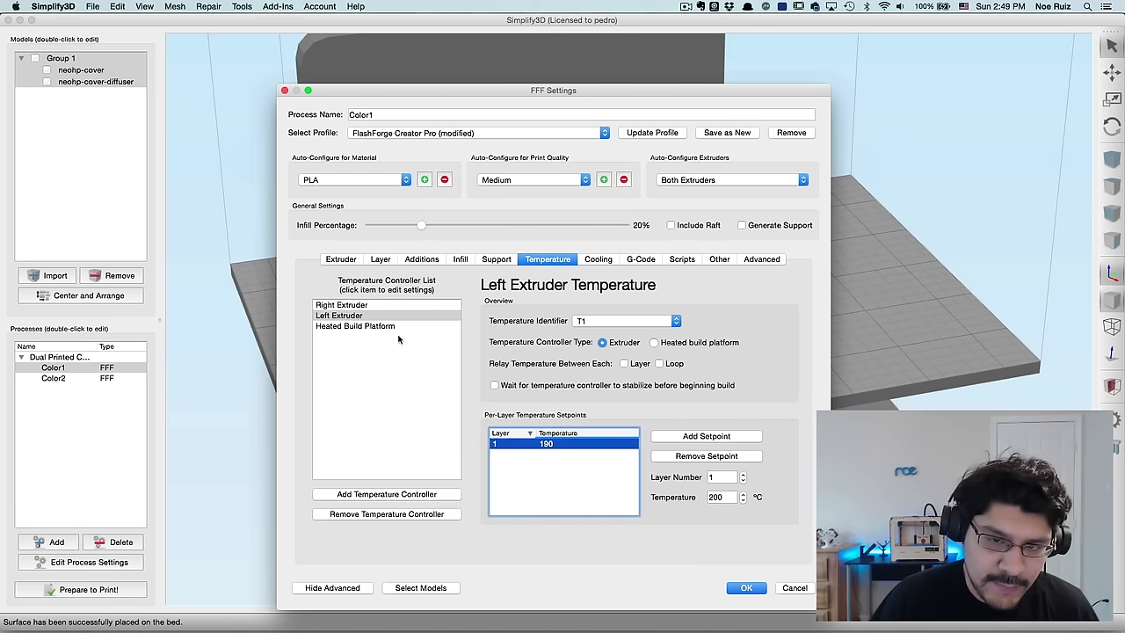
click(341, 304)
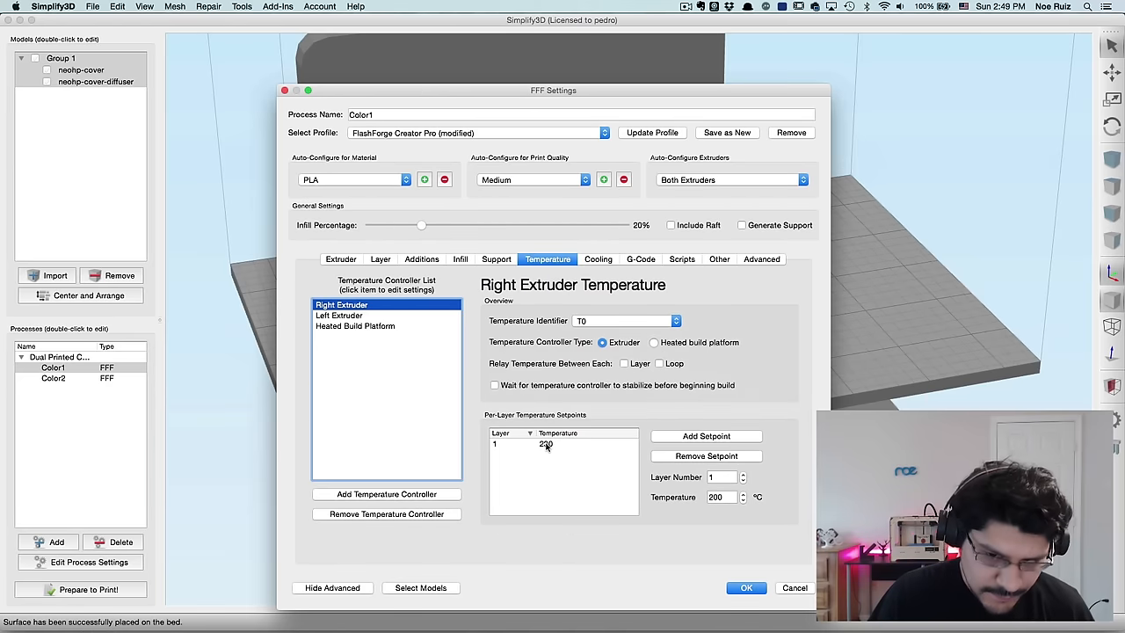
double_click(545, 443)
text(190)
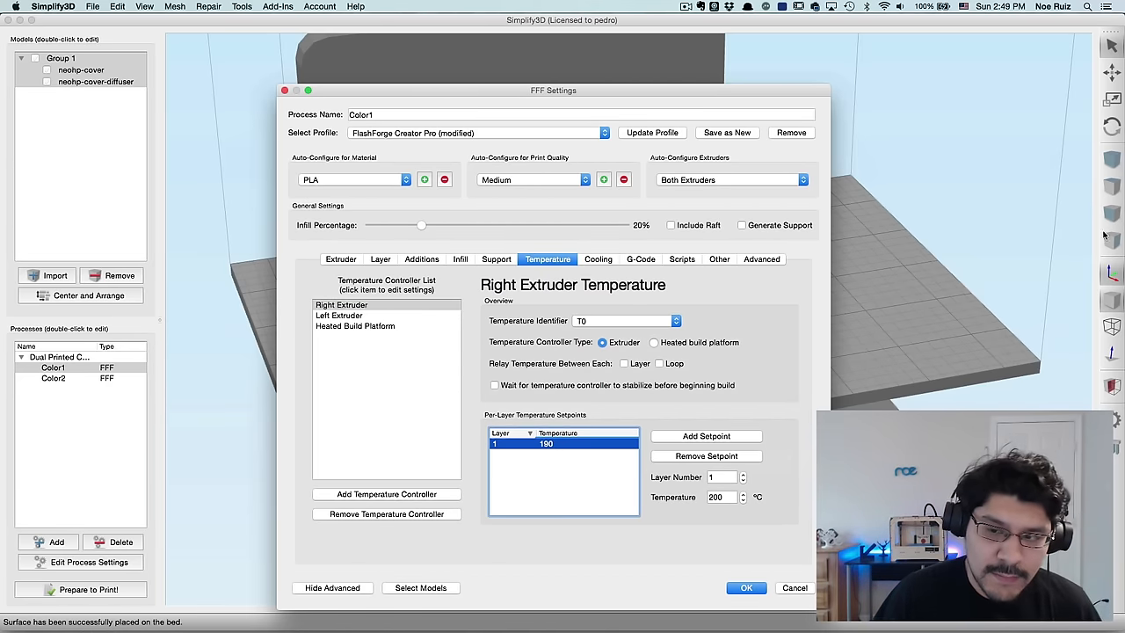
click(355, 325)
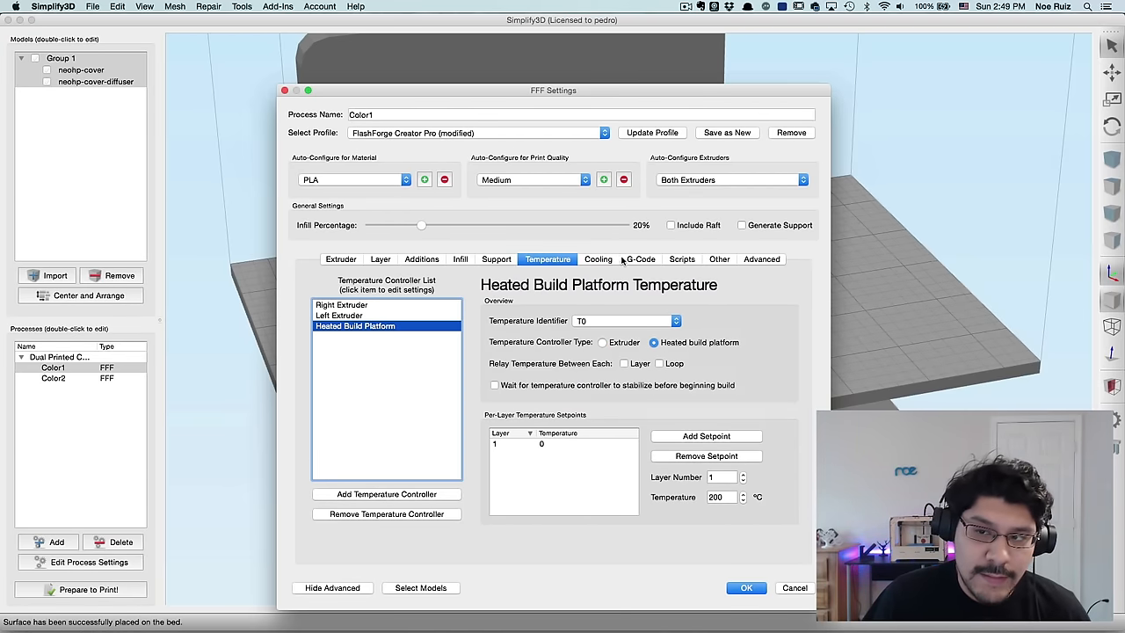
click(598, 259)
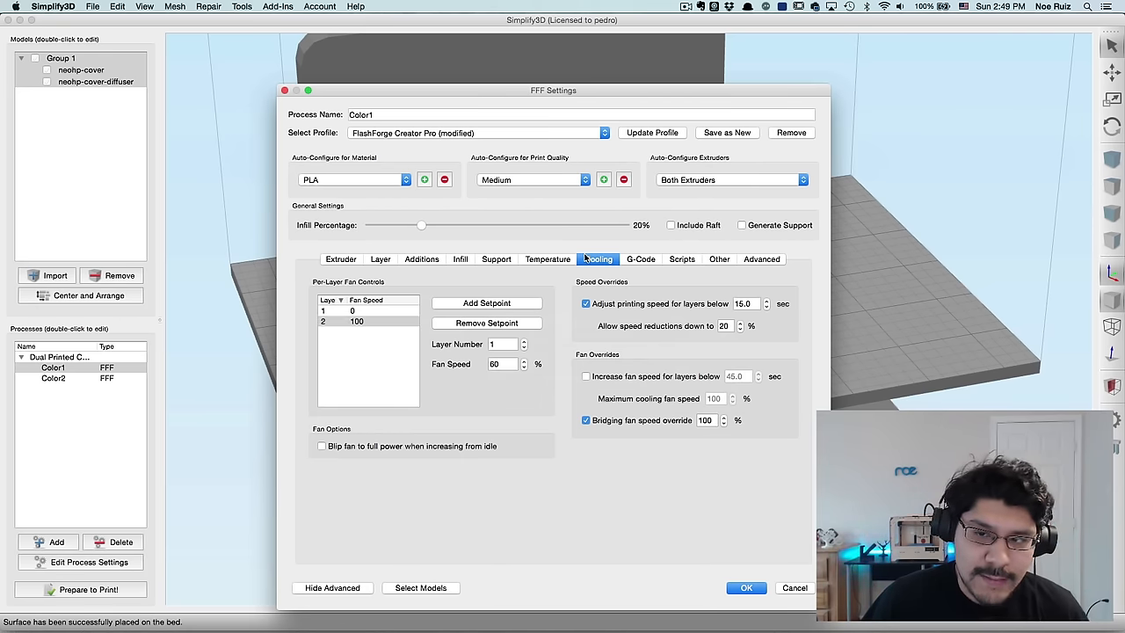
Step: Review the G-code, scripts and speed settings of the Color1 process
click(640, 258)
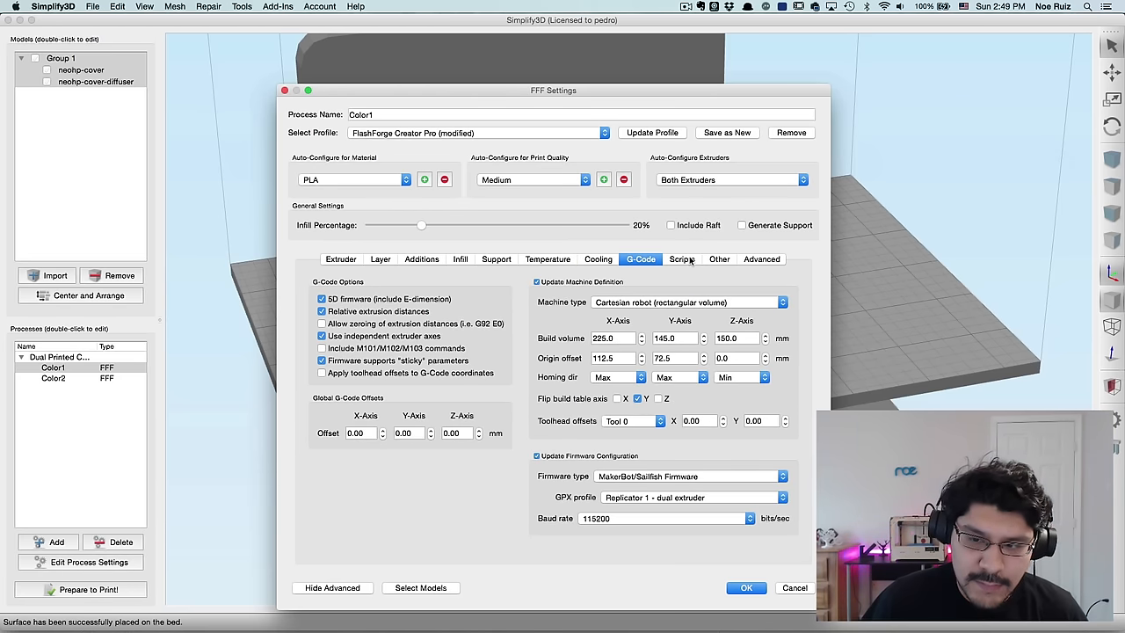
click(682, 258)
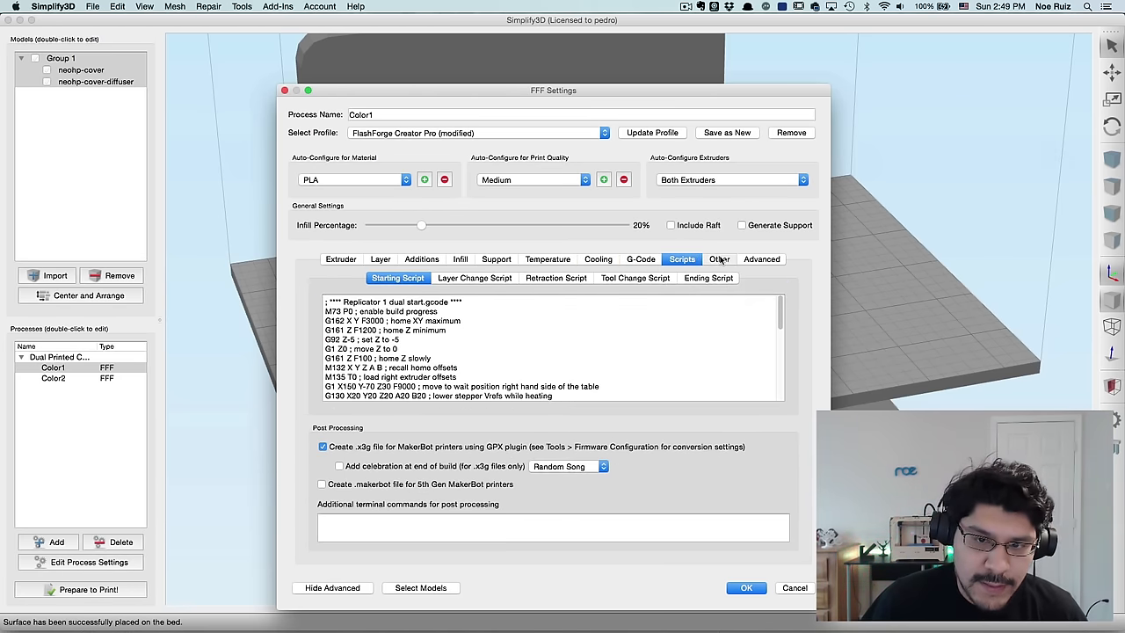
click(719, 258)
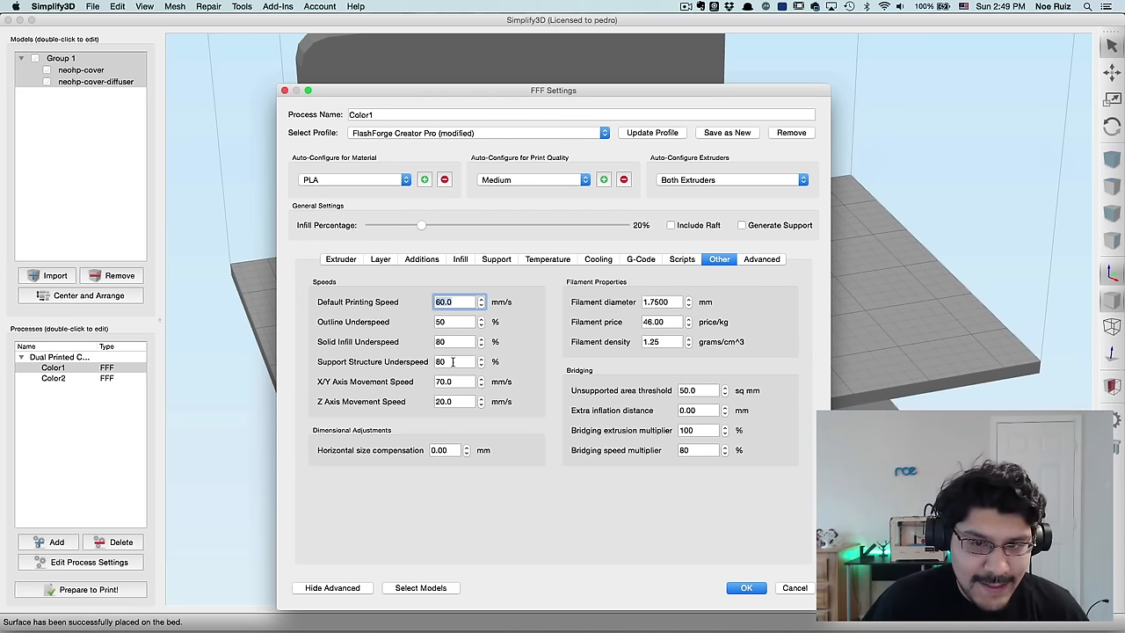
click(454, 382)
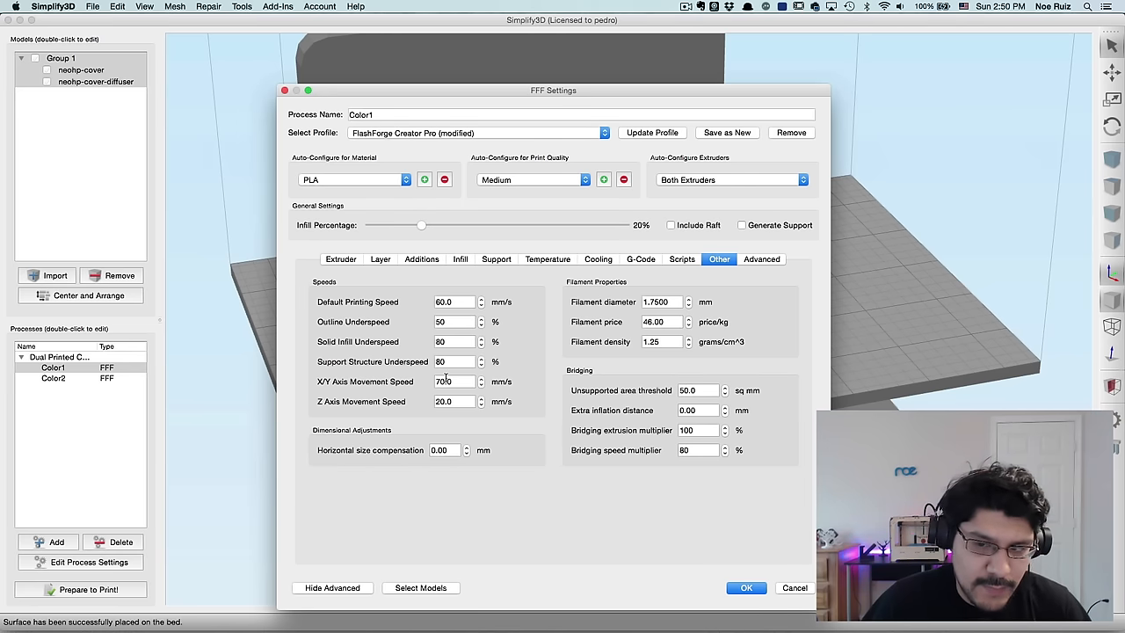
Step: Check the advanced, scripts and extruder settings, then close the Color1 process with OK
click(762, 258)
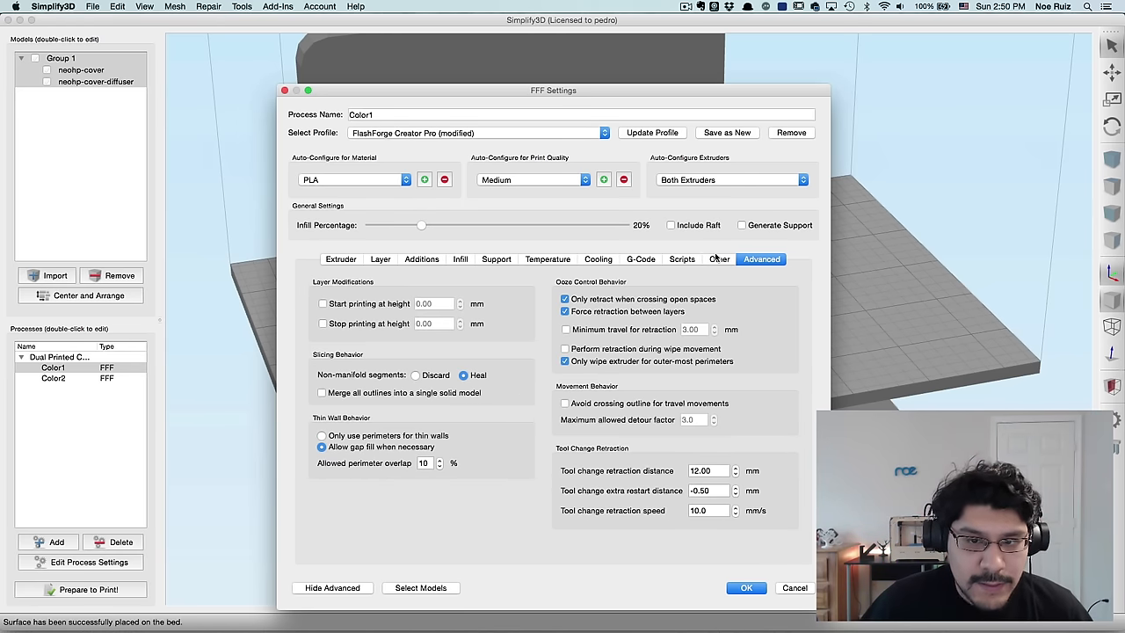
click(683, 259)
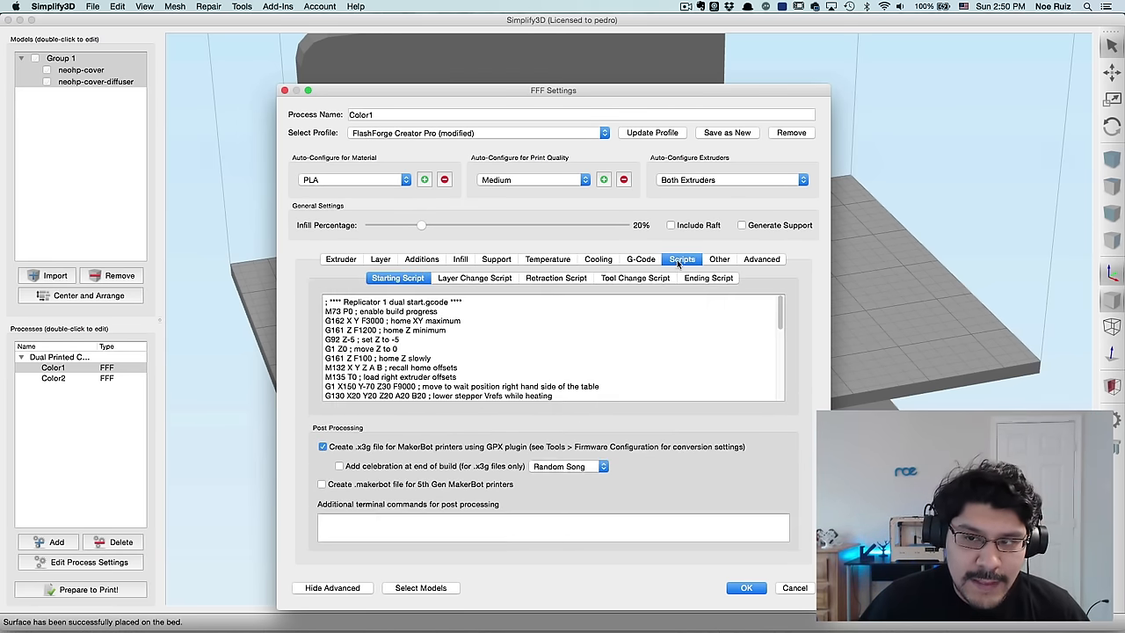
click(341, 259)
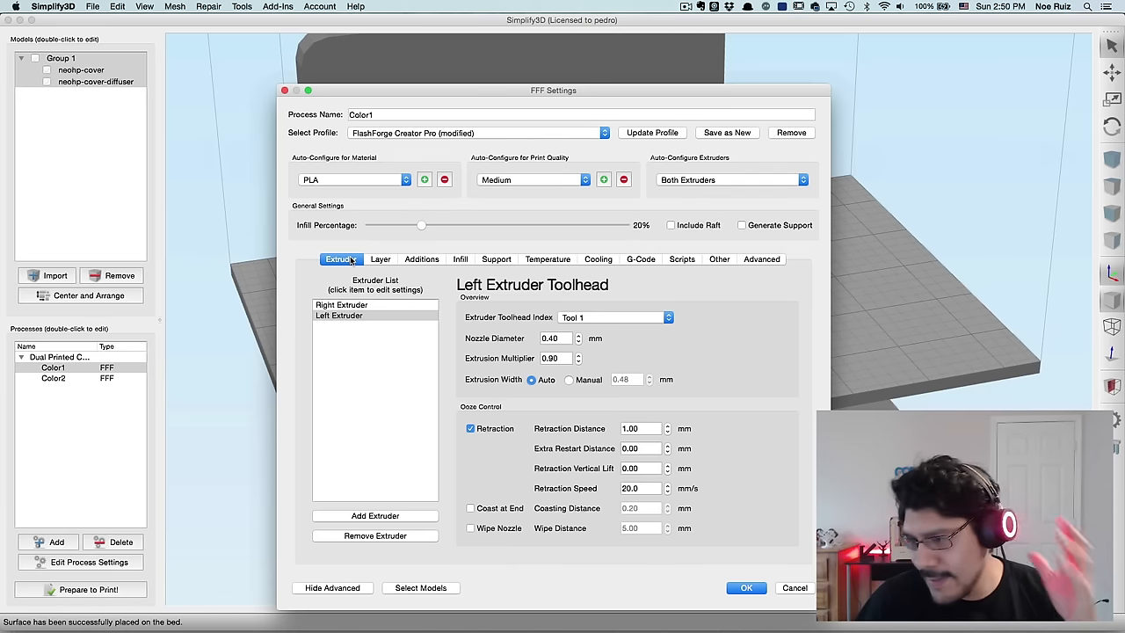
click(746, 587)
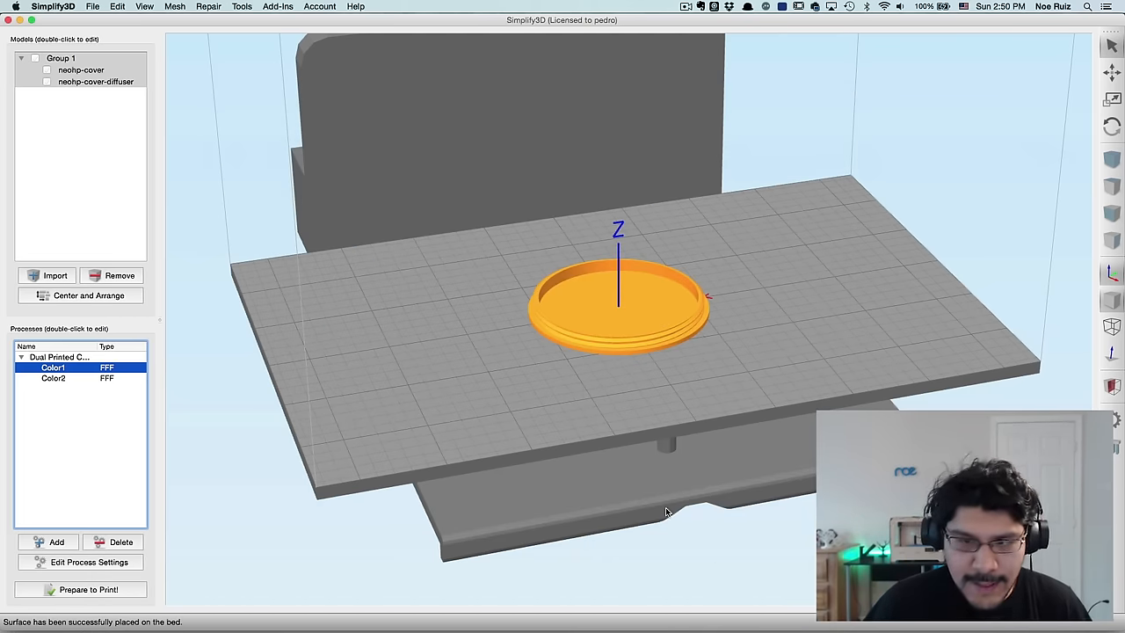
Step: Prepare to Print with both Color1 and Color2 processes to generate the two-tool toolpath preview
click(88, 589)
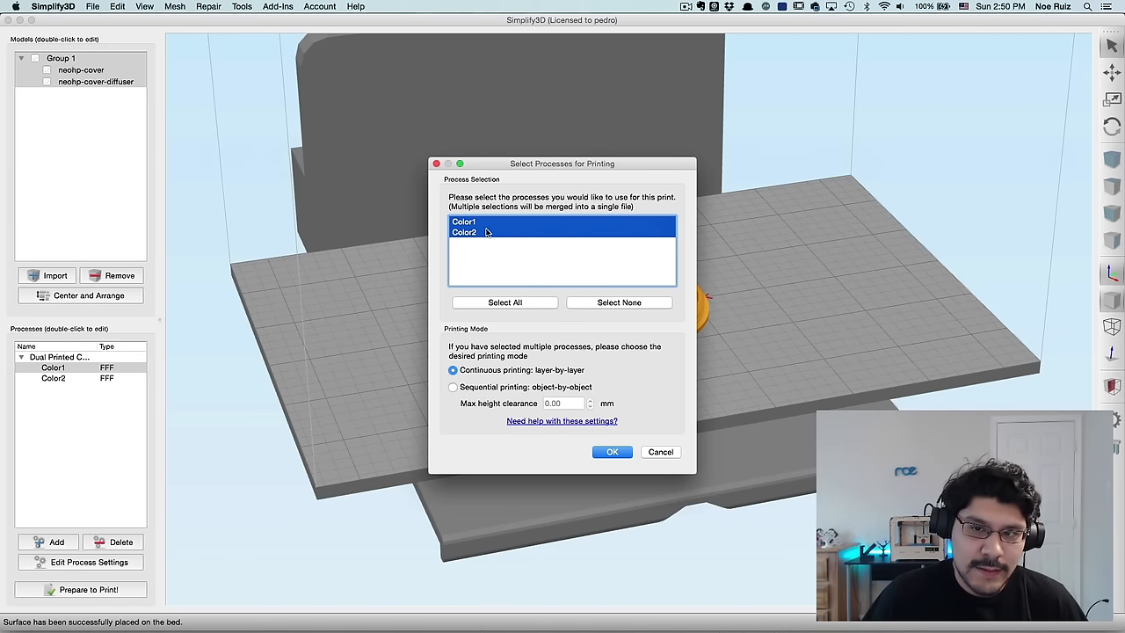
click(611, 450)
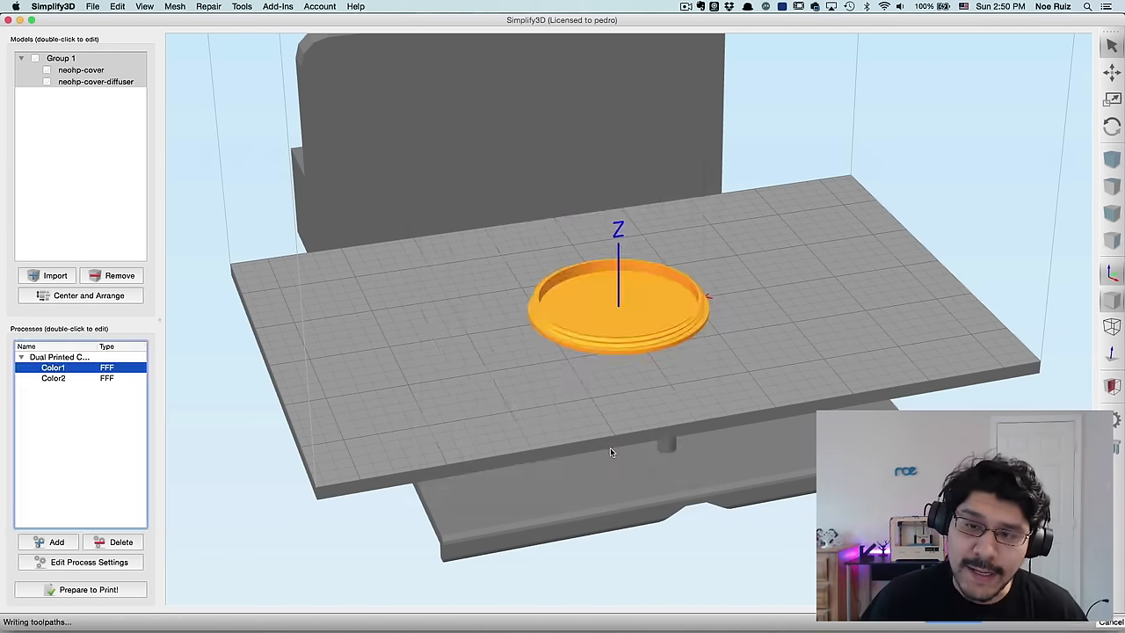
click(88, 589)
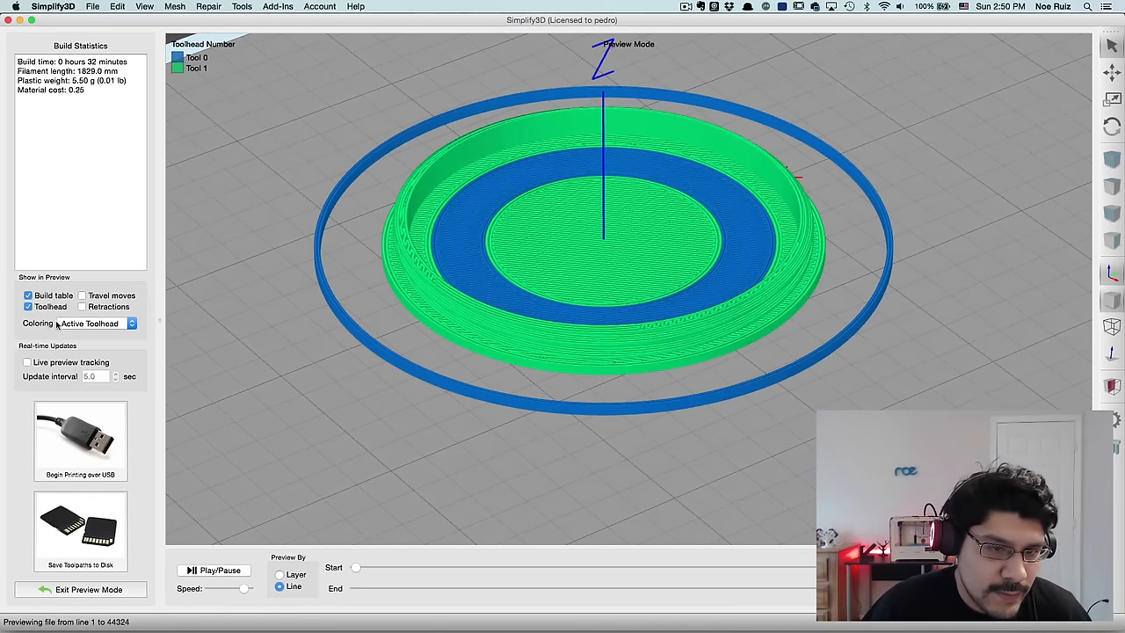
Step: Cycle preview coloring through movement speed and feature type back to active toolhead, framing the whole cover
click(91, 324)
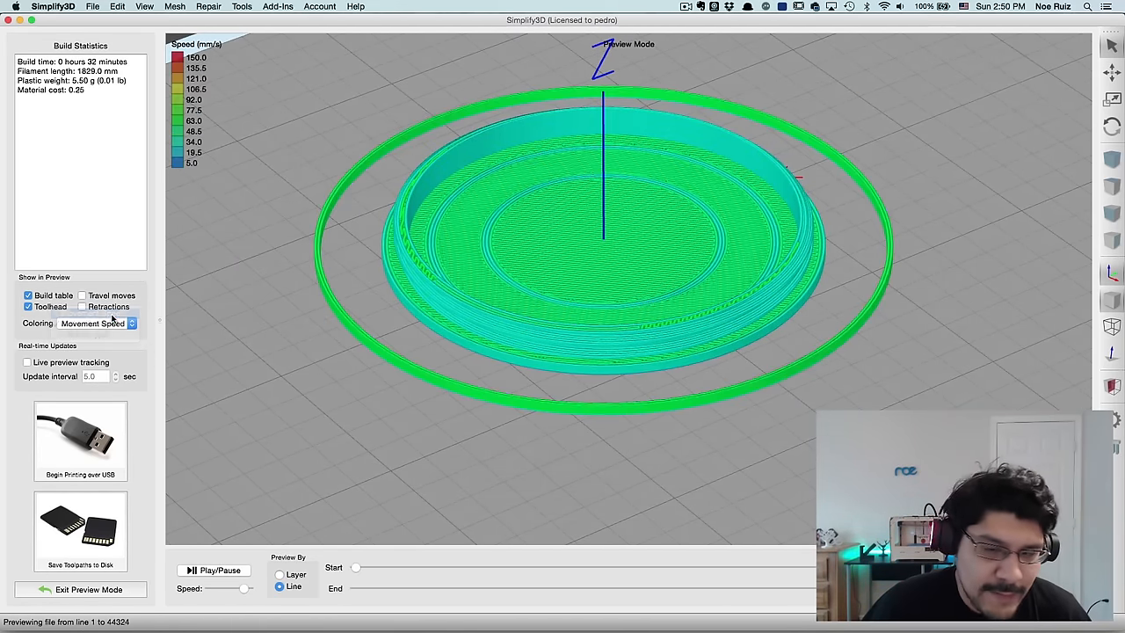
click(99, 324)
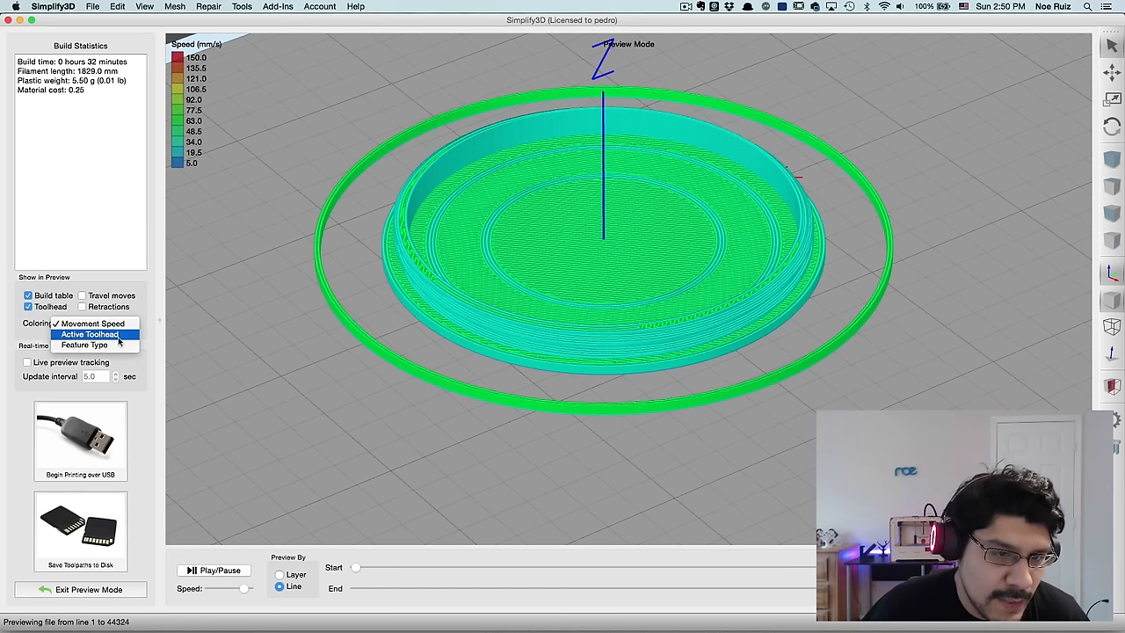
click(84, 343)
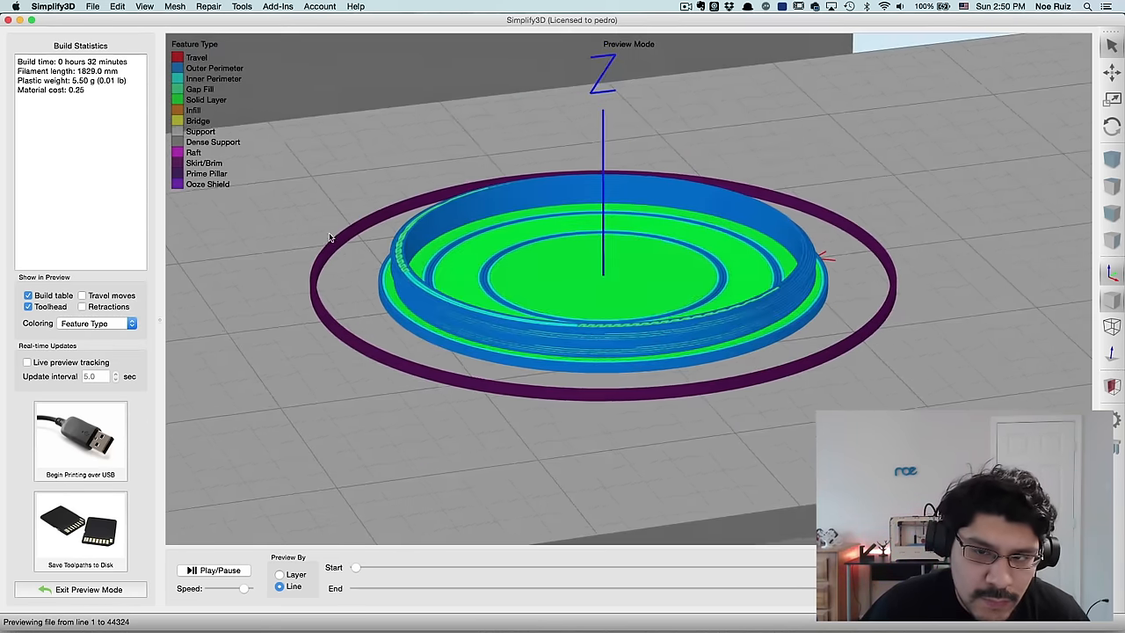
click(97, 324)
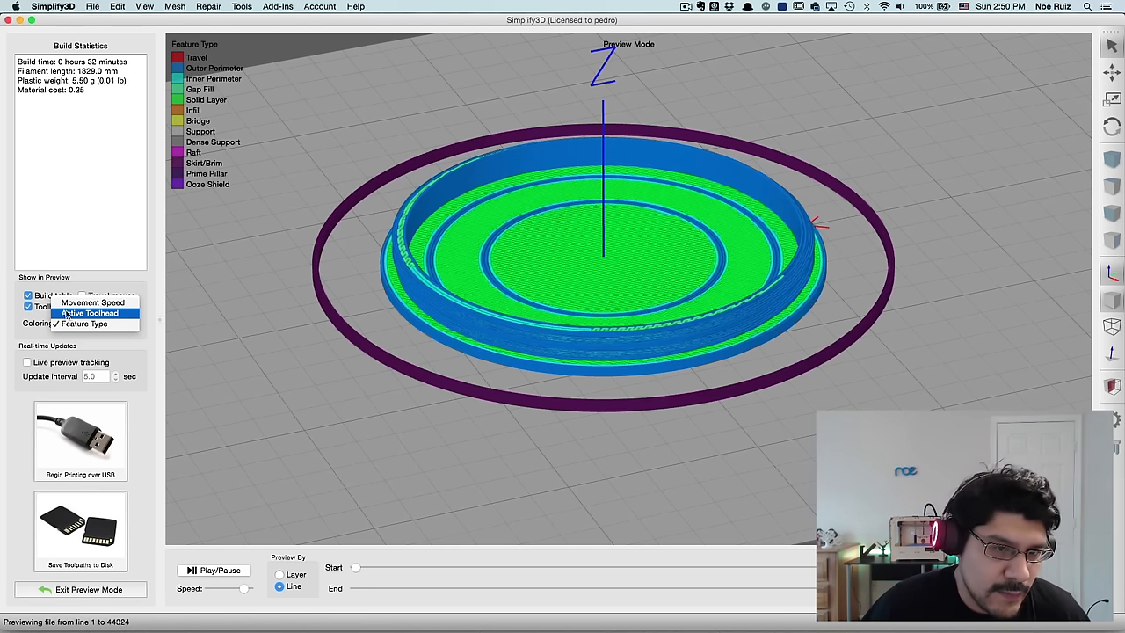
click(92, 313)
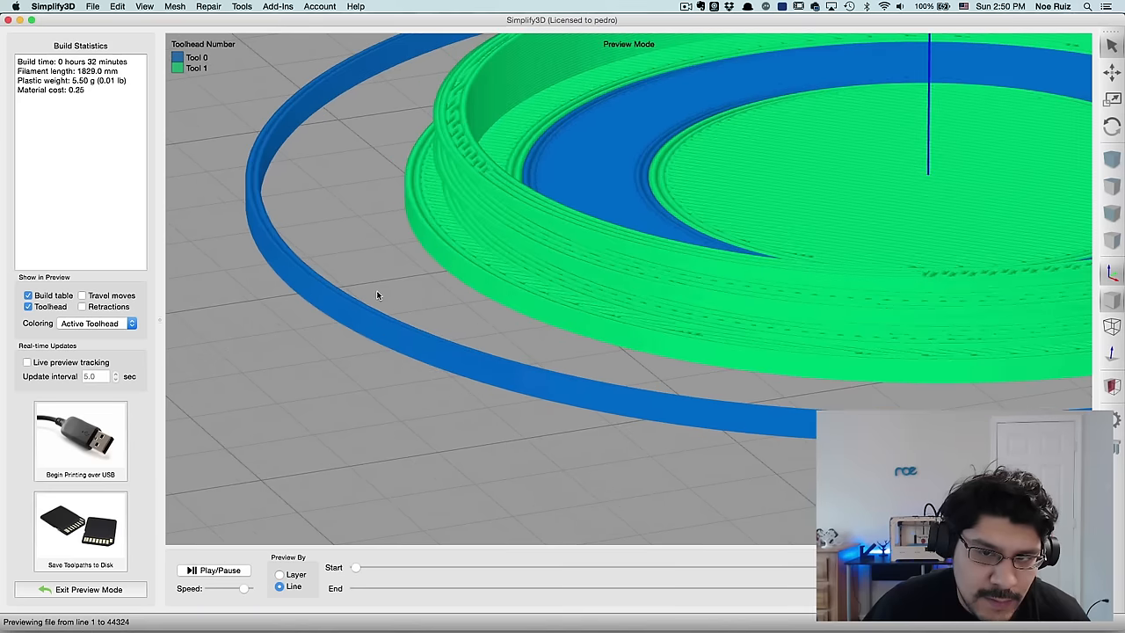
drag(378, 295, 489, 368)
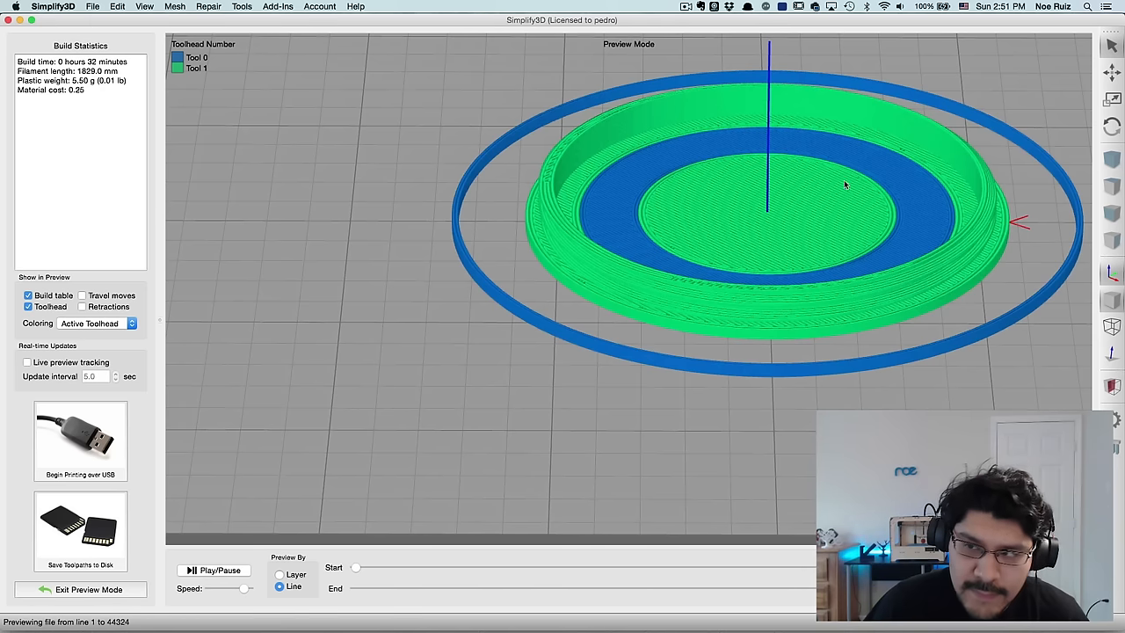
mouse_move(717, 338)
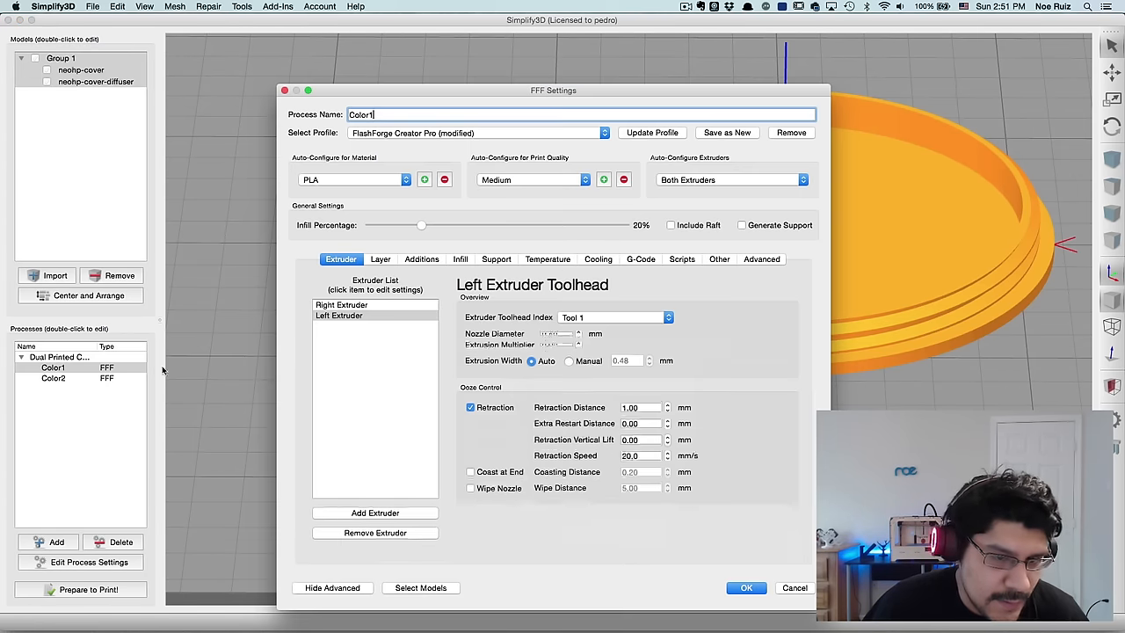
Step: Set Color1's skirt extruder to All Extruders and confirm the settings
click(422, 259)
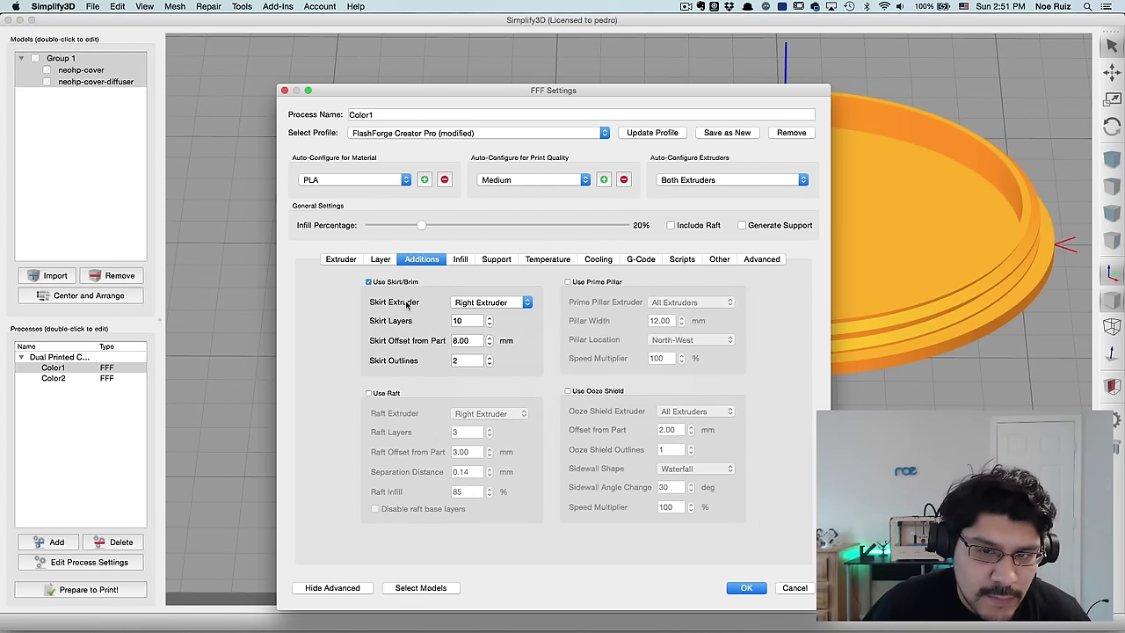
click(491, 303)
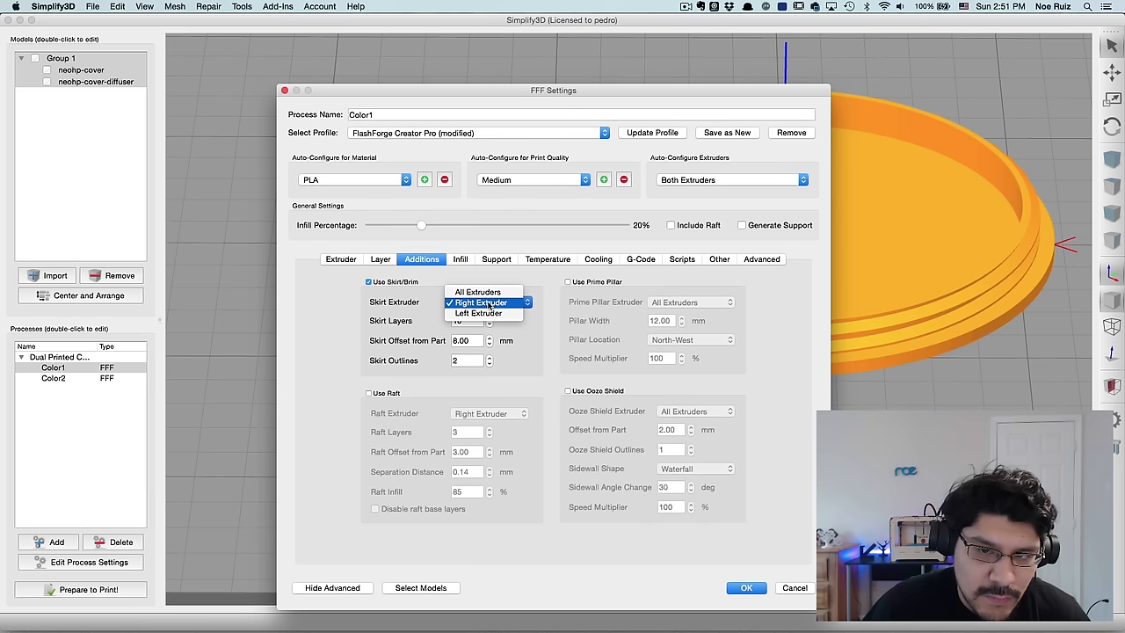
mouse_move(479, 292)
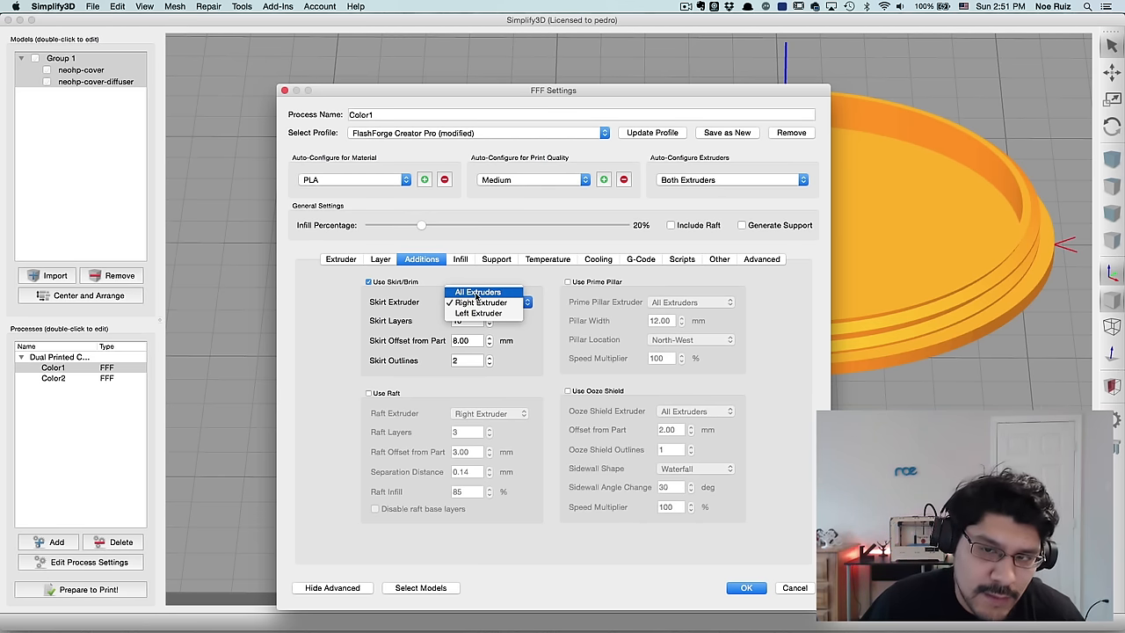
click(746, 587)
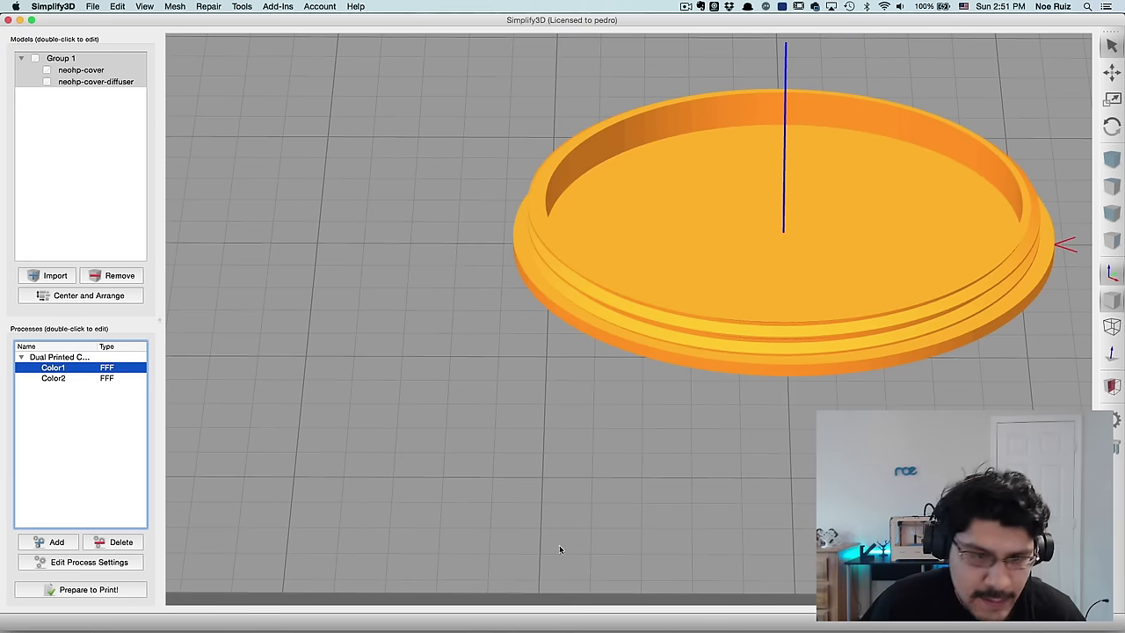
Step: Re-slice both processes and run the preview End slider to the final line showing the two-tool skirt
click(88, 589)
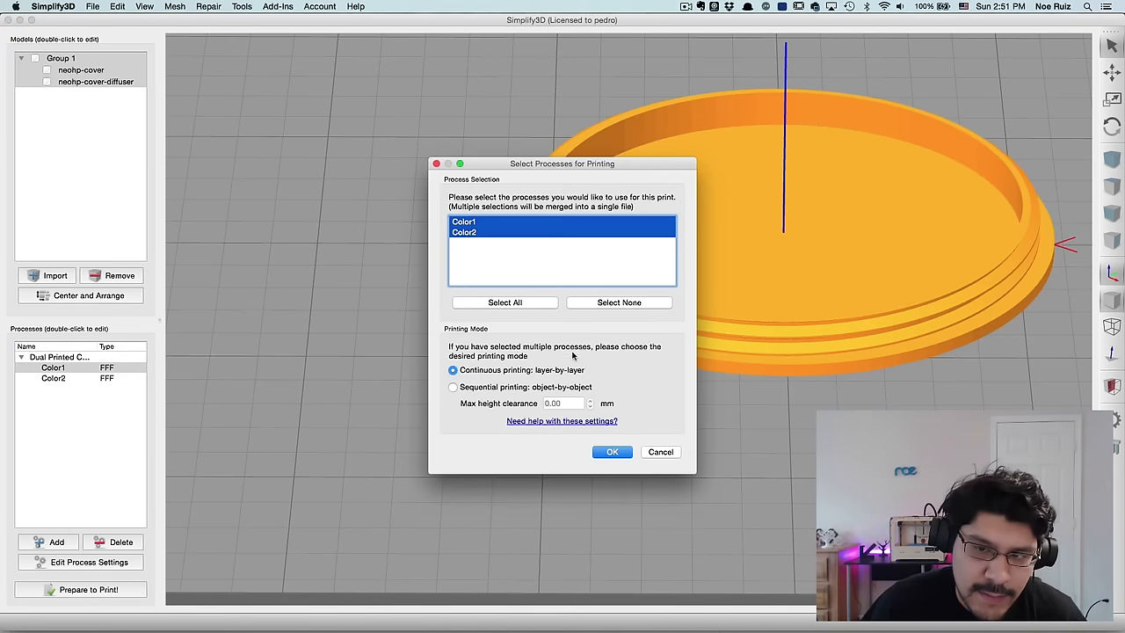
click(612, 450)
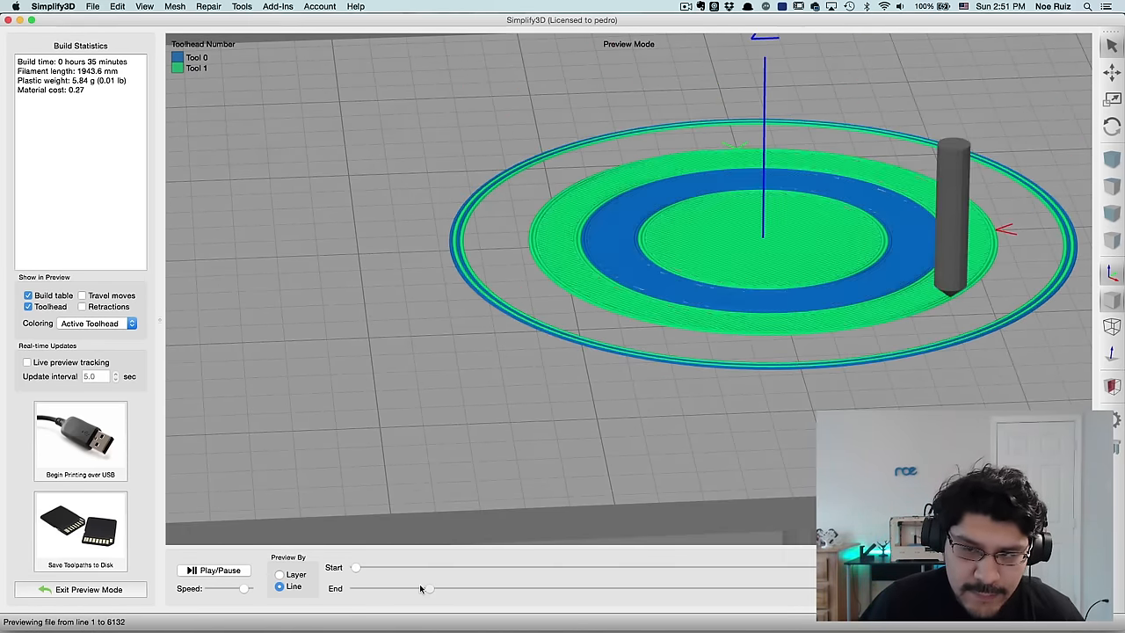
drag(426, 587, 616, 587)
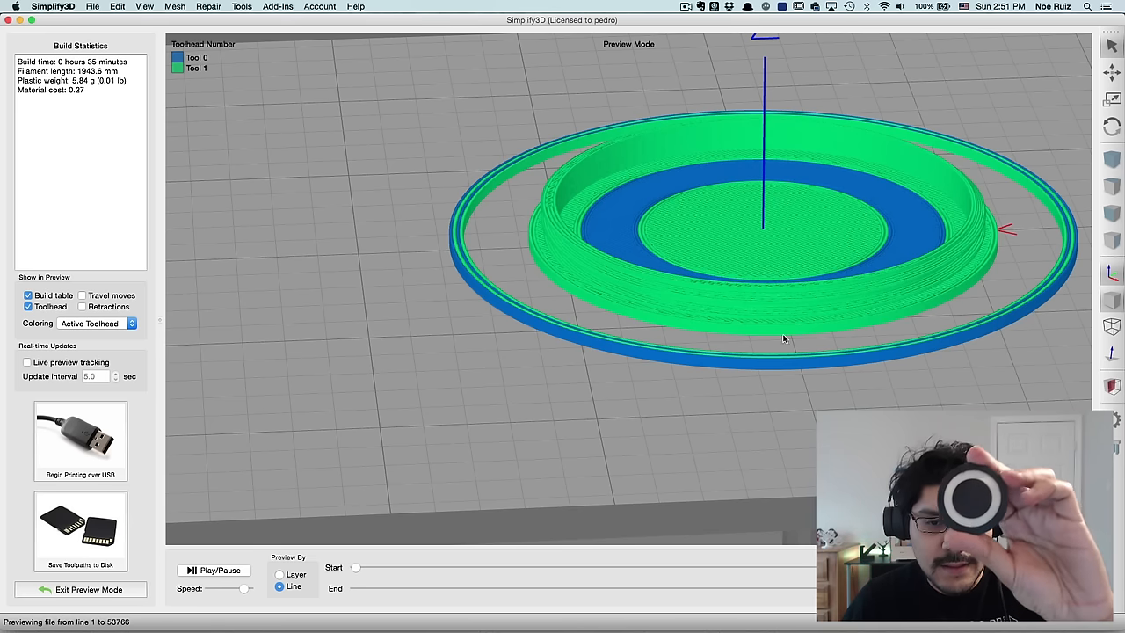
mouse_move(689, 360)
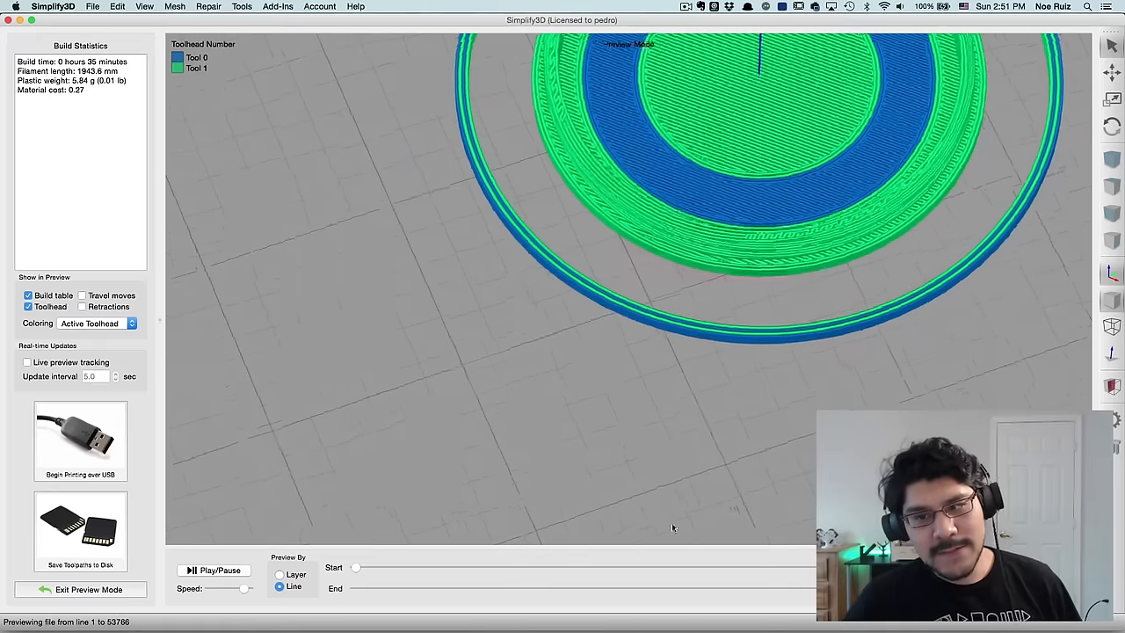
drag(672, 527, 883, 306)
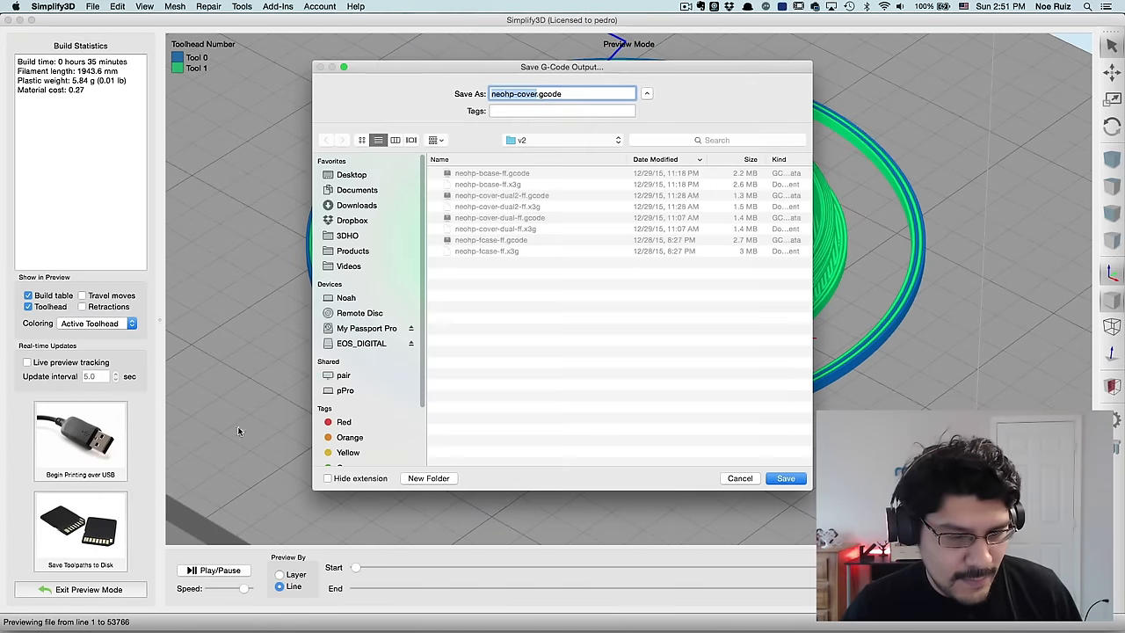
Step: Save the output as neohp-cover.gcode and orbit the preview to inspect the finished print
click(563, 141)
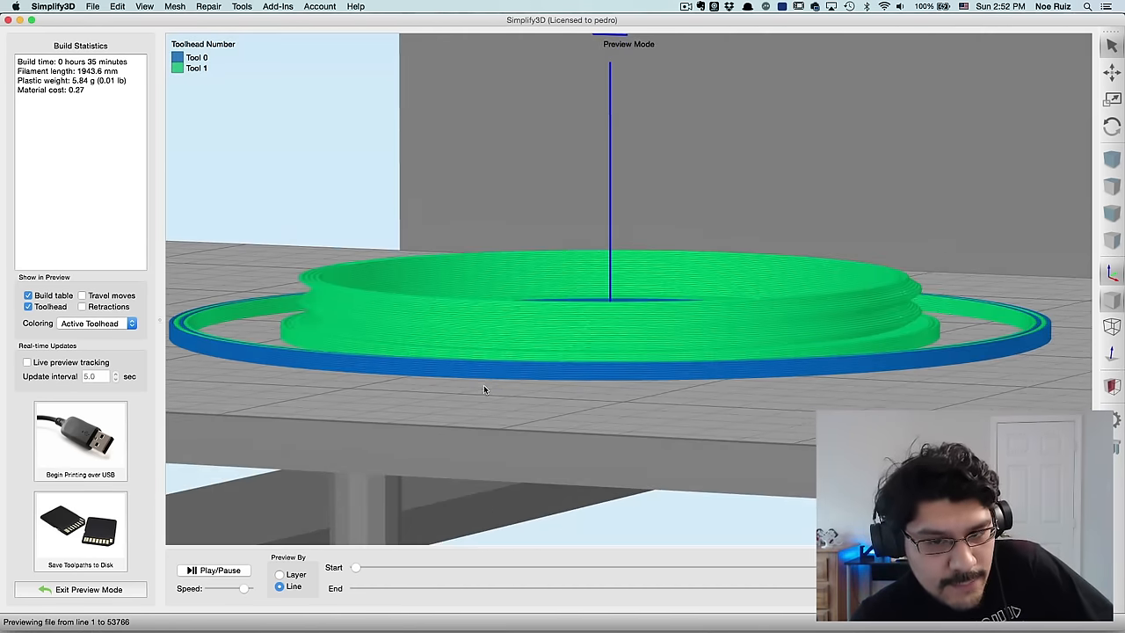
drag(355, 588, 439, 587)
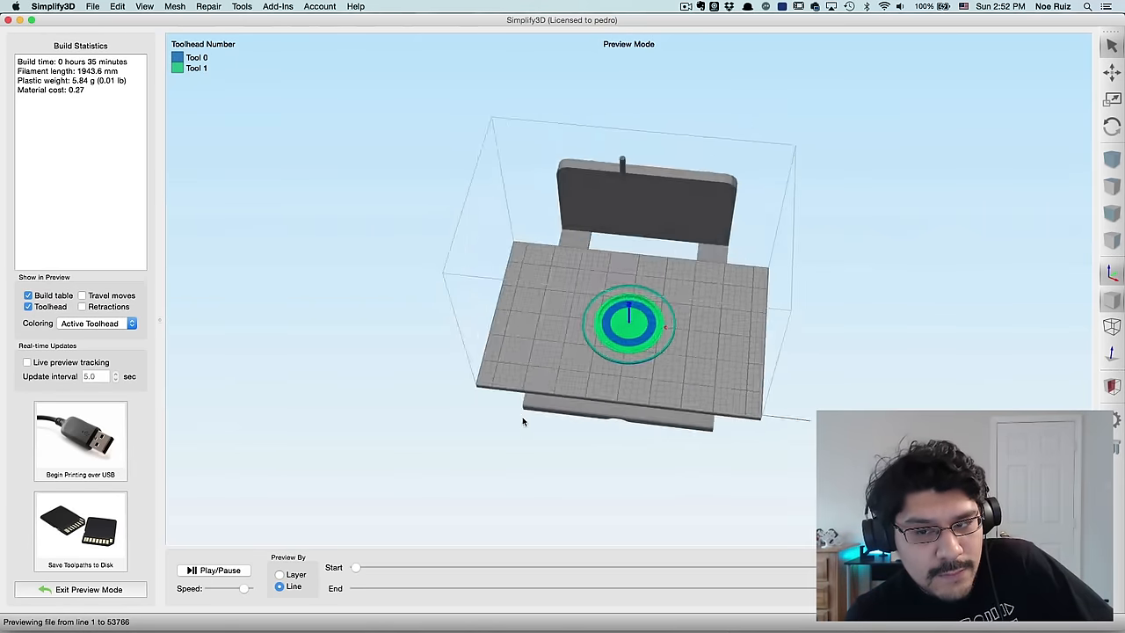
drag(524, 422, 677, 398)
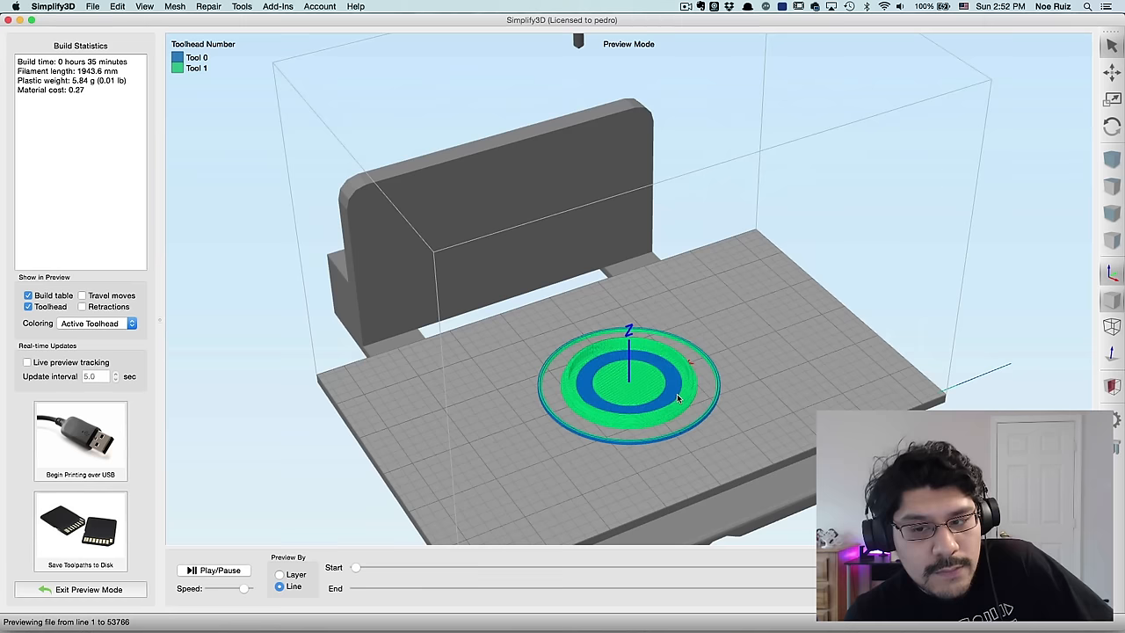
drag(677, 396, 682, 401)
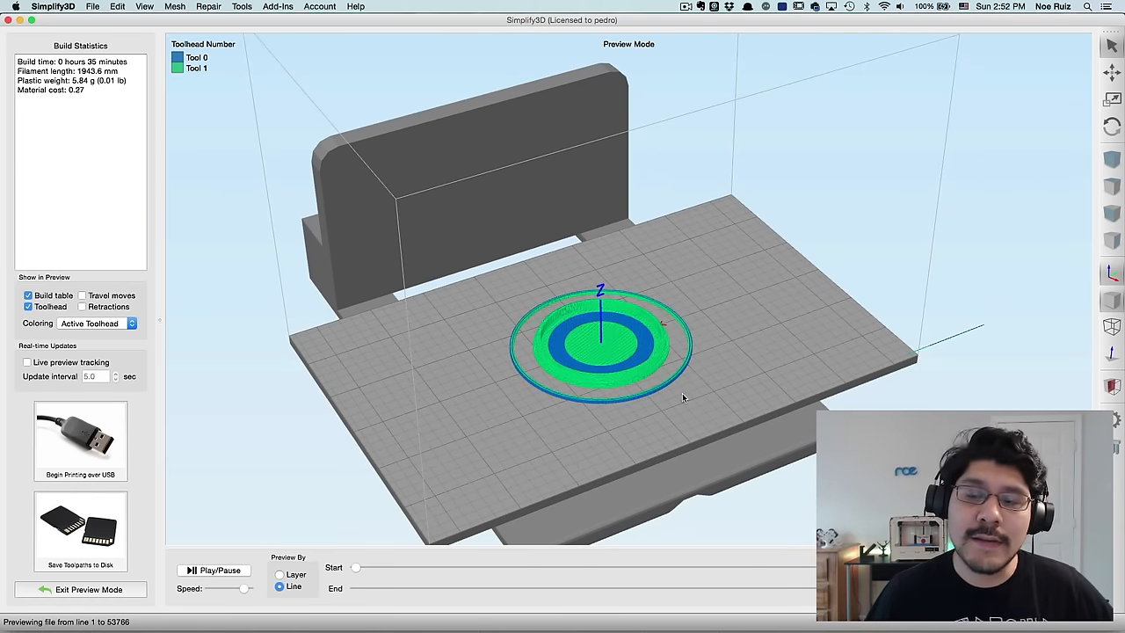